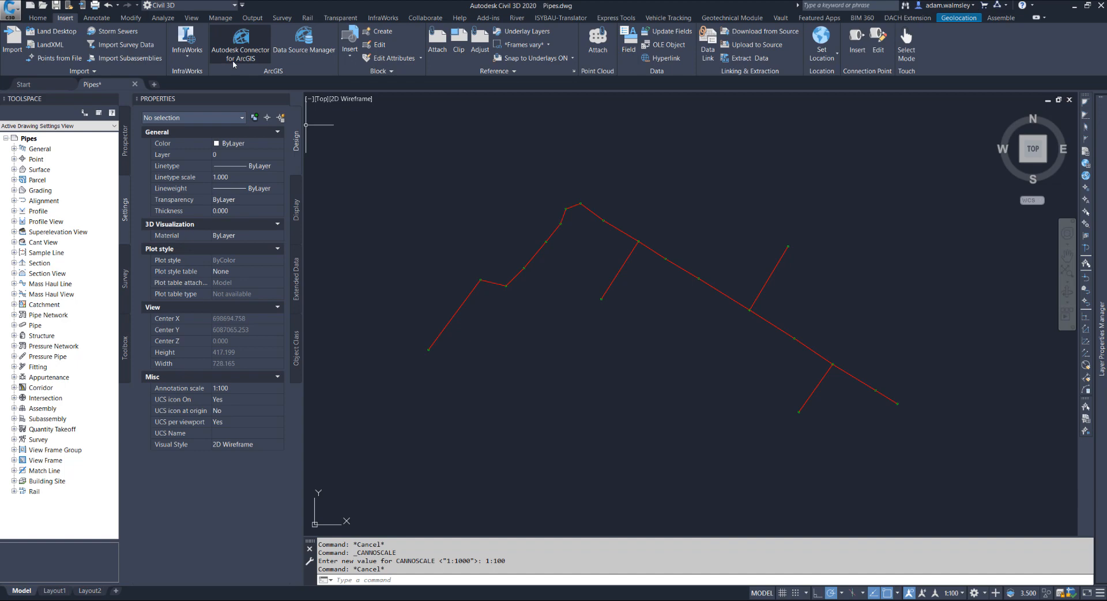
mouse_move(467, 265)
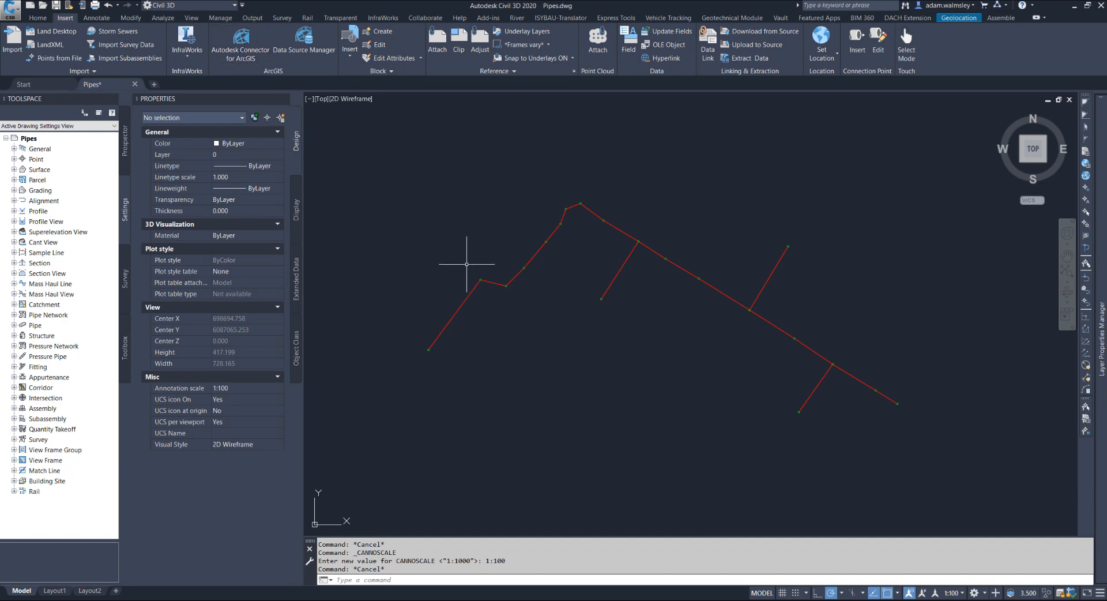
mouse_move(626, 397)
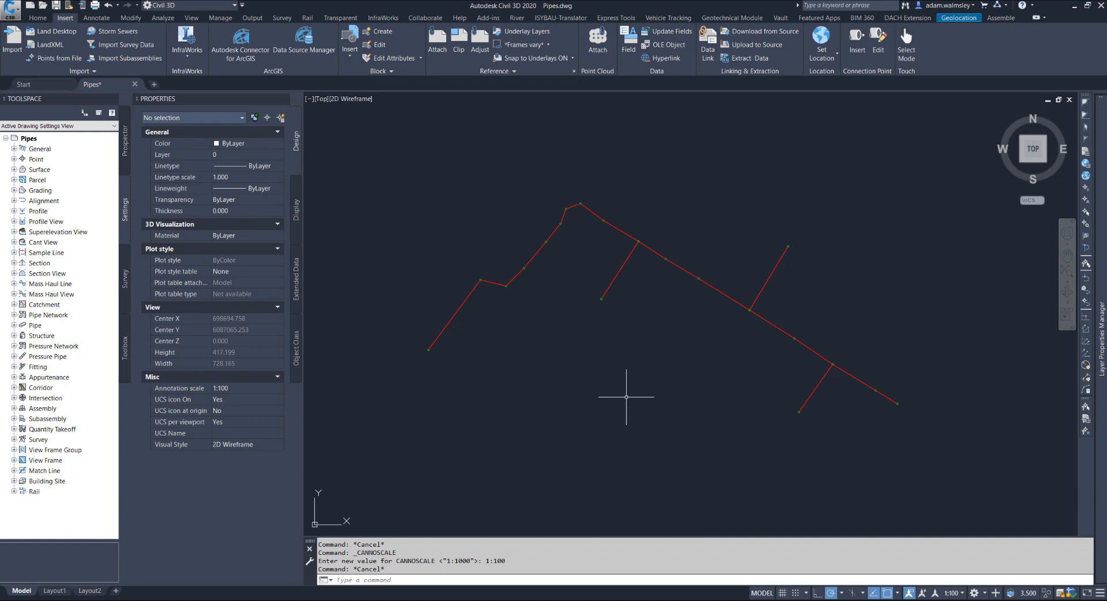
mouse_move(549, 318)
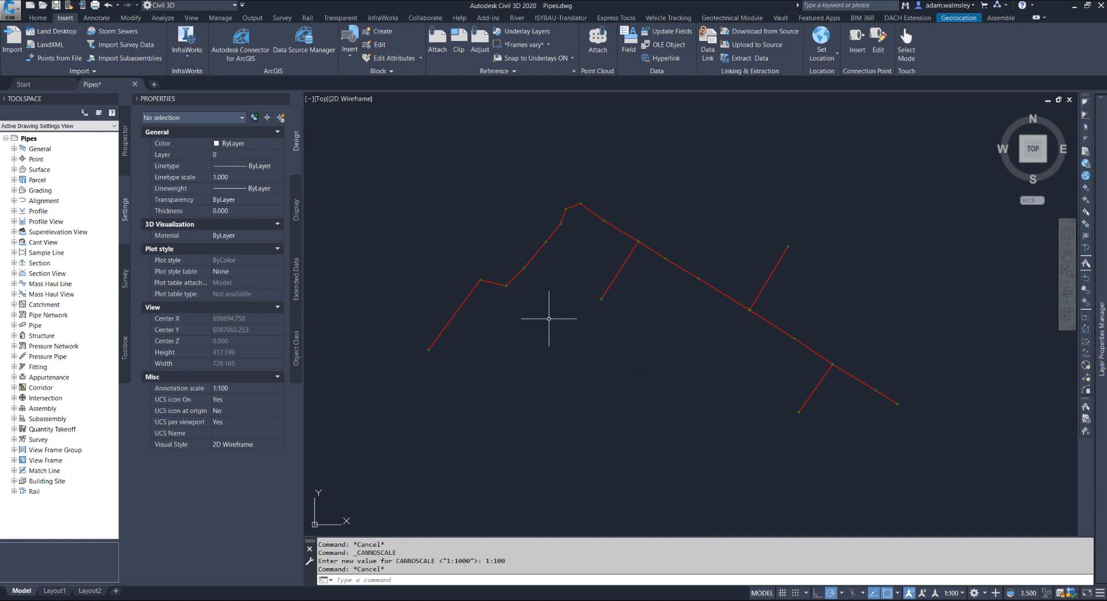
mouse_move(550, 299)
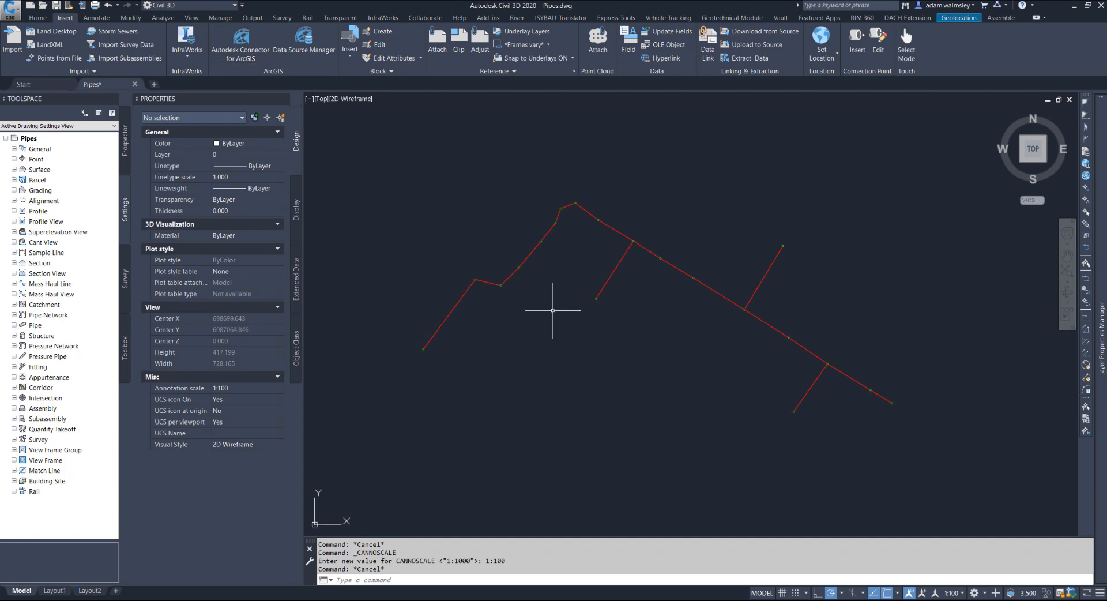
mouse_move(373, 219)
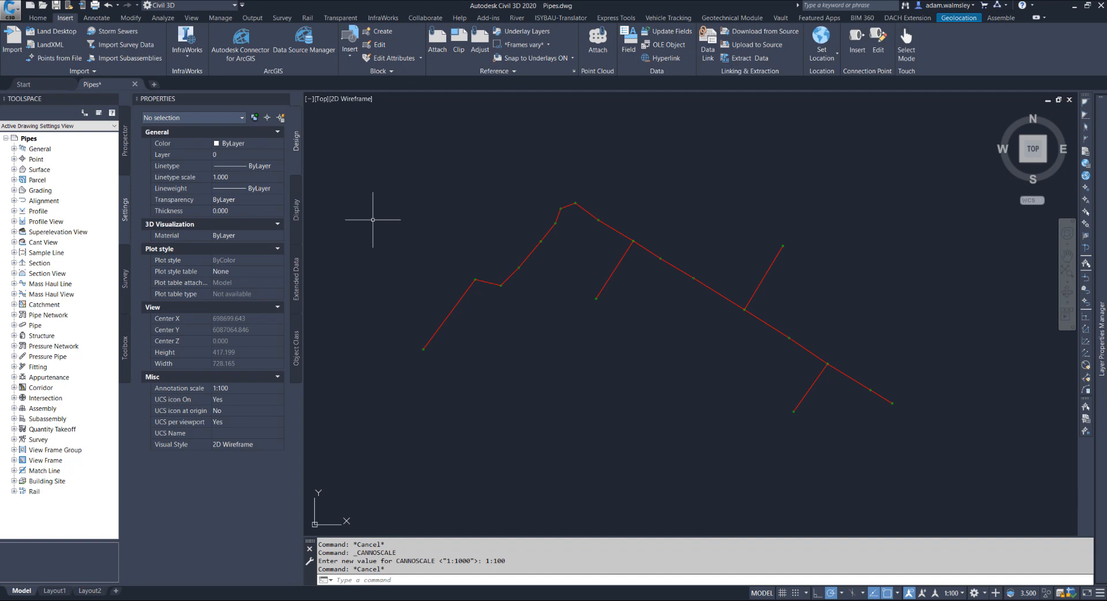
mouse_move(381, 220)
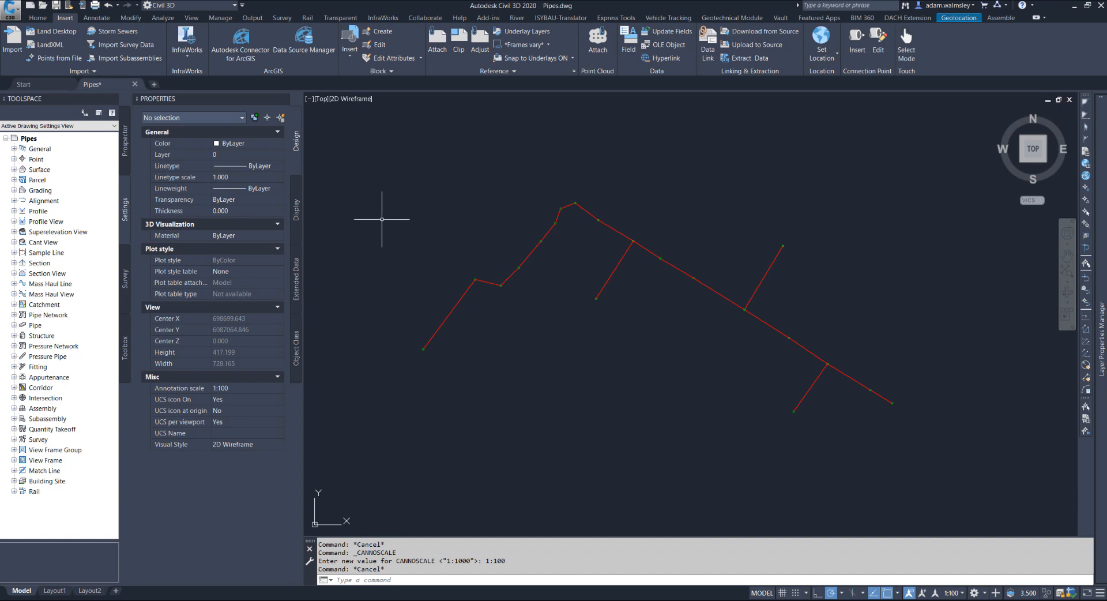
Window-select the lower-left pipe and show its ArcGIS extended data (owner ABC Water, status Proposed)
left_click(469, 312)
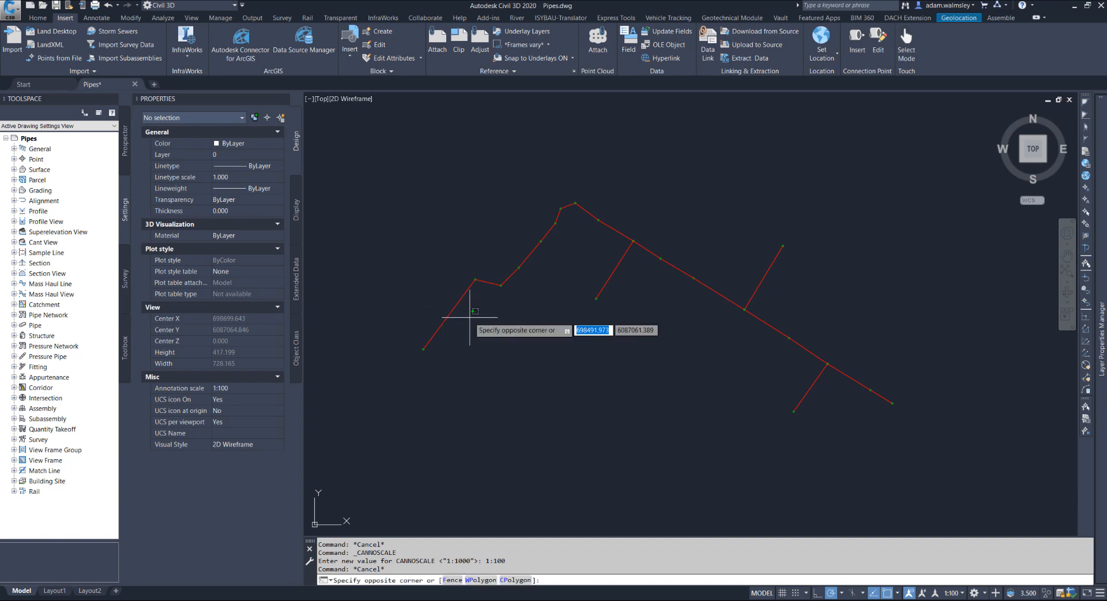
left_click(449, 314)
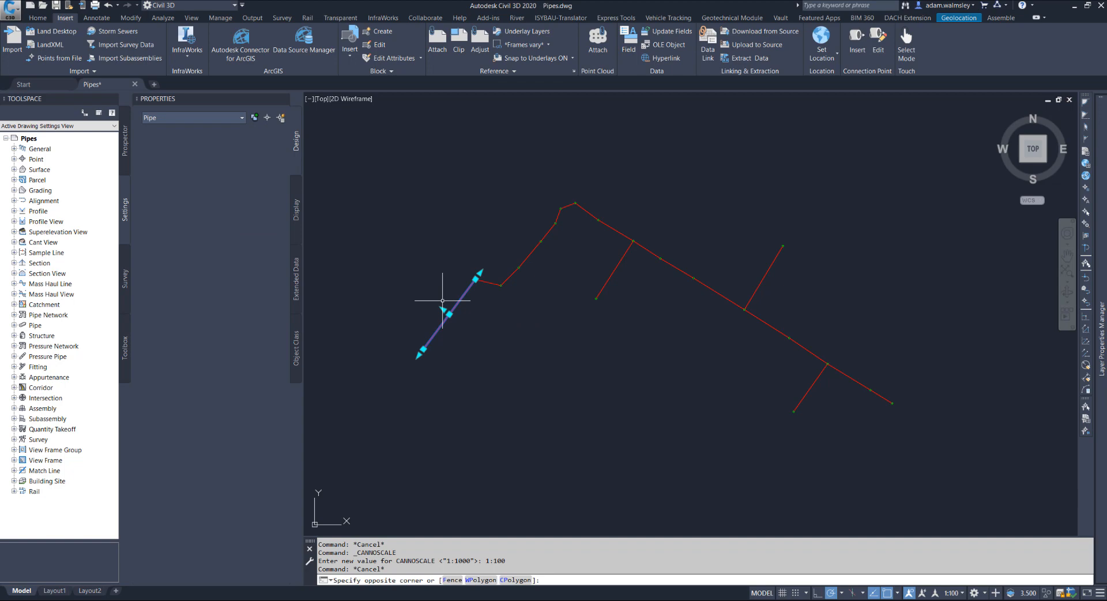
left_click(459, 296)
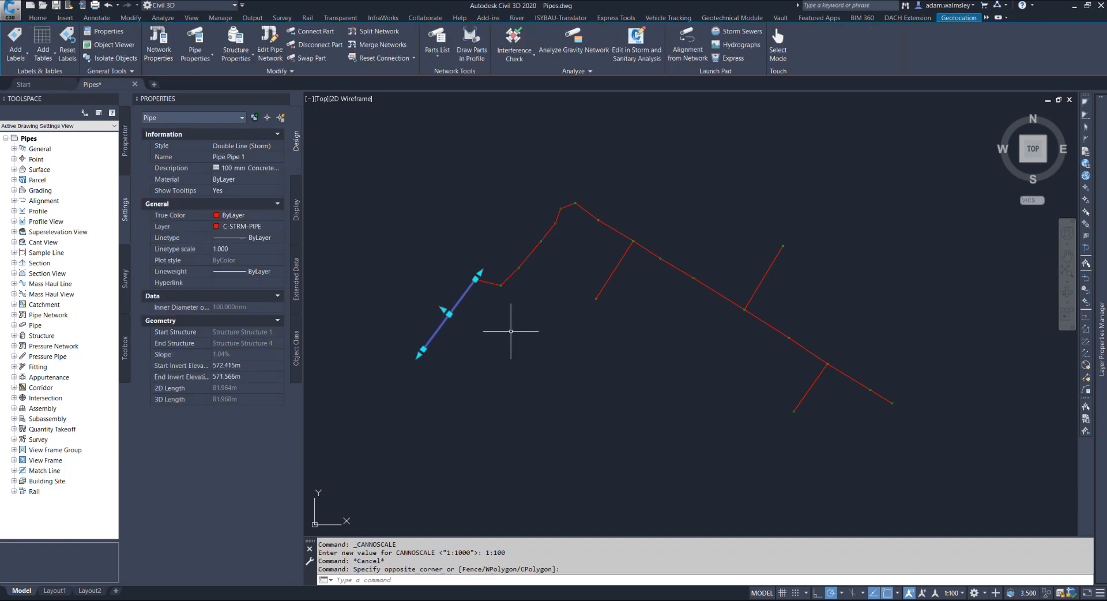
mouse_move(500, 333)
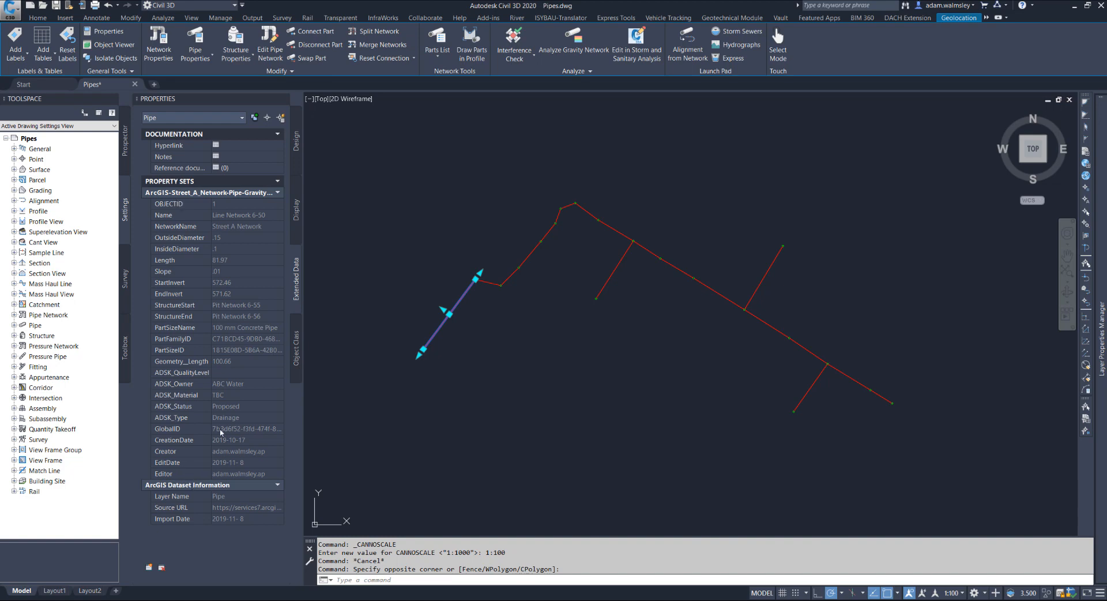
mouse_move(229, 224)
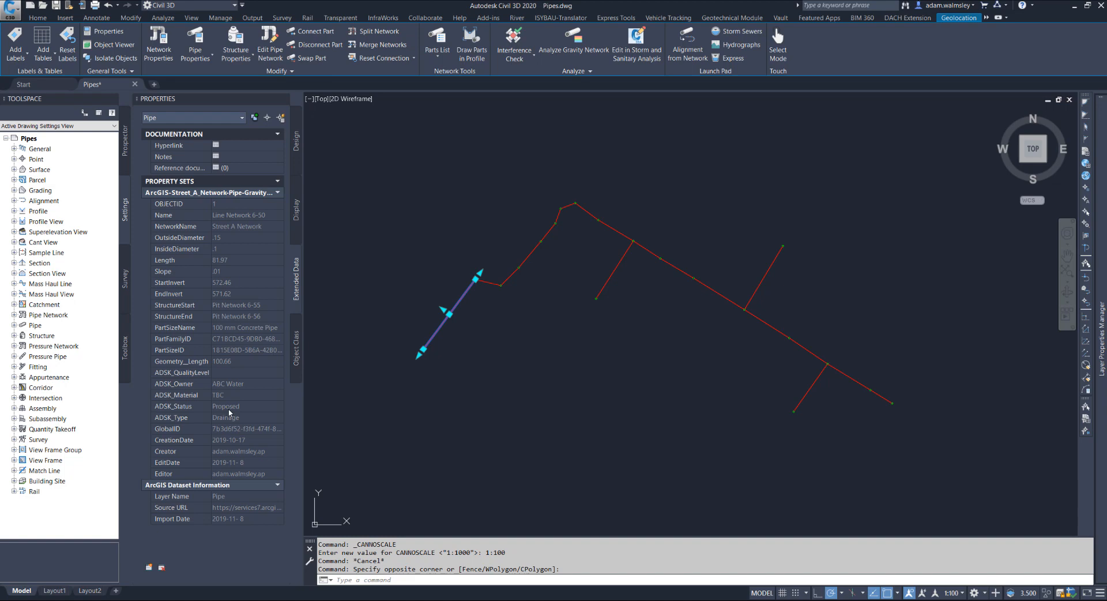
mouse_move(474, 372)
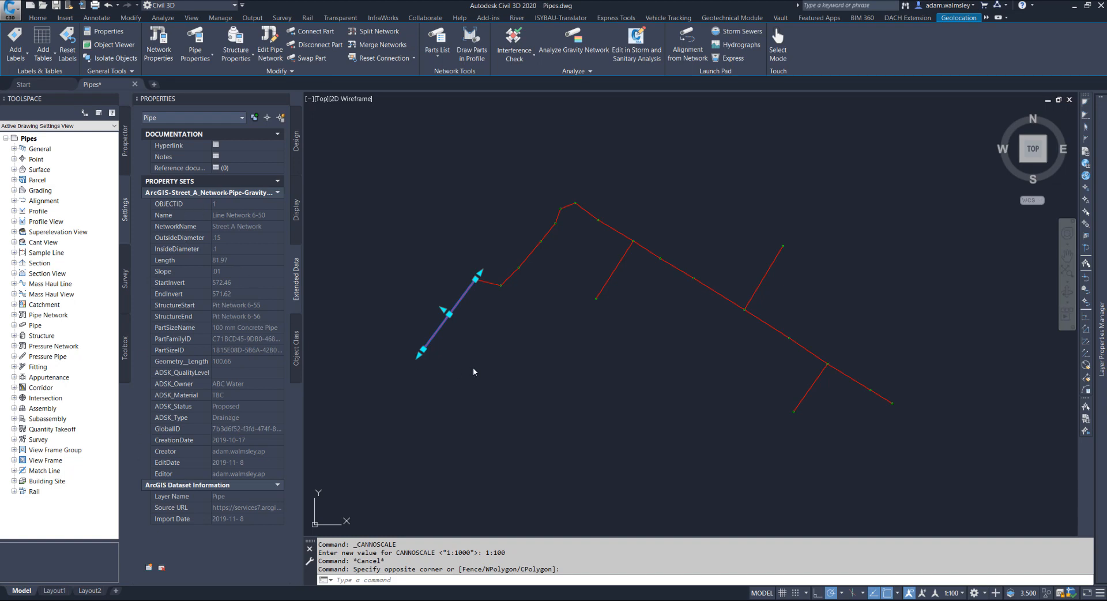
Clear the selection and grip-stretch a branch pipe's end structure to a farther position
left_click(64, 18)
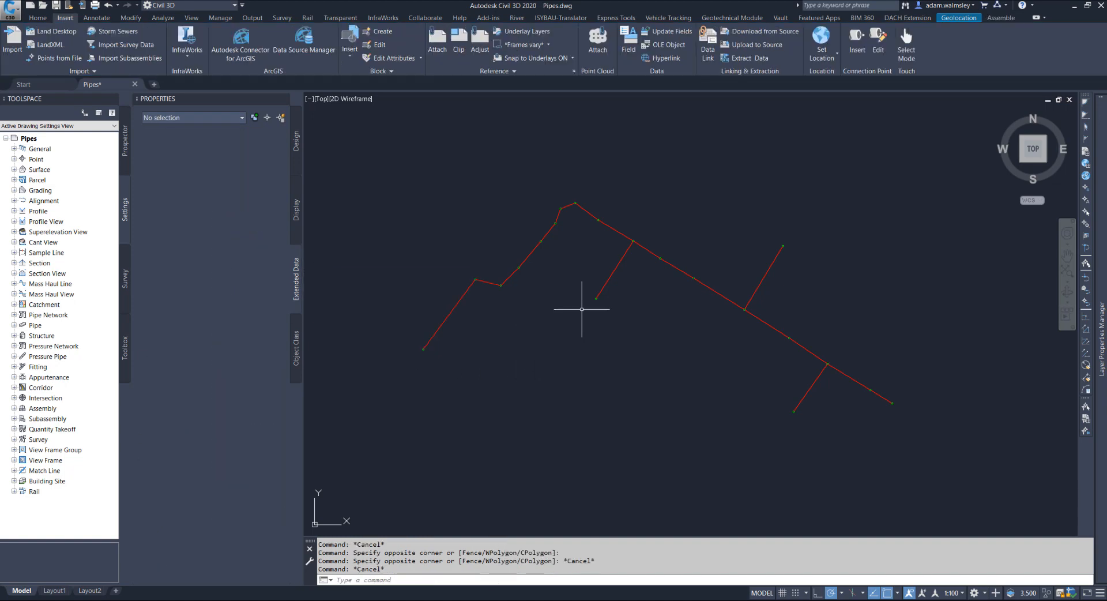
left_click(595, 297)
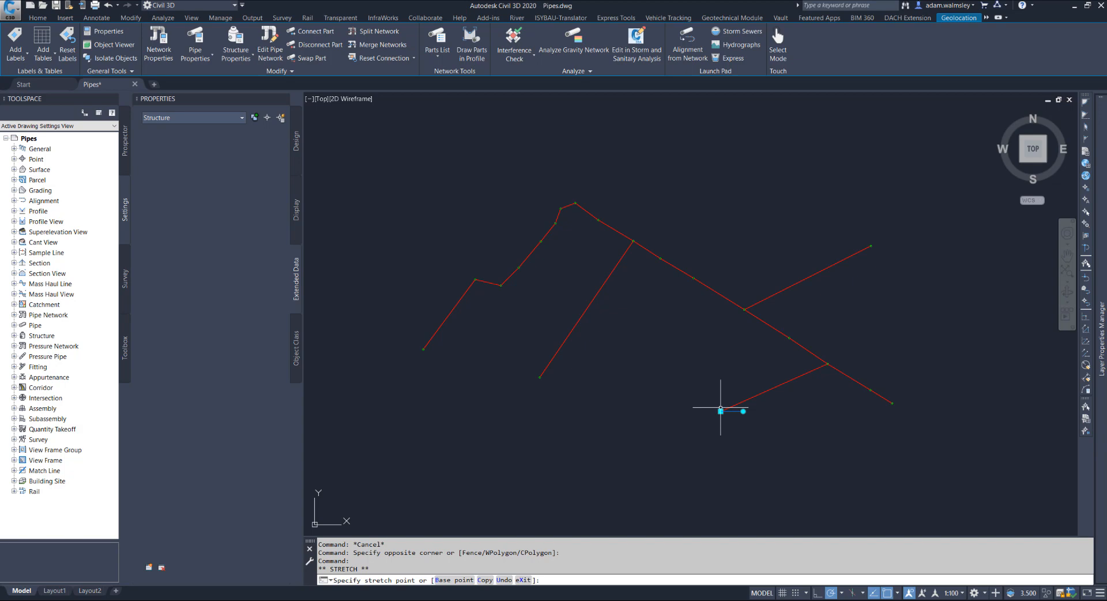
left_click(65, 17)
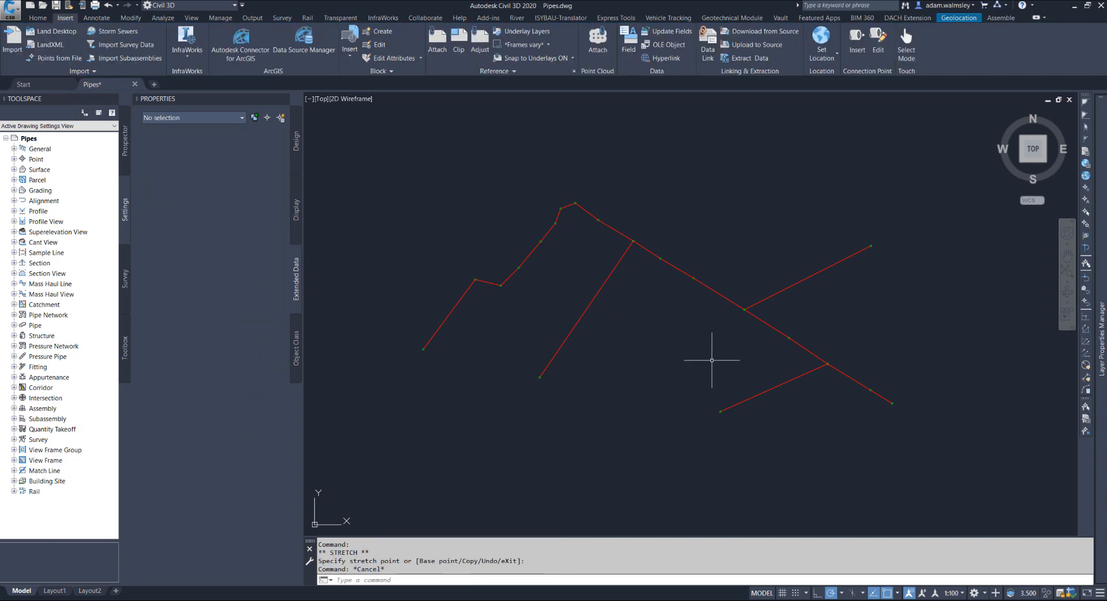
mouse_move(697, 364)
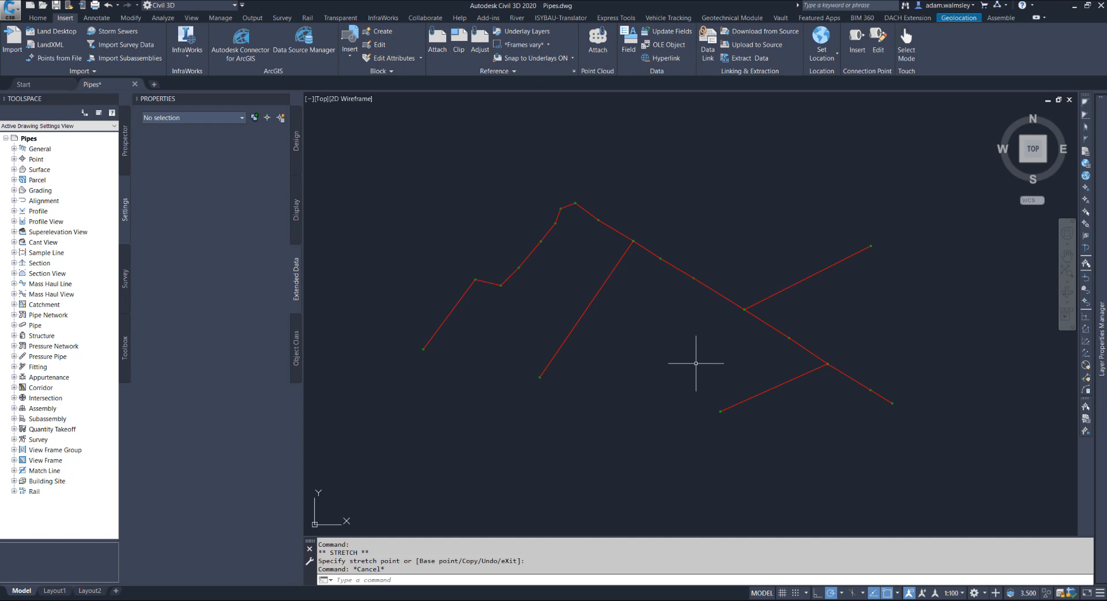
mouse_move(492, 295)
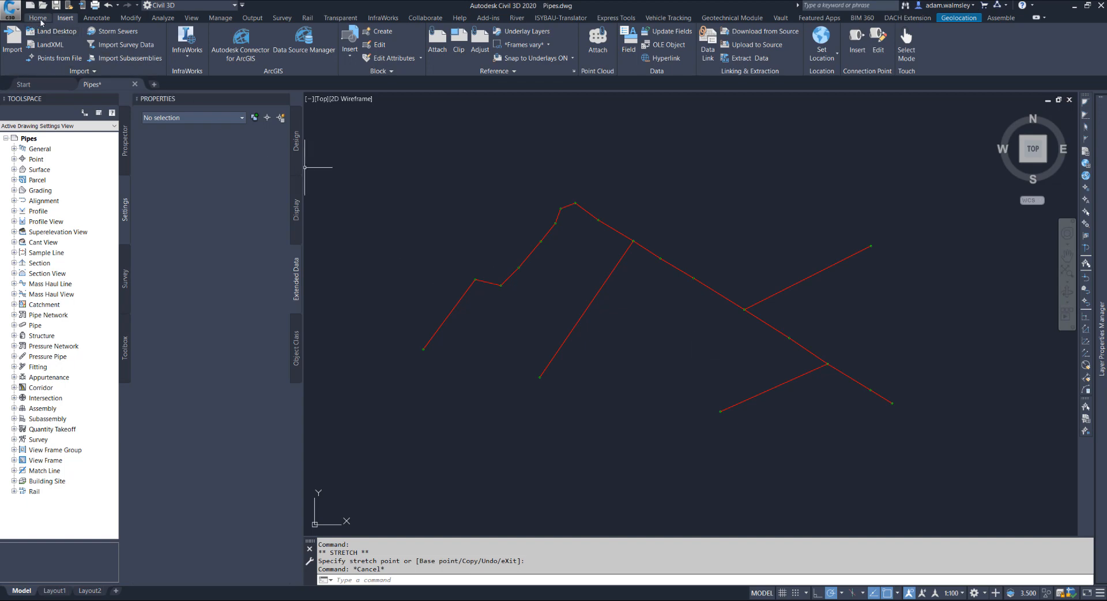
Save the drawing as Pipe_Design.dwg in BIM 360 Autodesk ANZ ACS > Project Files > Canberra > GIS
left_click(11, 6)
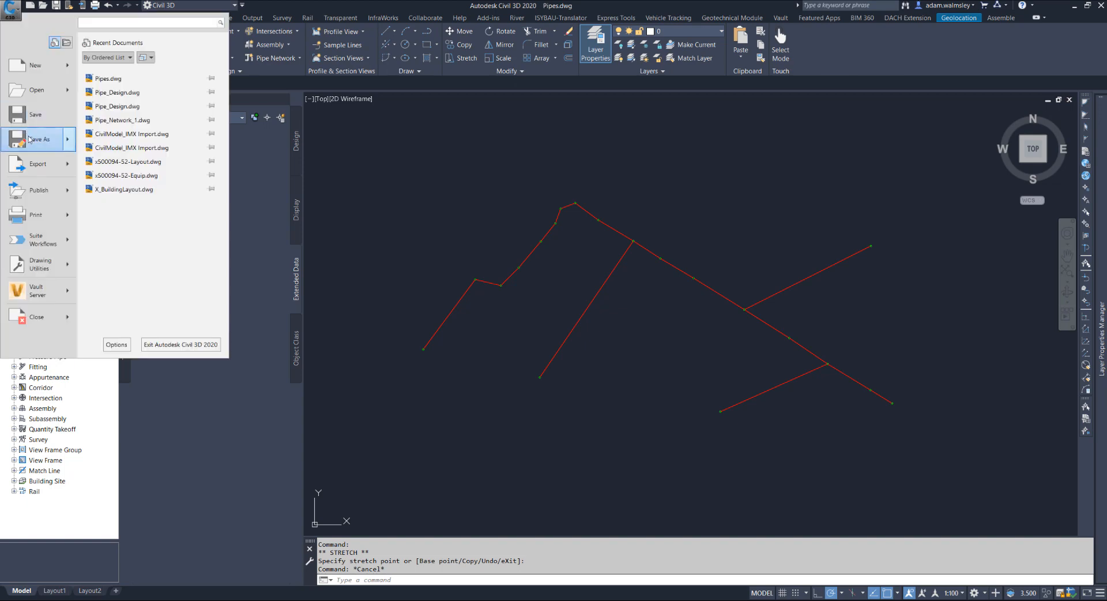
left_click(40, 139)
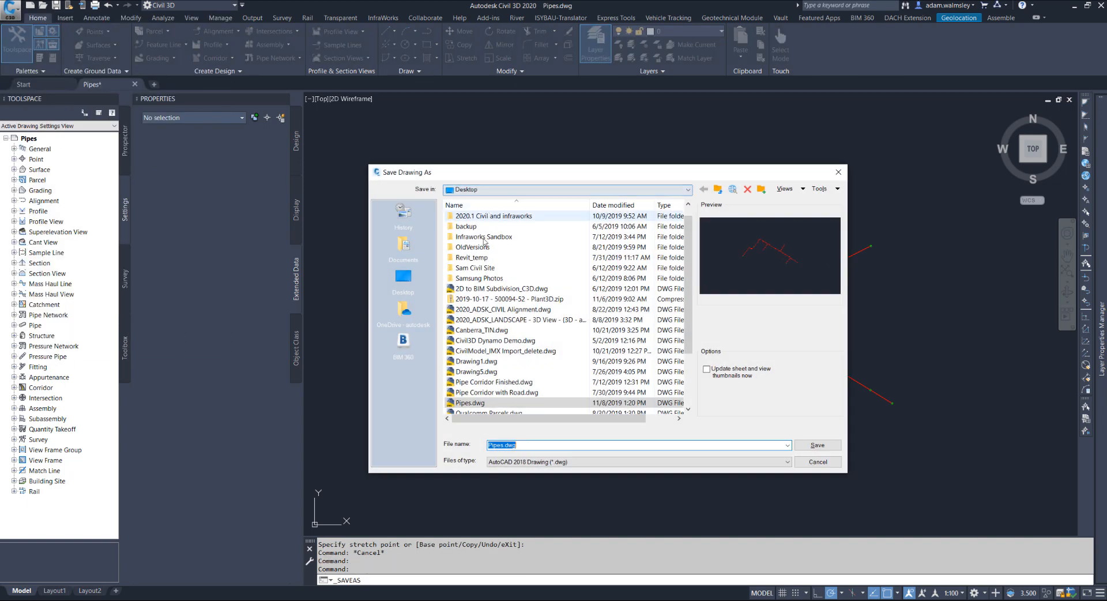
left_click(403, 342)
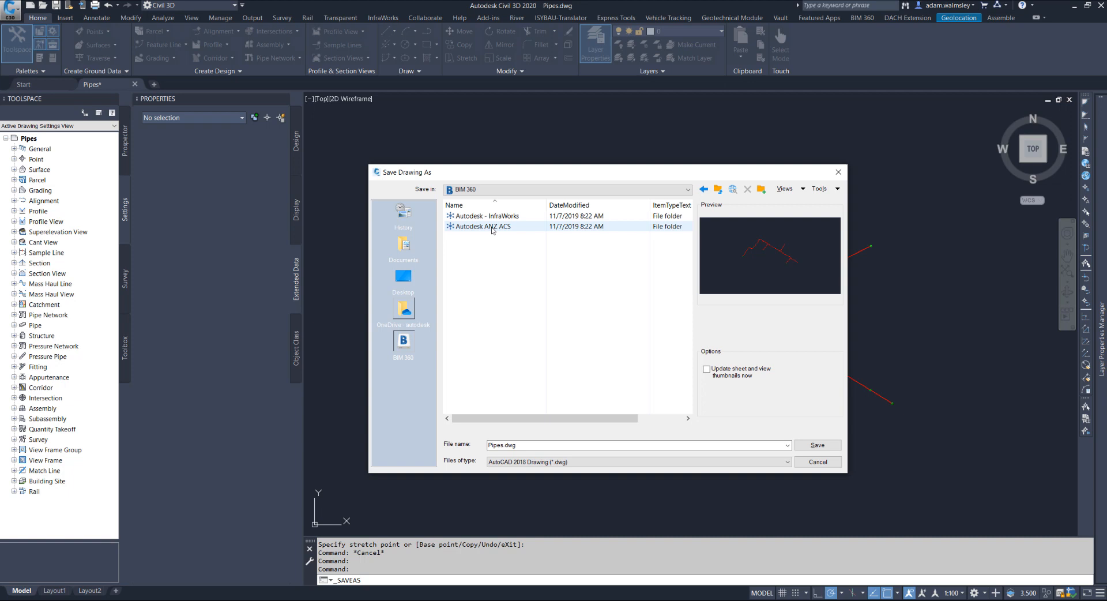
double_click(482, 226)
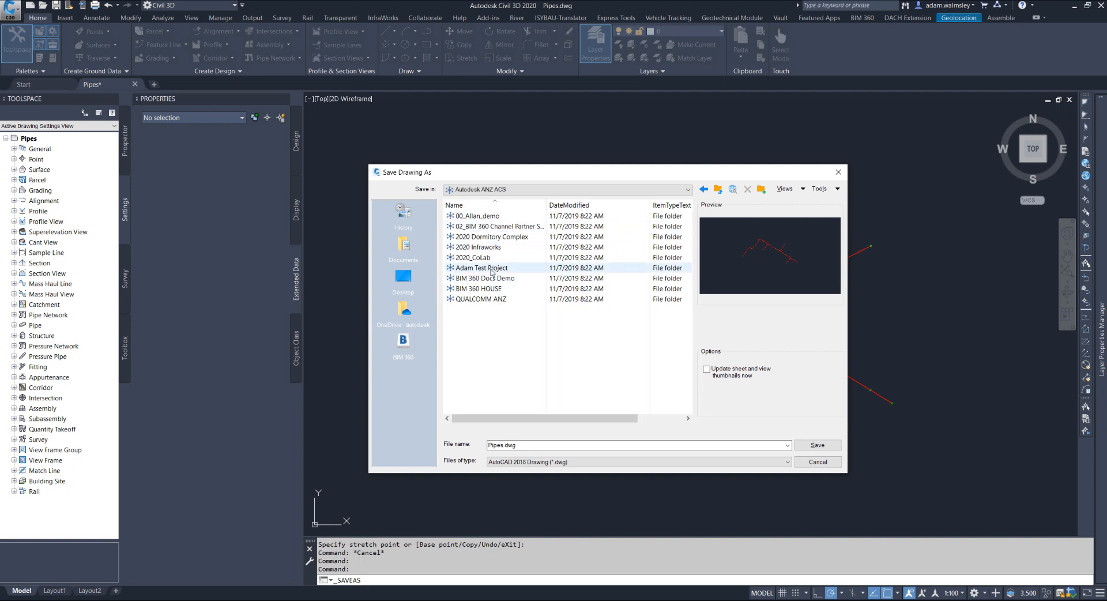
double_click(481, 267)
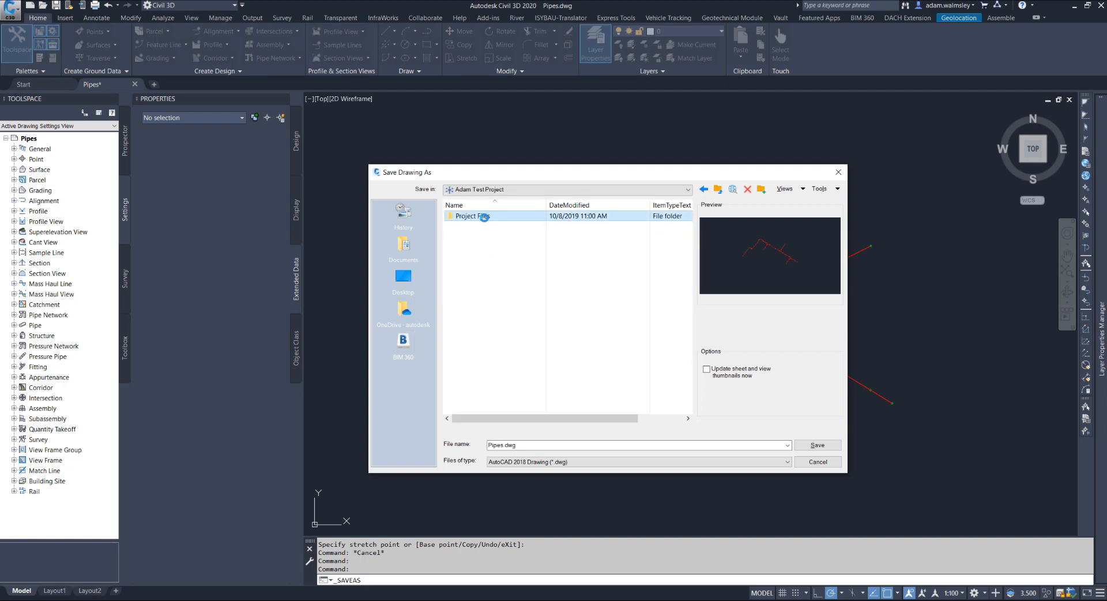
double_click(469, 217)
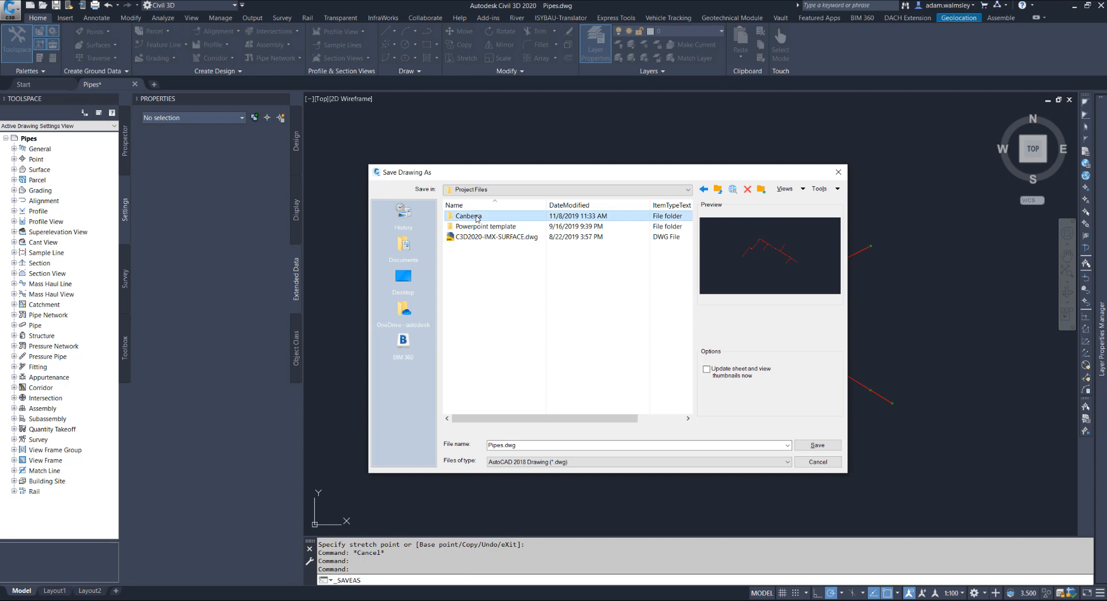
double_click(468, 215)
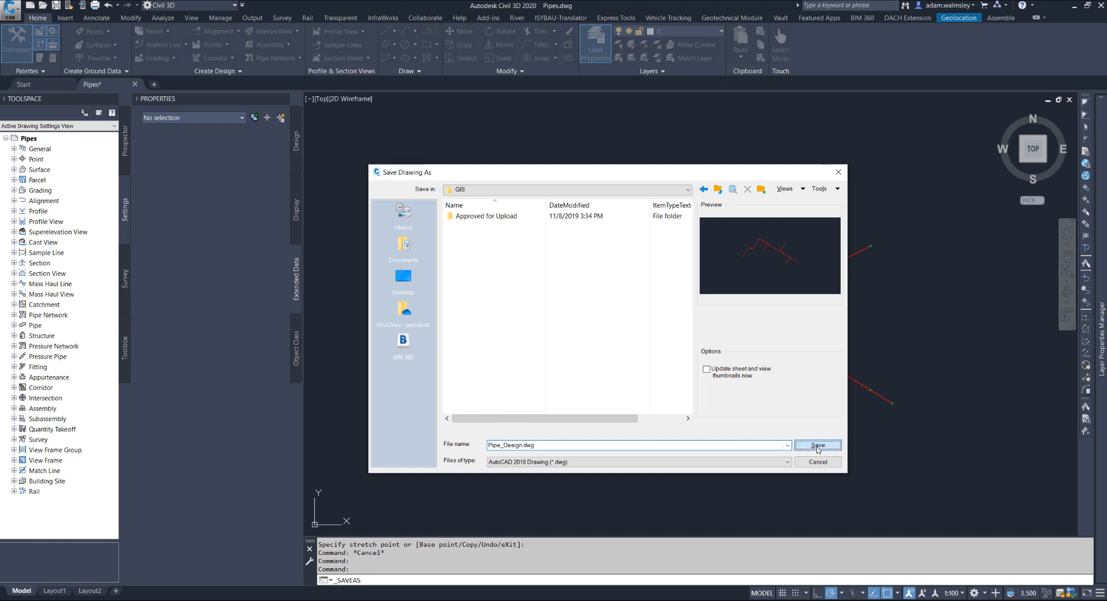
left_click(817, 446)
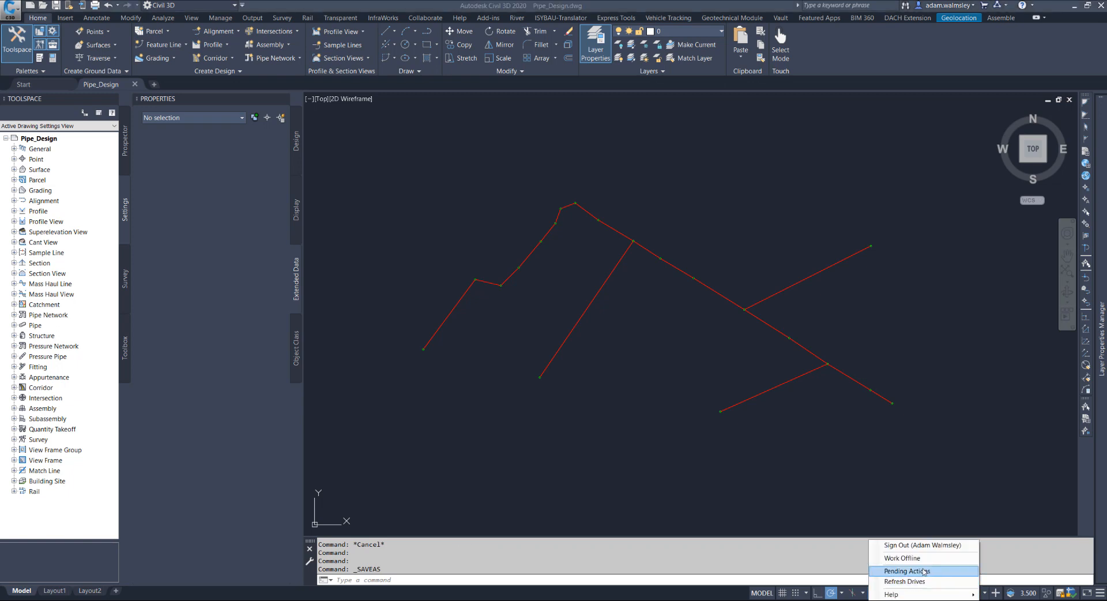
Check the Desktop Connector pending sync actions for Pipe_Design.dwg, then dismiss the list
left_click(906, 570)
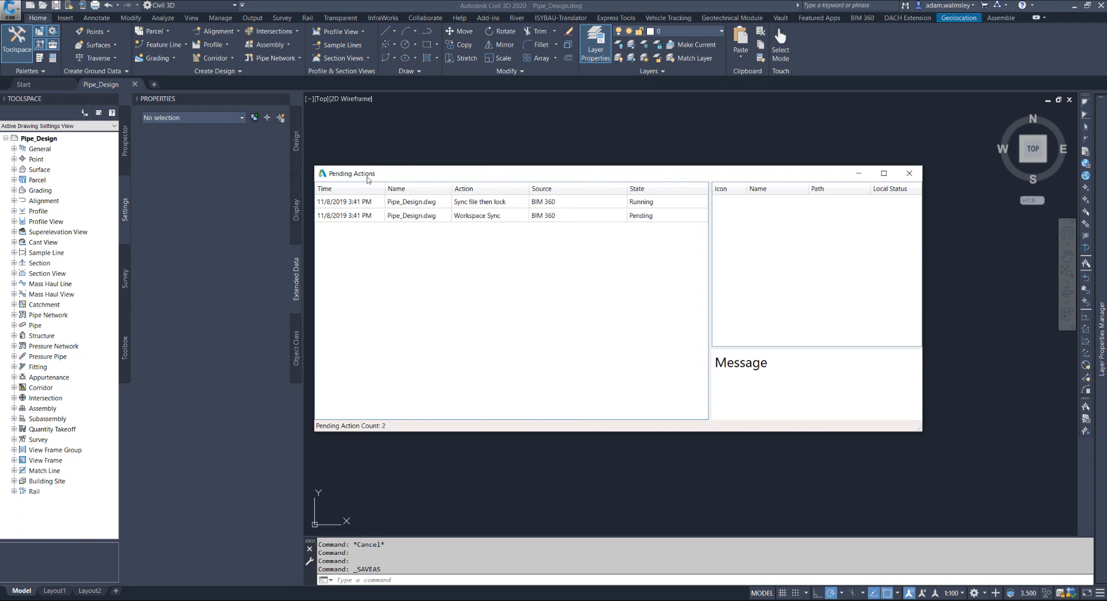
left_click_drag(367, 173, 367, 176)
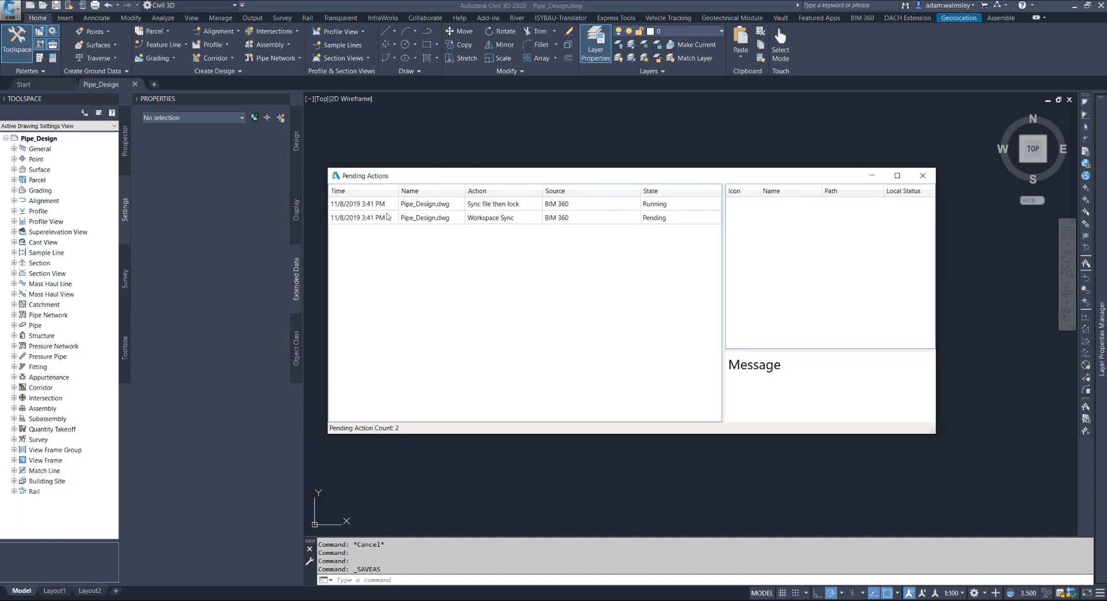
mouse_move(545, 275)
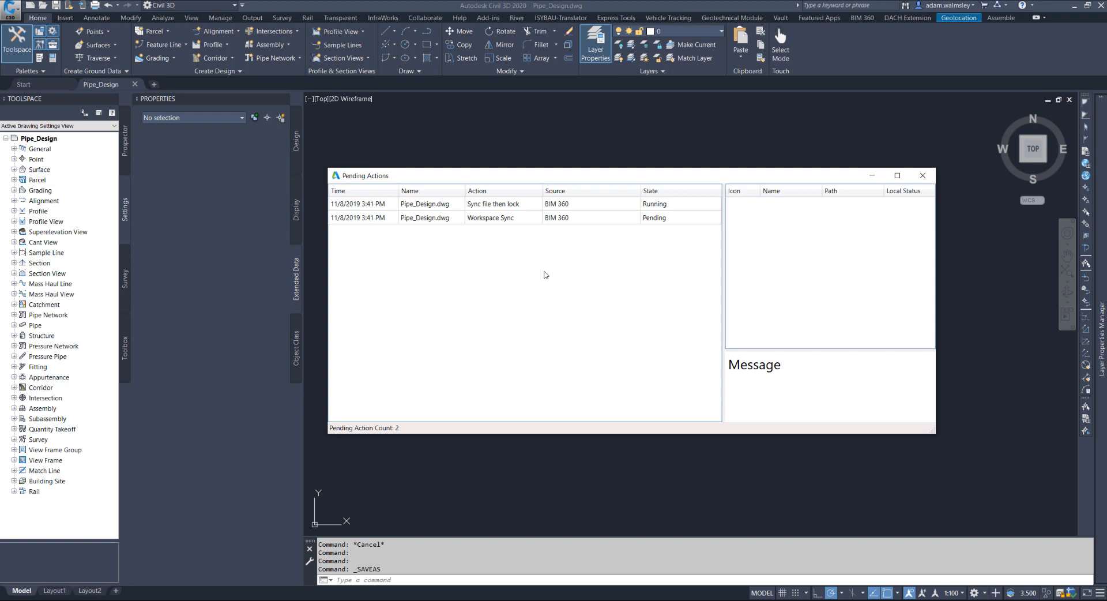
mouse_move(531, 287)
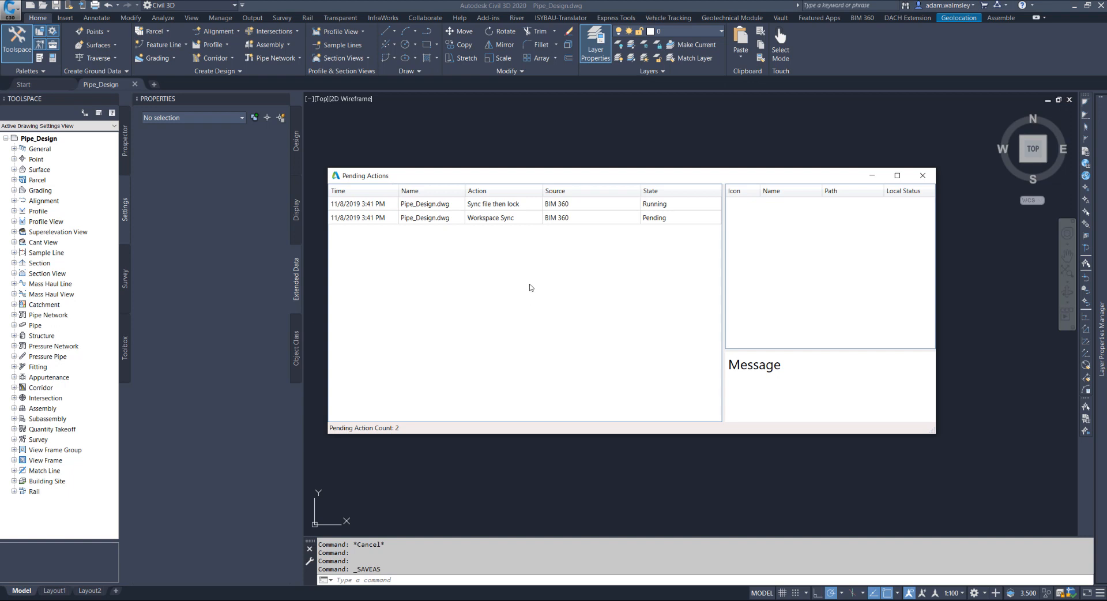
mouse_move(550, 274)
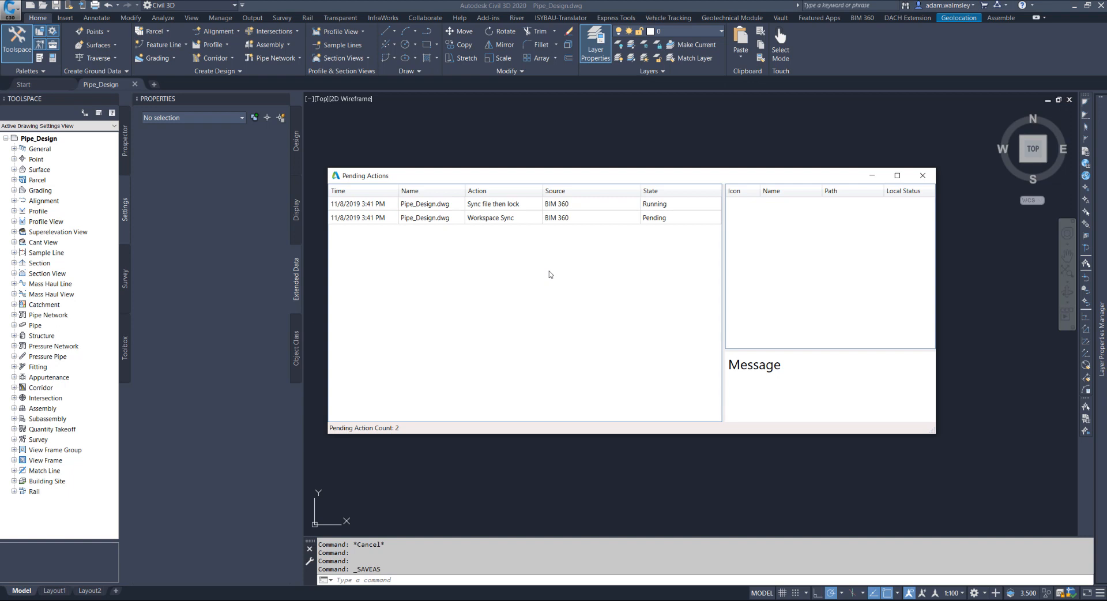
mouse_move(804, 237)
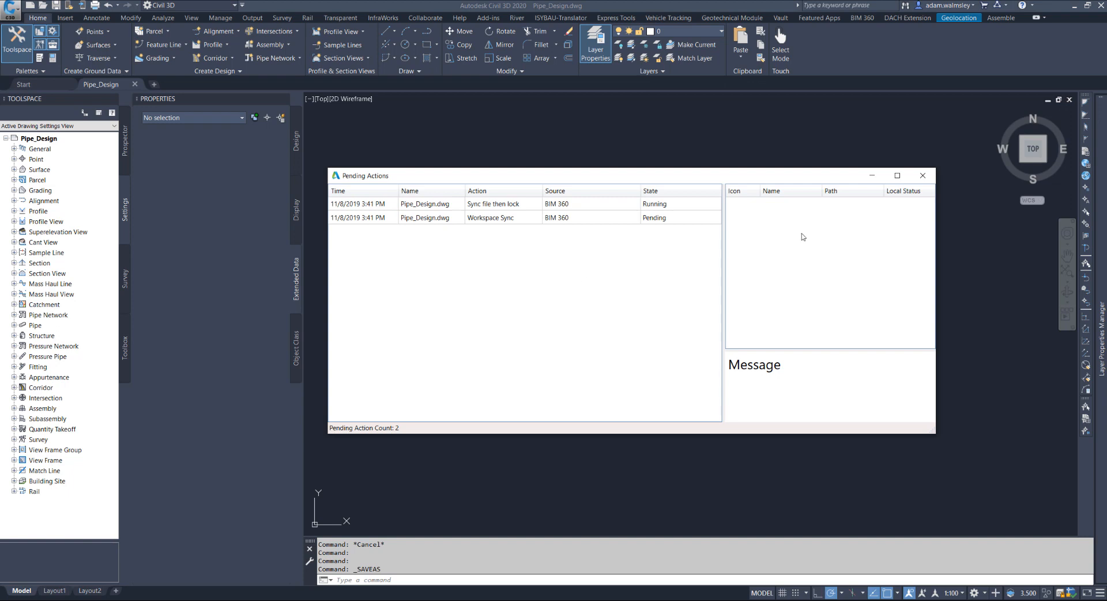
left_click(922, 175)
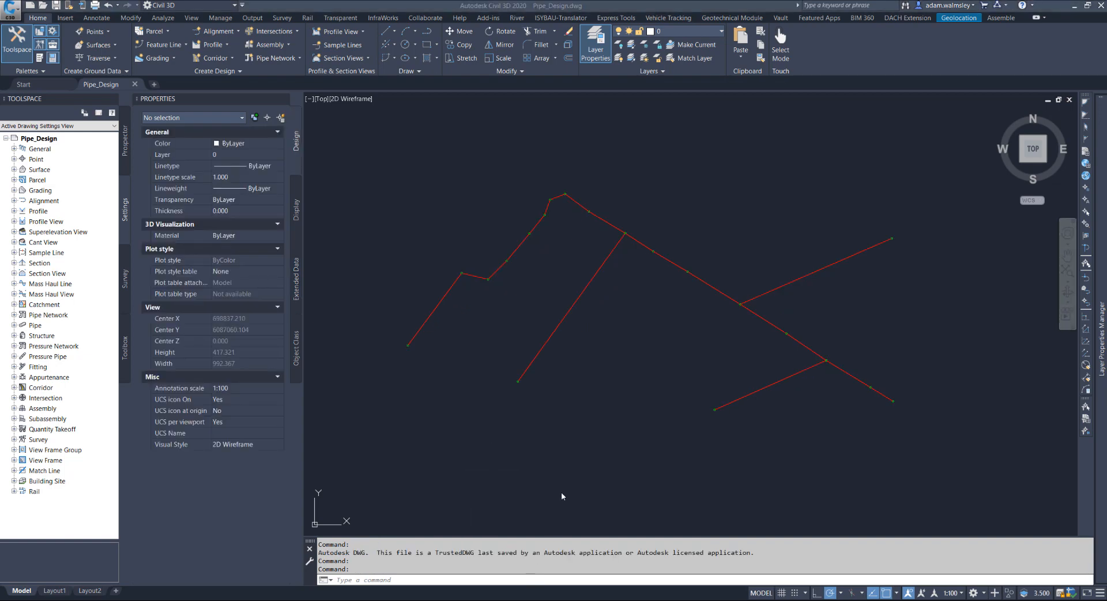
mouse_move(591, 409)
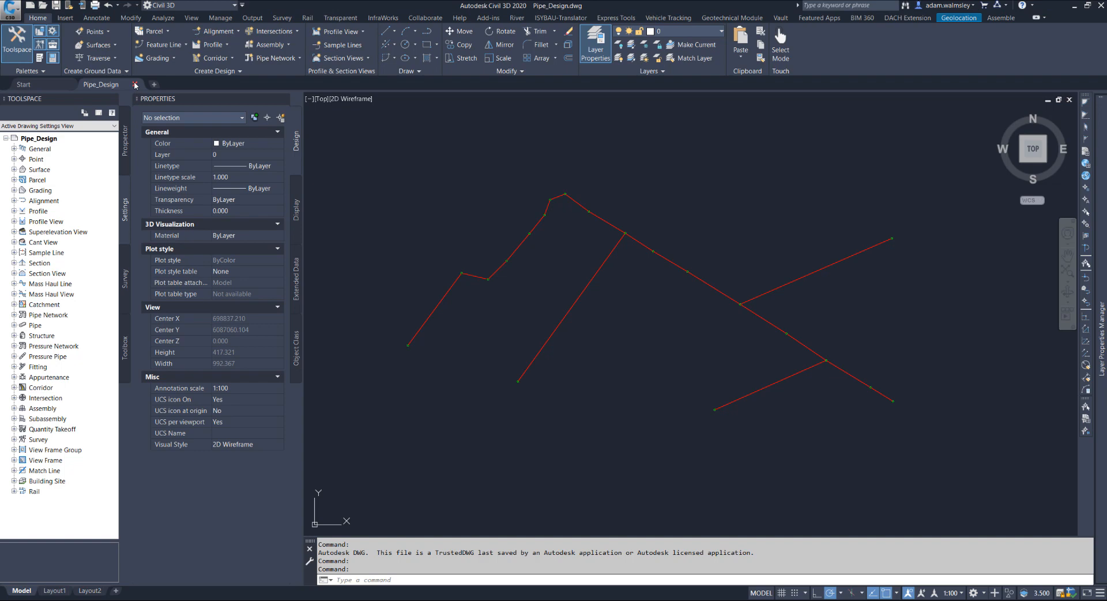
Close the Pipe_Design drawing
left_click(23, 85)
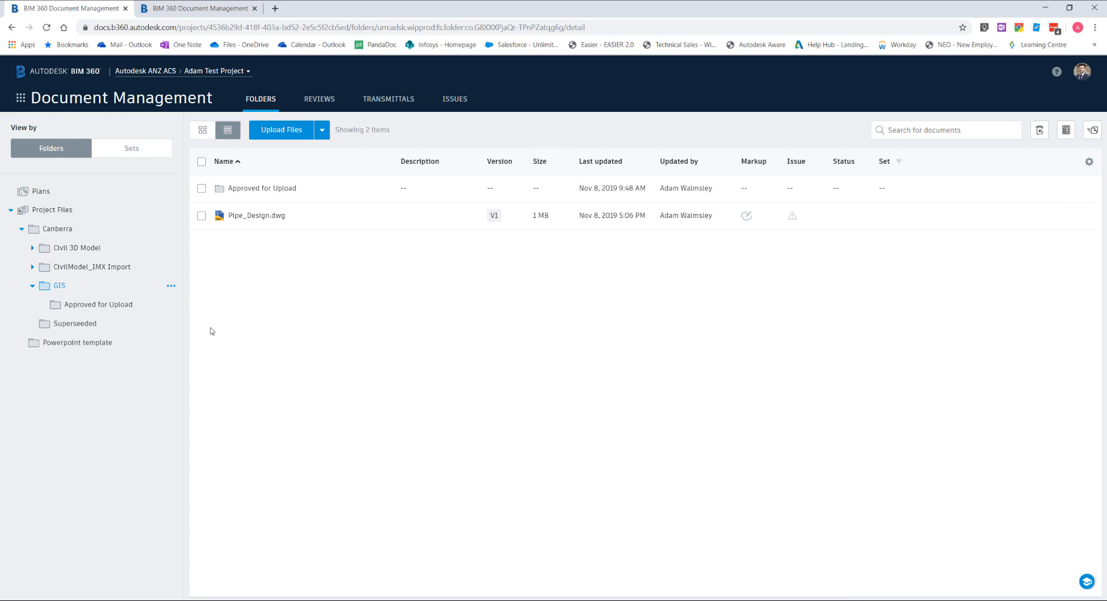
mouse_move(393, 304)
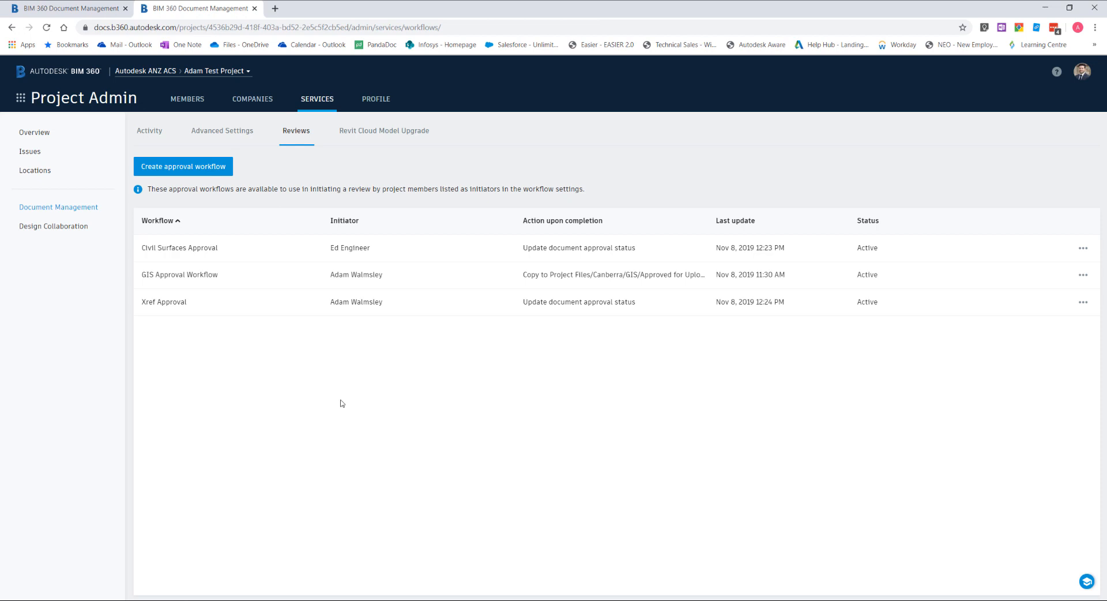
left_click(20, 97)
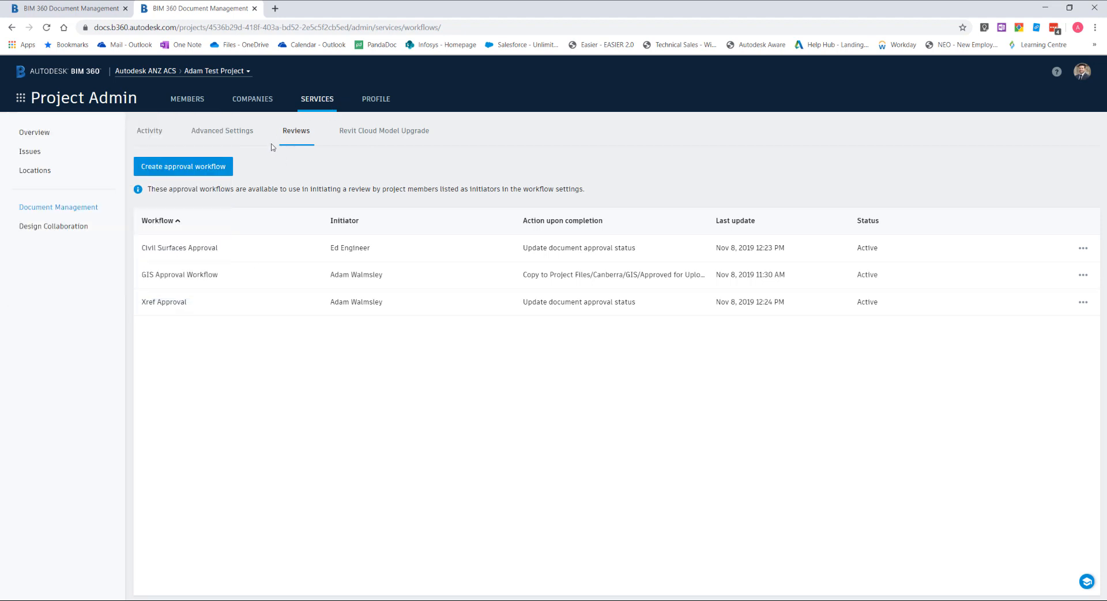
mouse_move(260, 270)
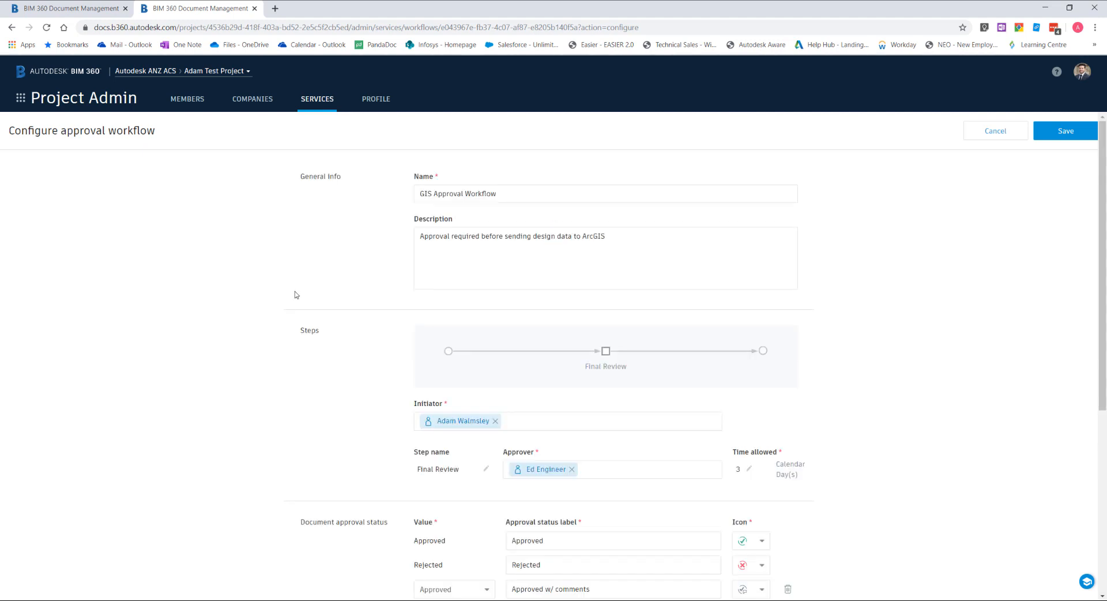
scroll("down", 3)
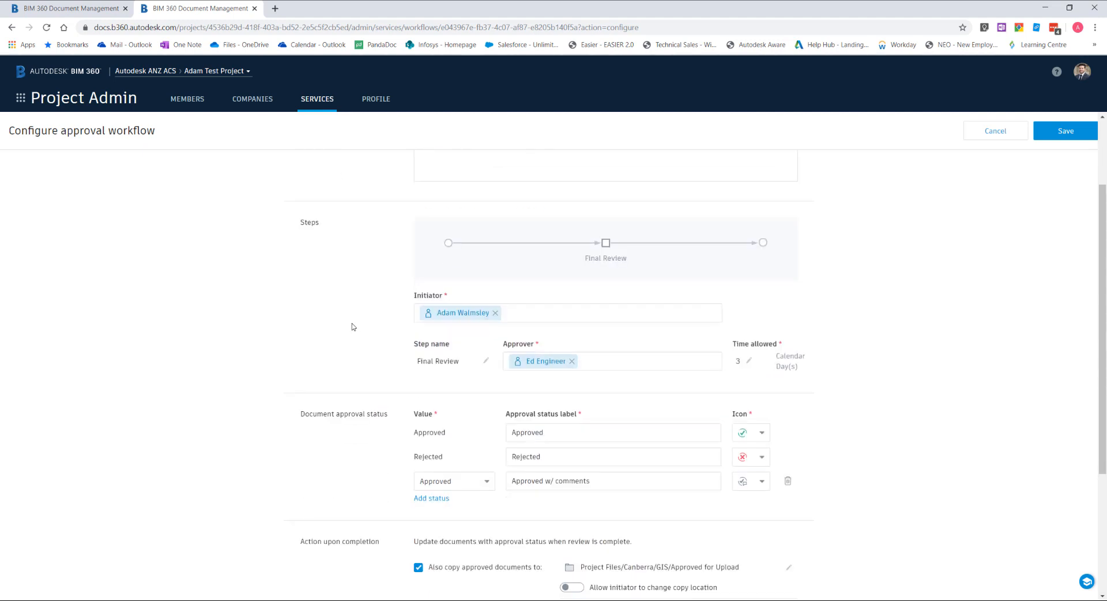
mouse_move(414, 297)
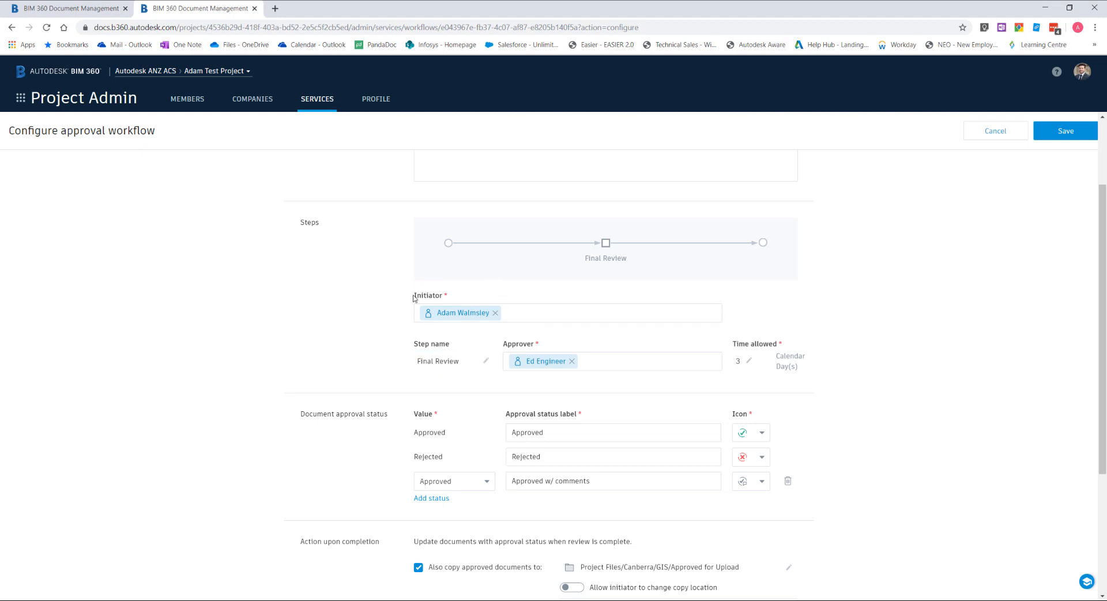
mouse_move(547, 346)
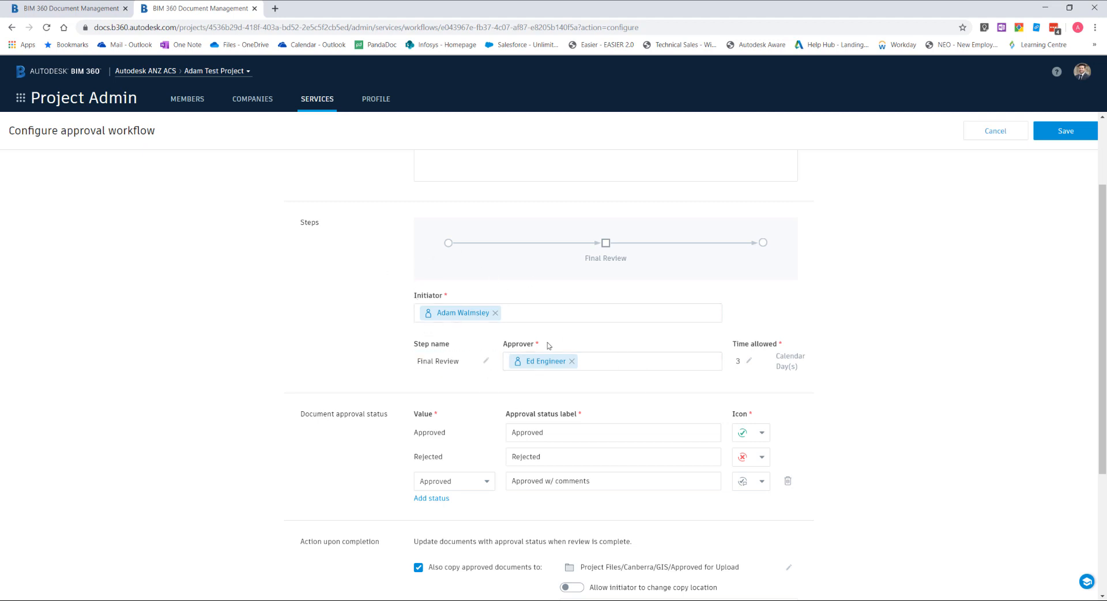
mouse_move(605, 247)
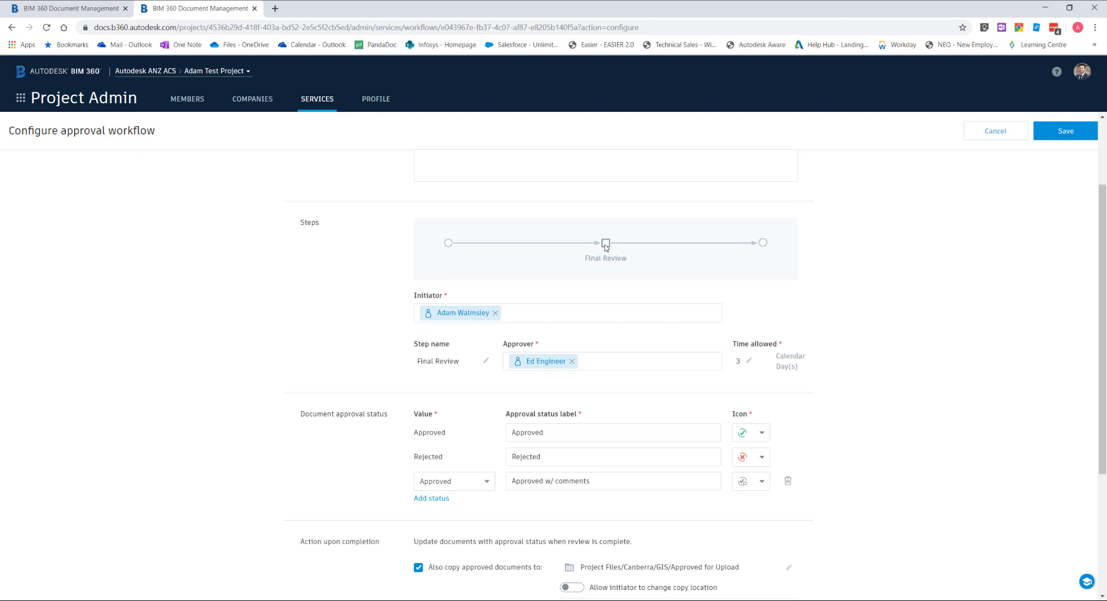
scroll("down", 3)
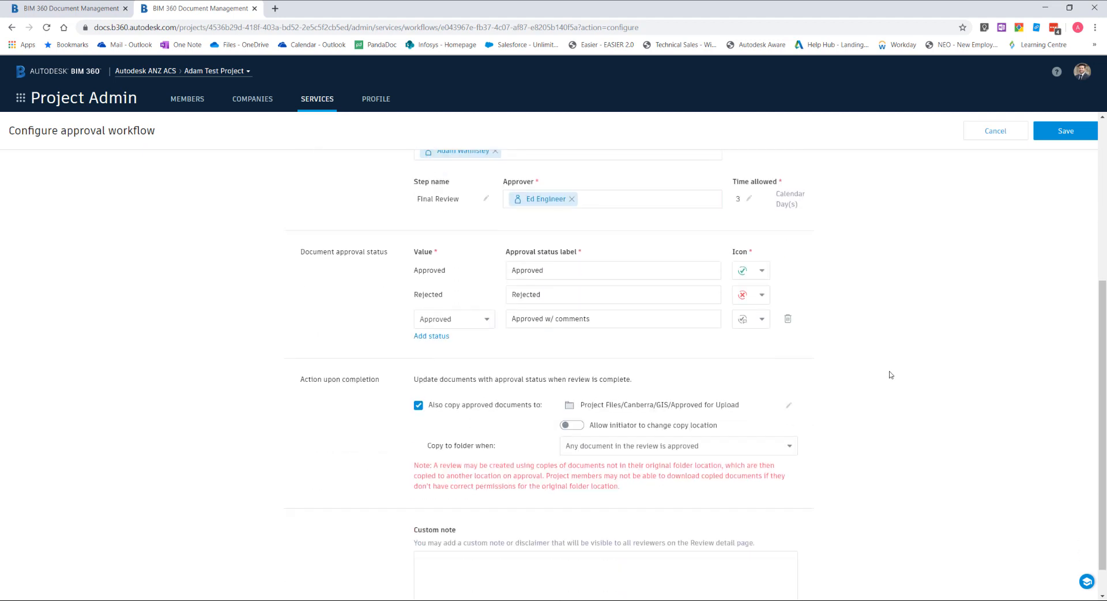
scroll("down", 3)
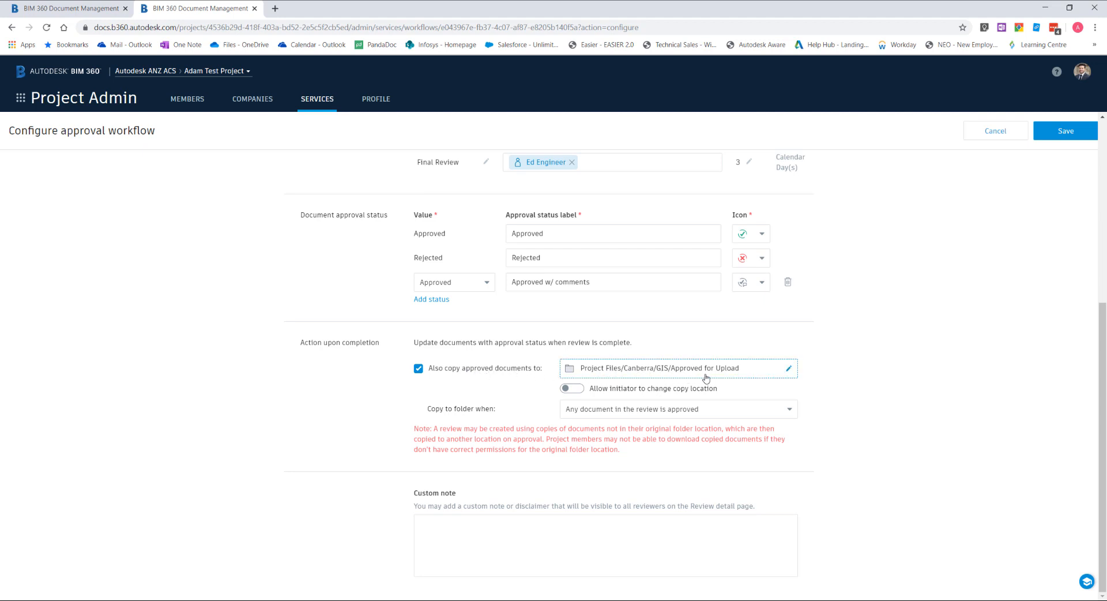
mouse_move(719, 379)
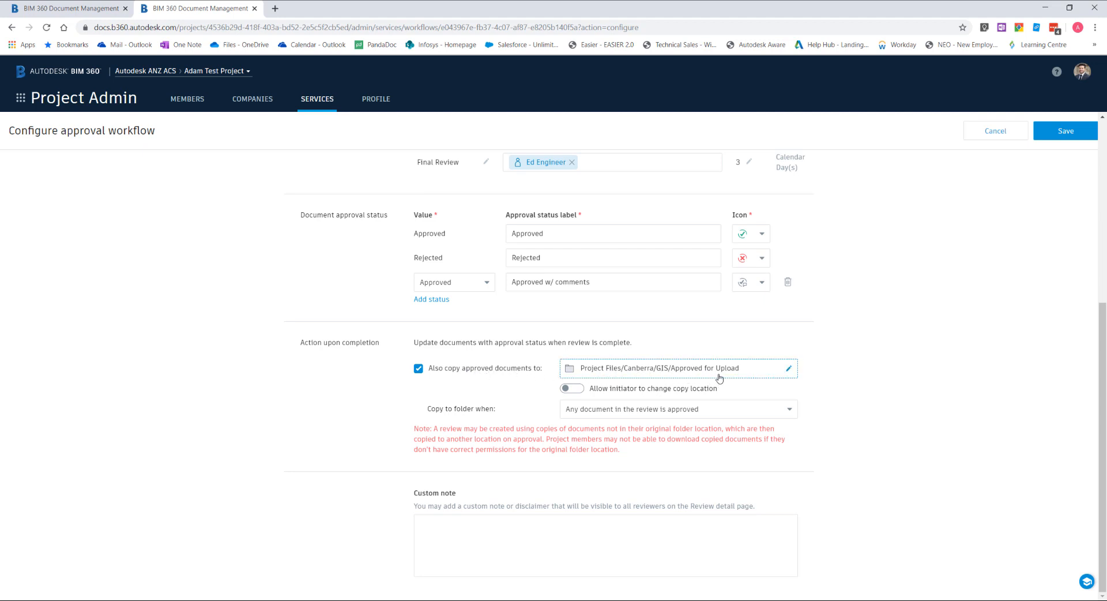
mouse_move(686, 373)
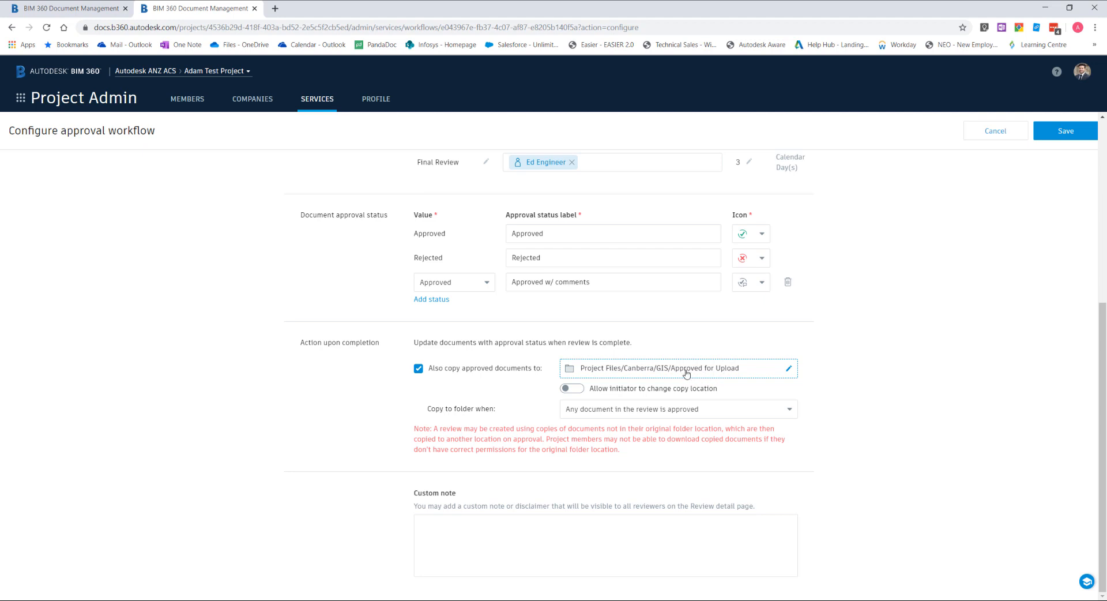
mouse_move(720, 380)
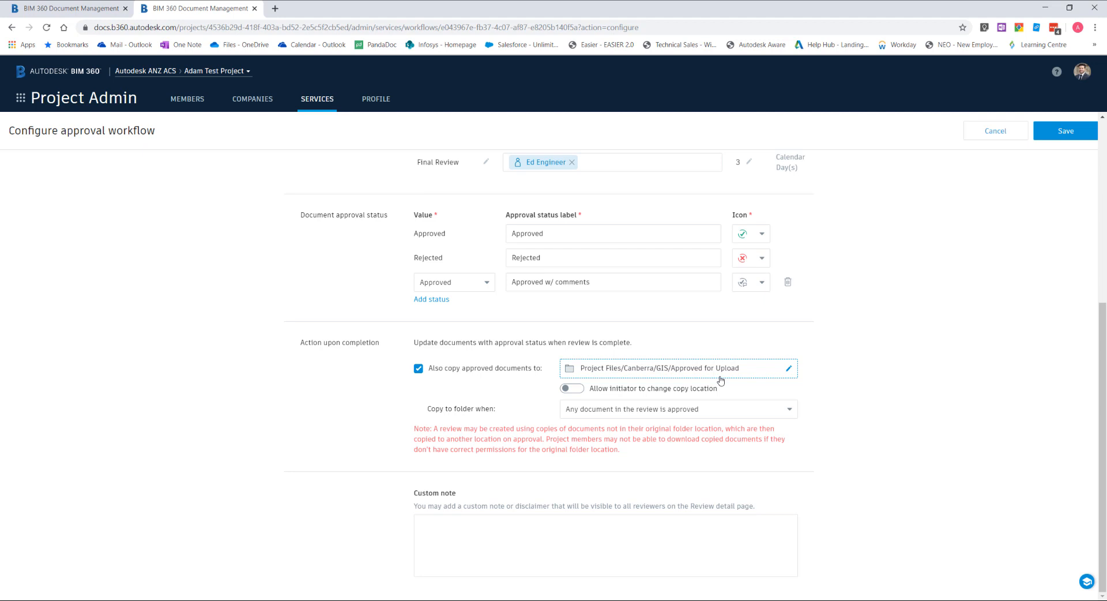
mouse_move(710, 379)
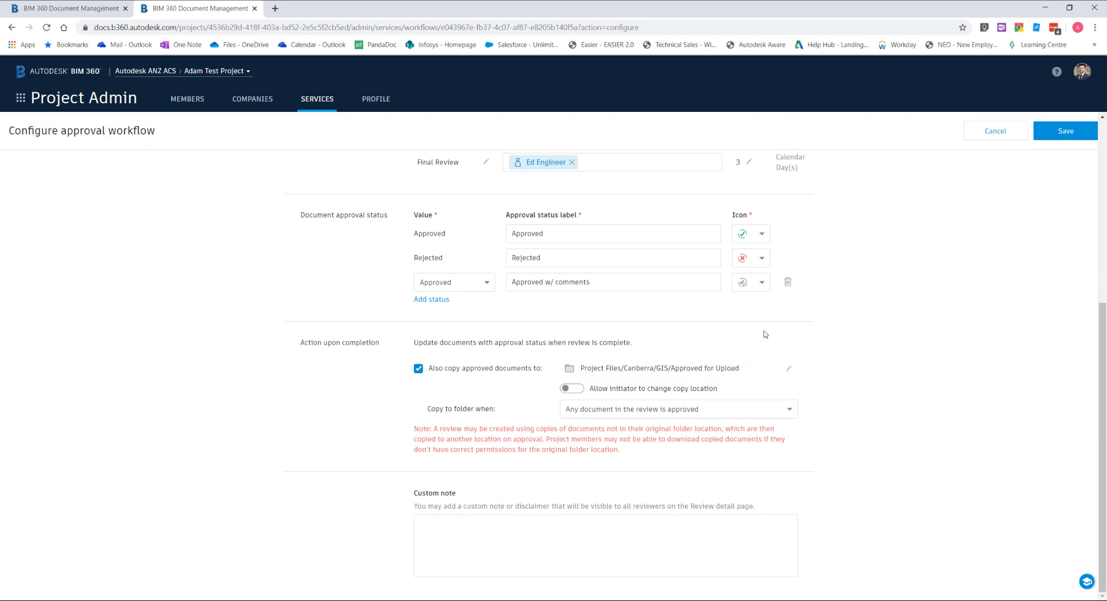
left_click(995, 131)
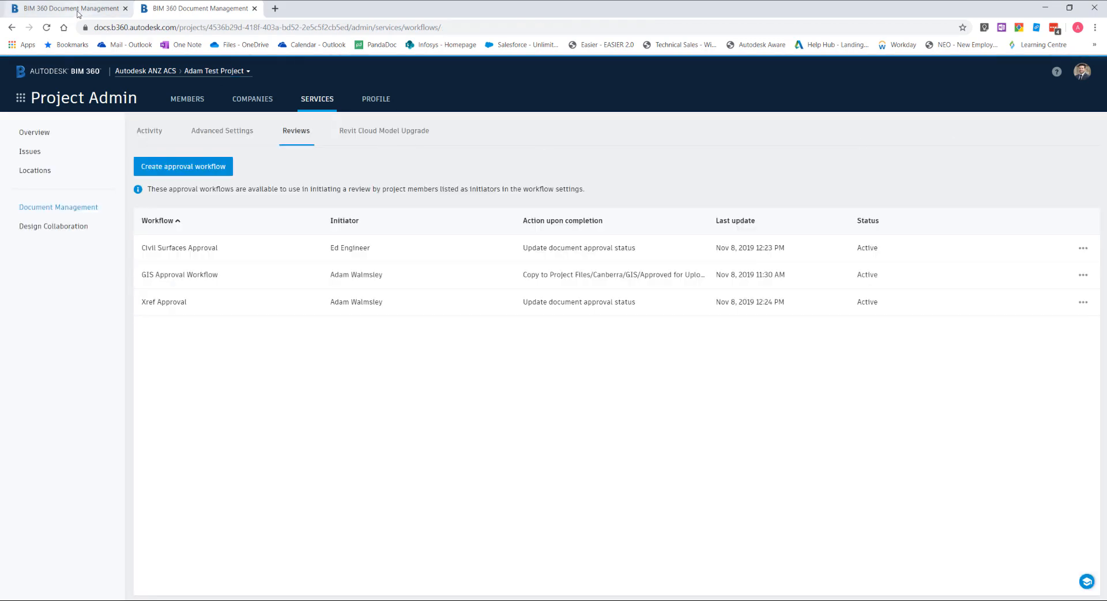
From the GIS folder, choose Submit for review on Pipe_Design.dwg
left_click(57, 207)
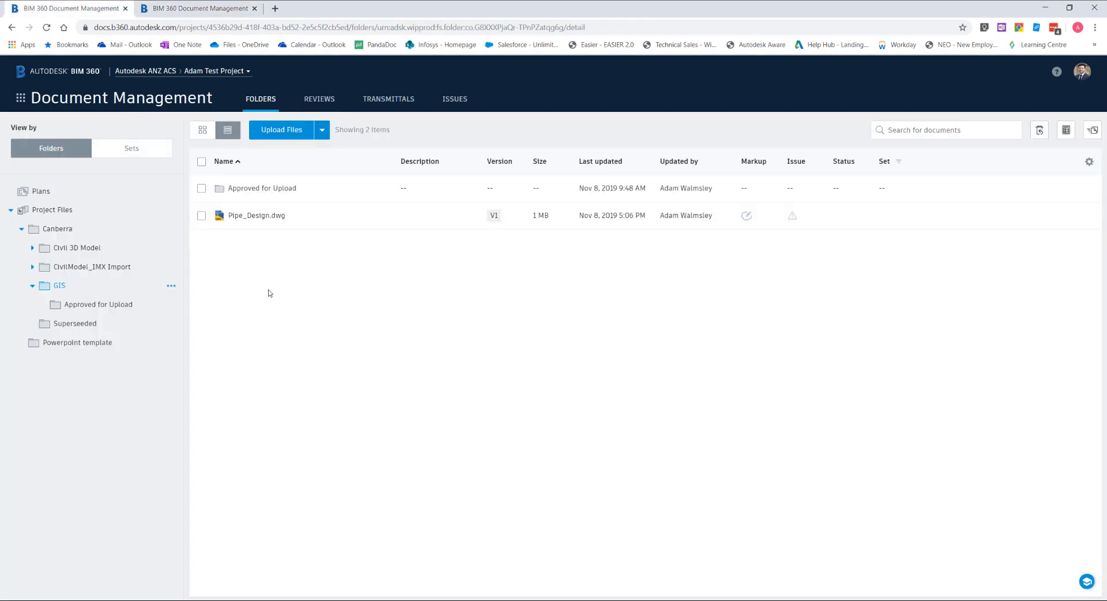
mouse_move(266, 223)
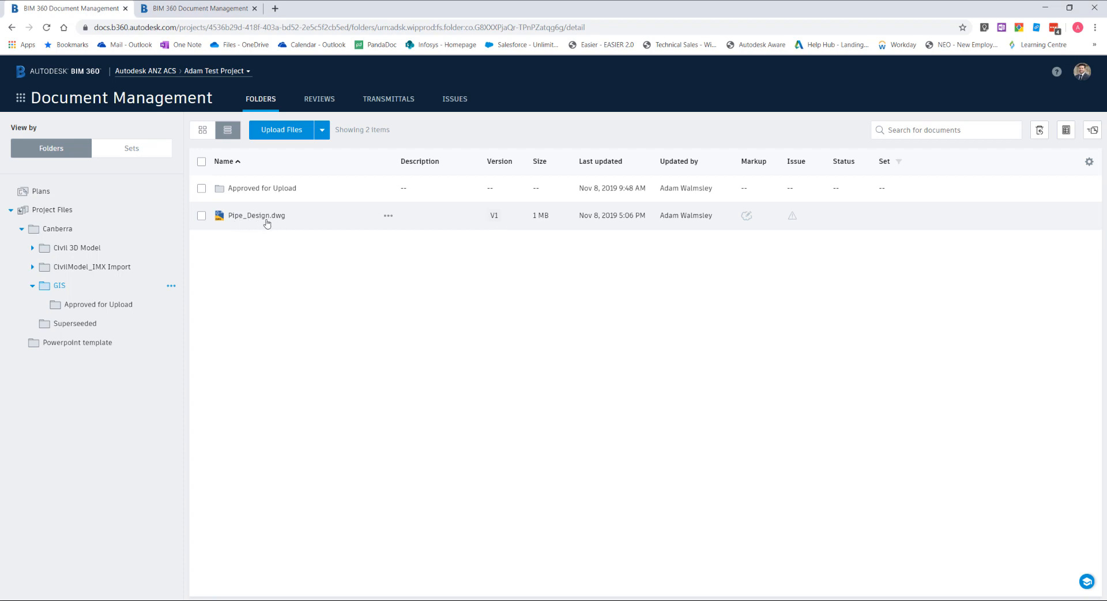
mouse_move(362, 265)
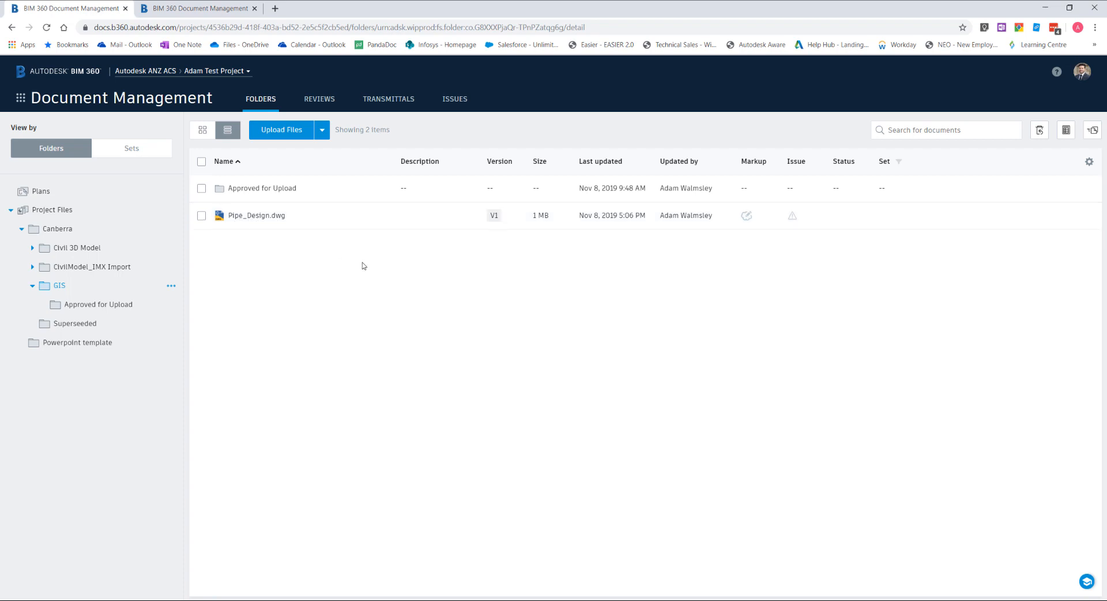
mouse_move(367, 256)
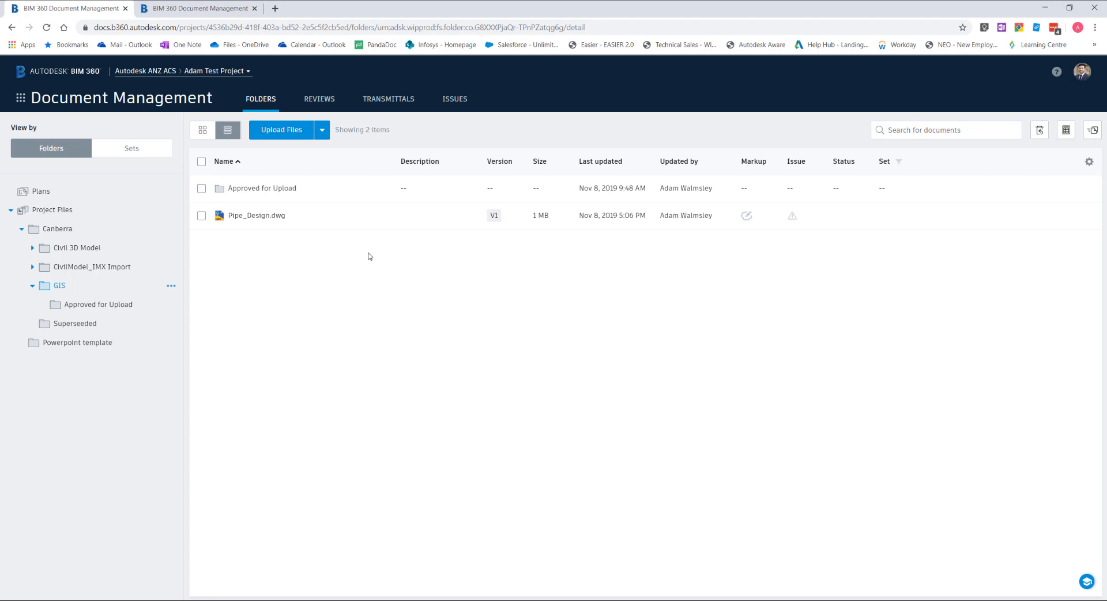
mouse_move(364, 265)
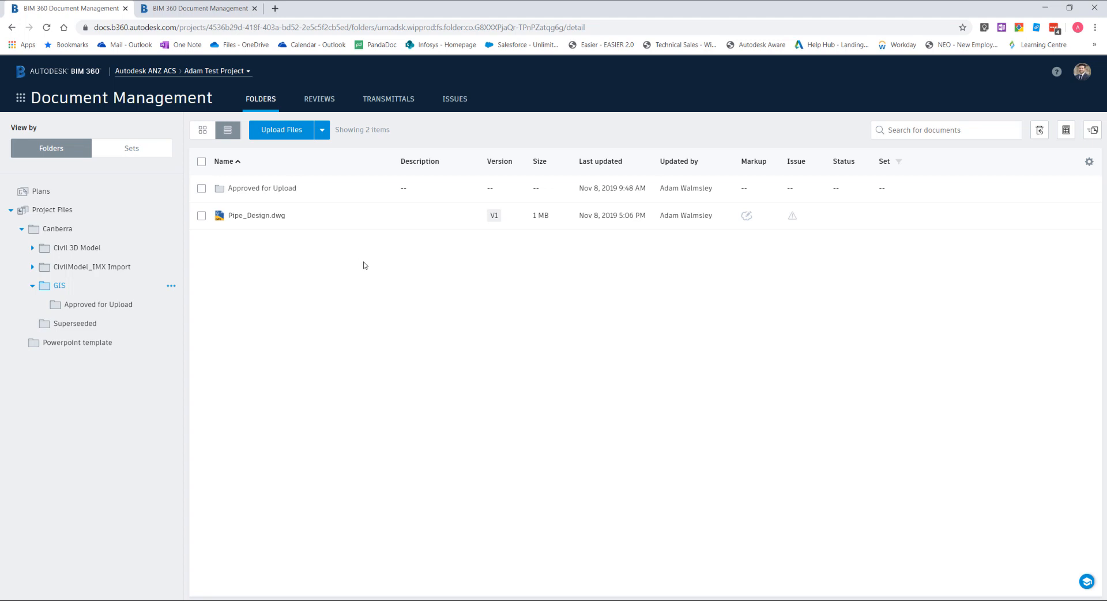
left_click(388, 215)
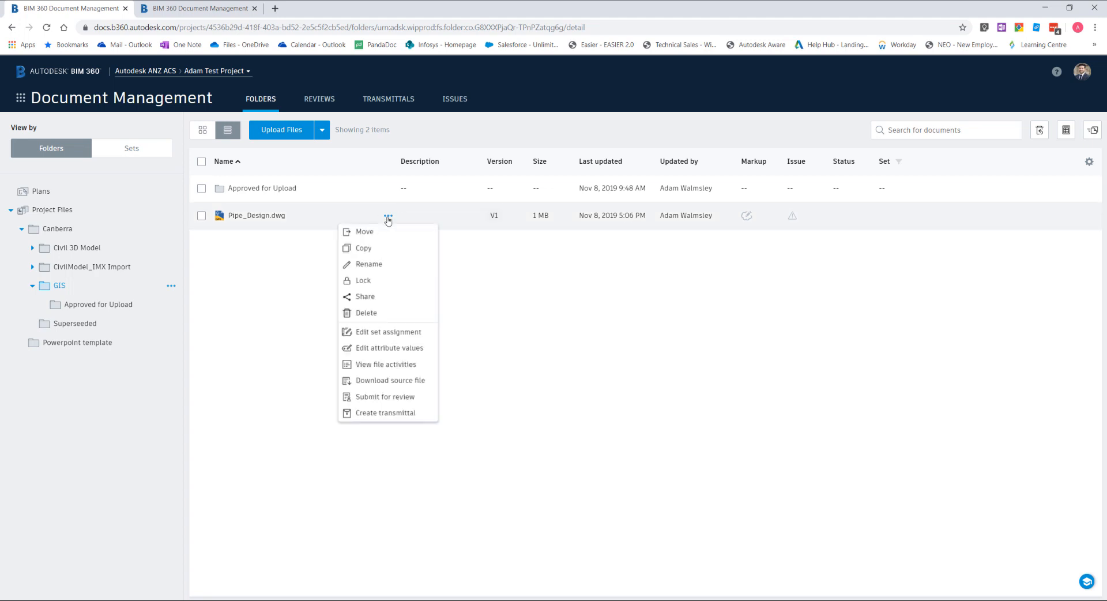
left_click(385, 397)
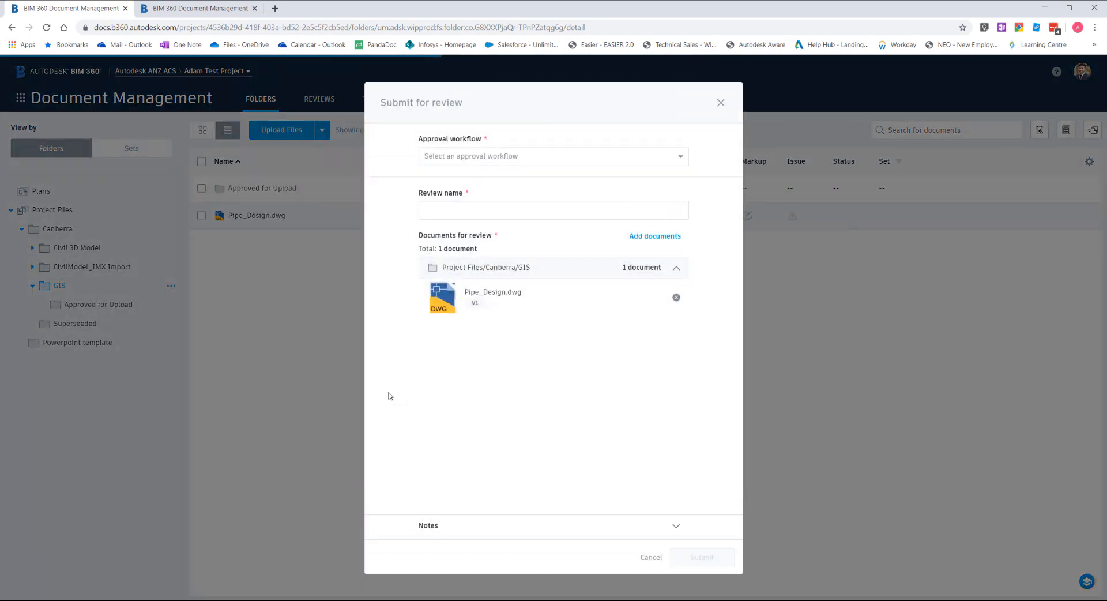
Choose the GIS Approval Workflow and send the review #12 notification to Ed Engineer
left_click(553, 157)
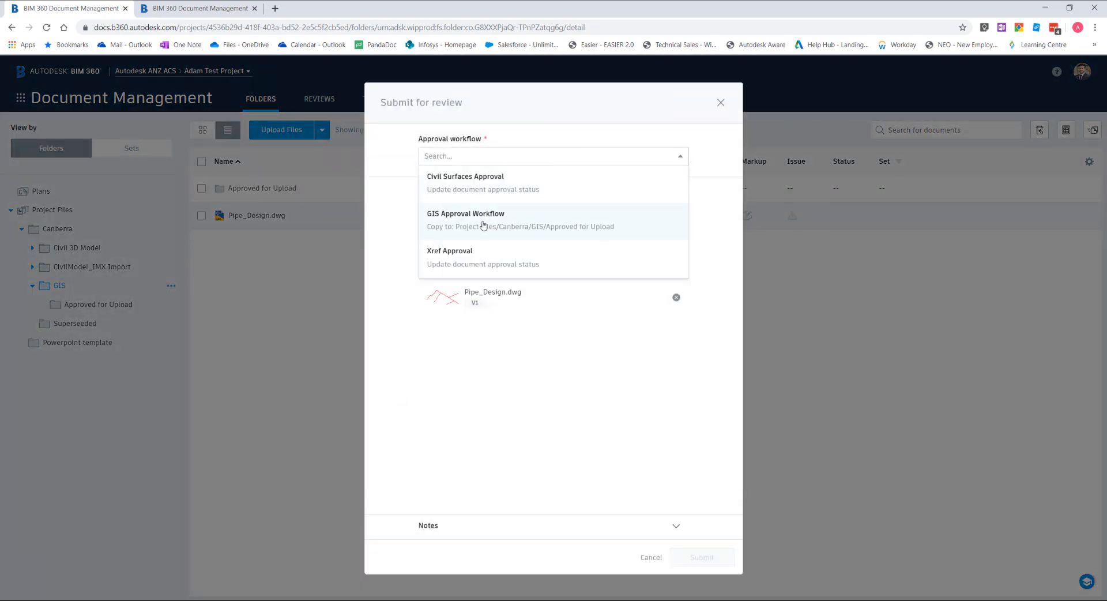
left_click(465, 213)
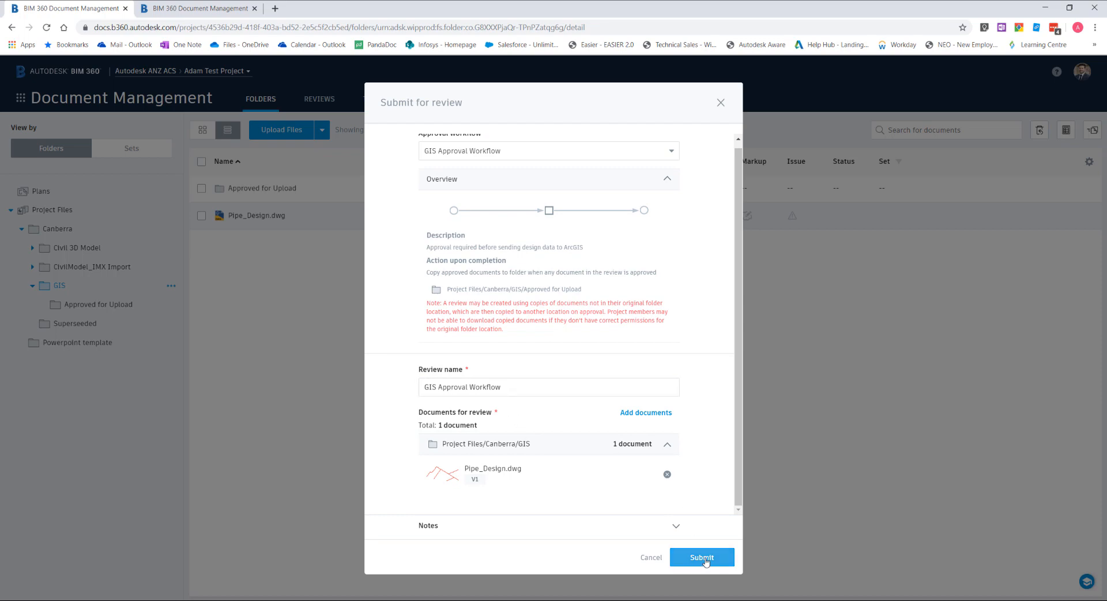
left_click(702, 557)
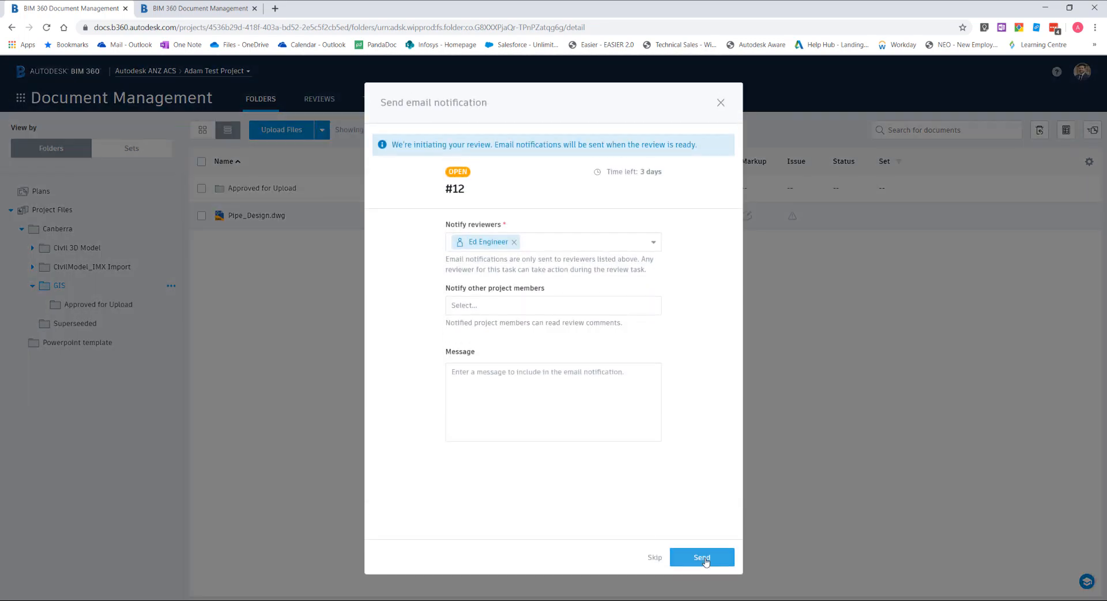
left_click(701, 557)
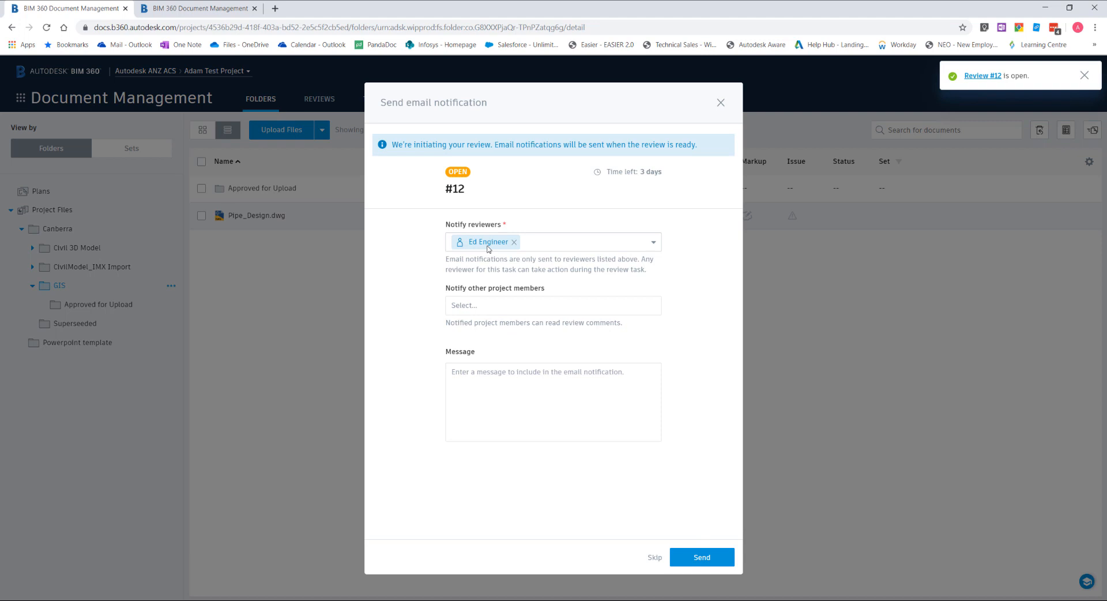
mouse_move(702, 557)
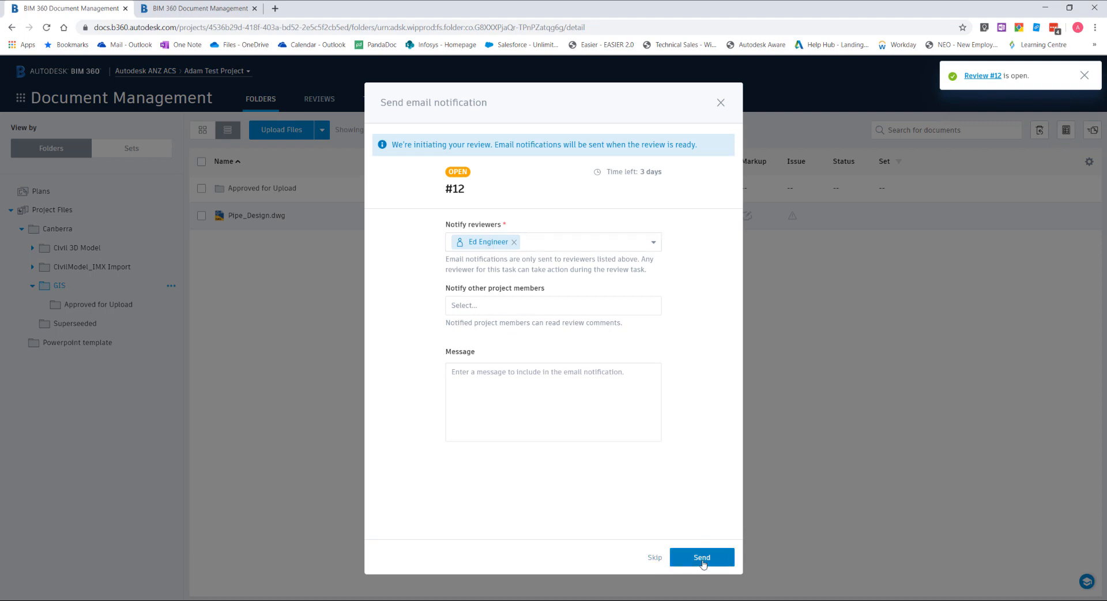
left_click(701, 557)
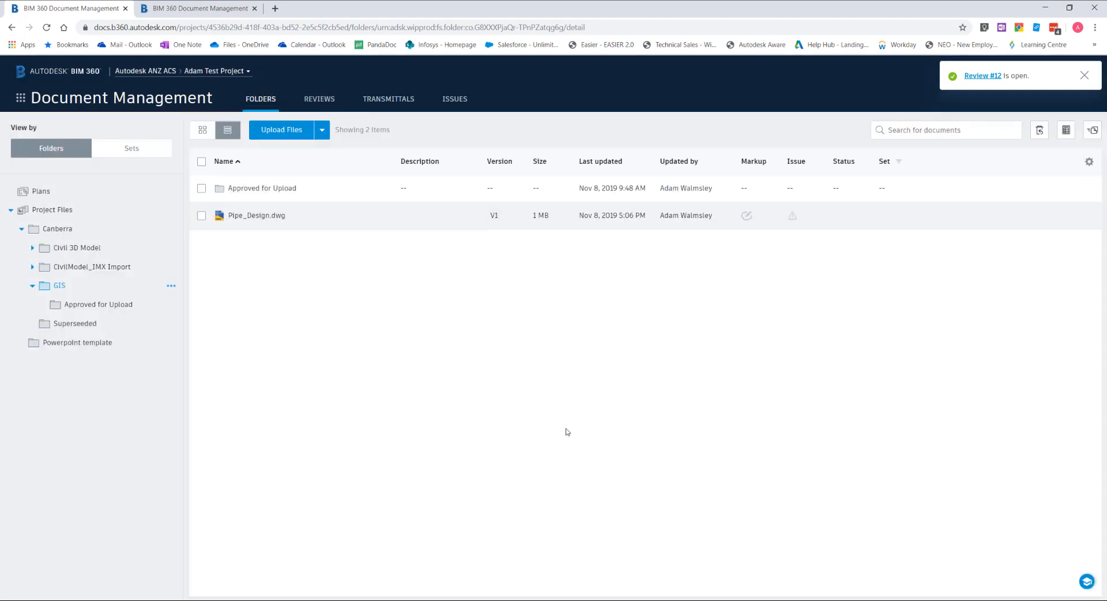
Switch to the reviewer's browser session and open the Reviews list showing review #12
left_click(1085, 75)
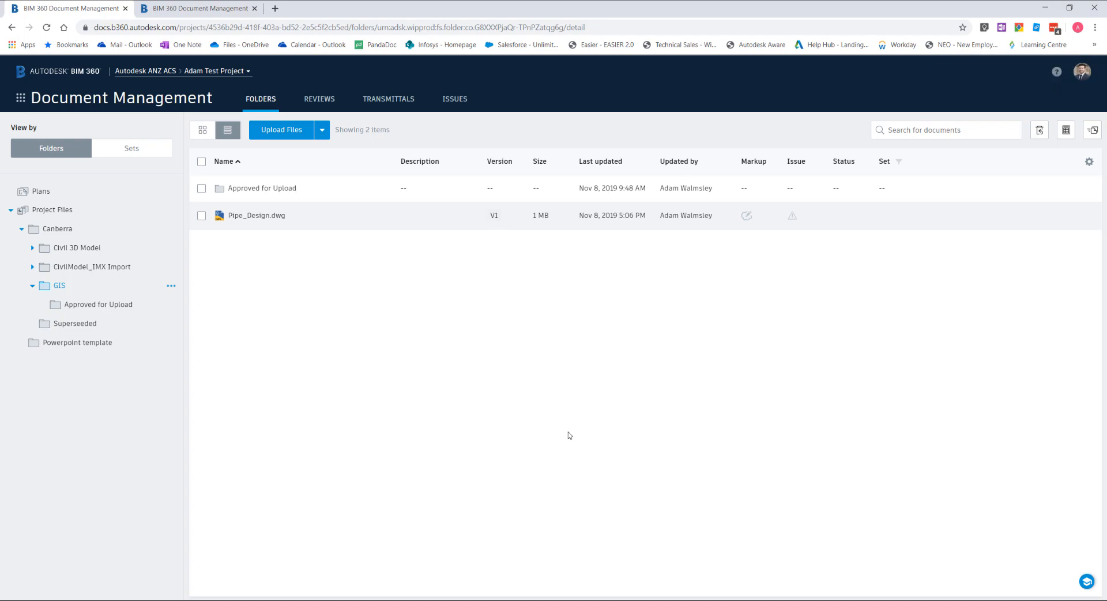
mouse_move(561, 517)
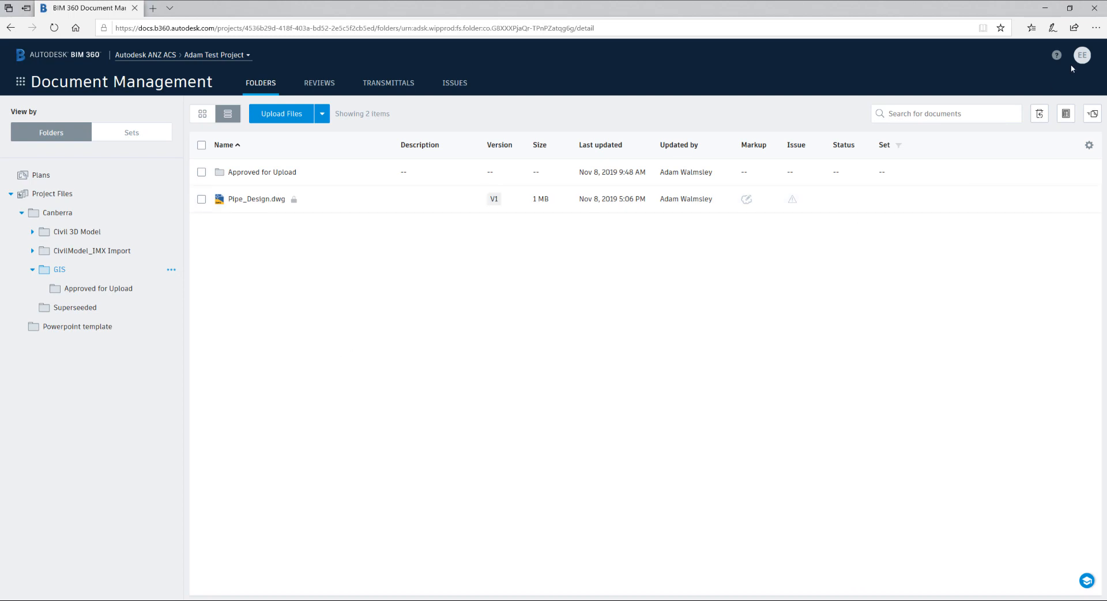
mouse_move(1082, 60)
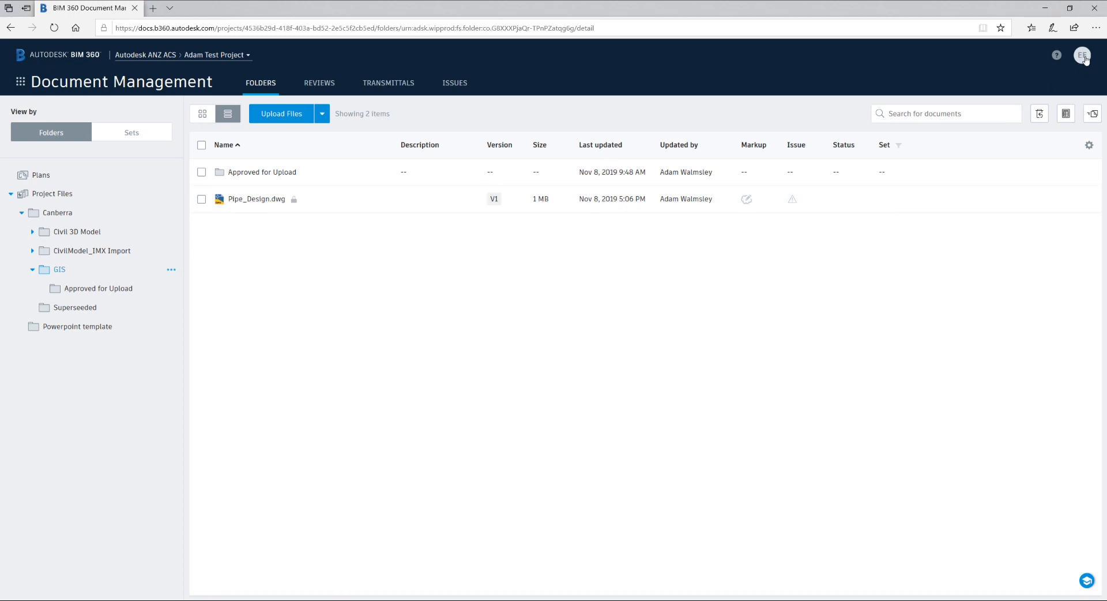
mouse_move(386, 266)
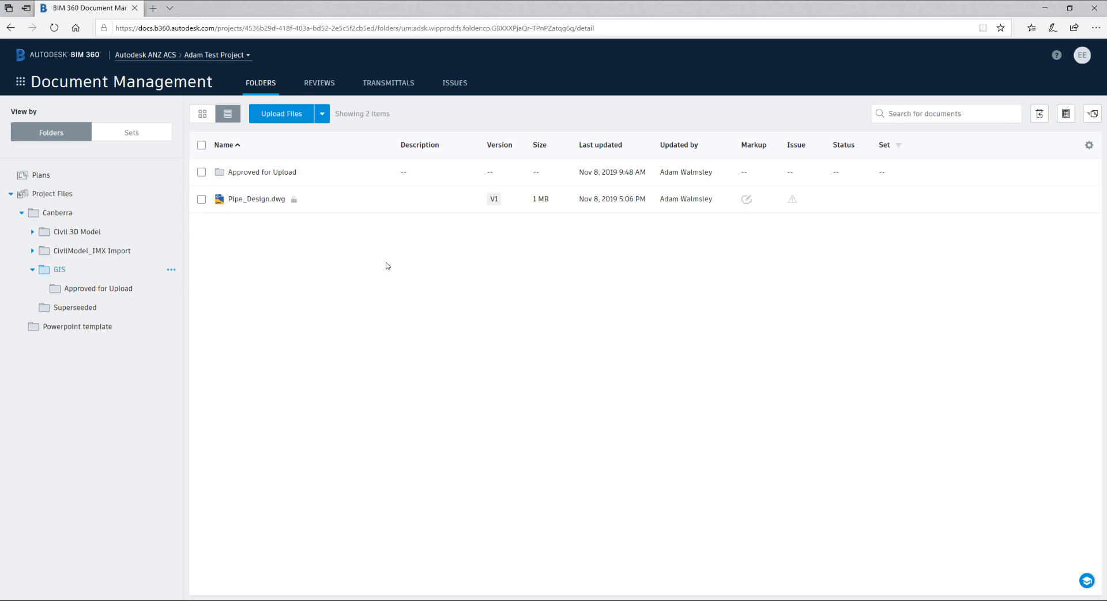
mouse_move(323, 256)
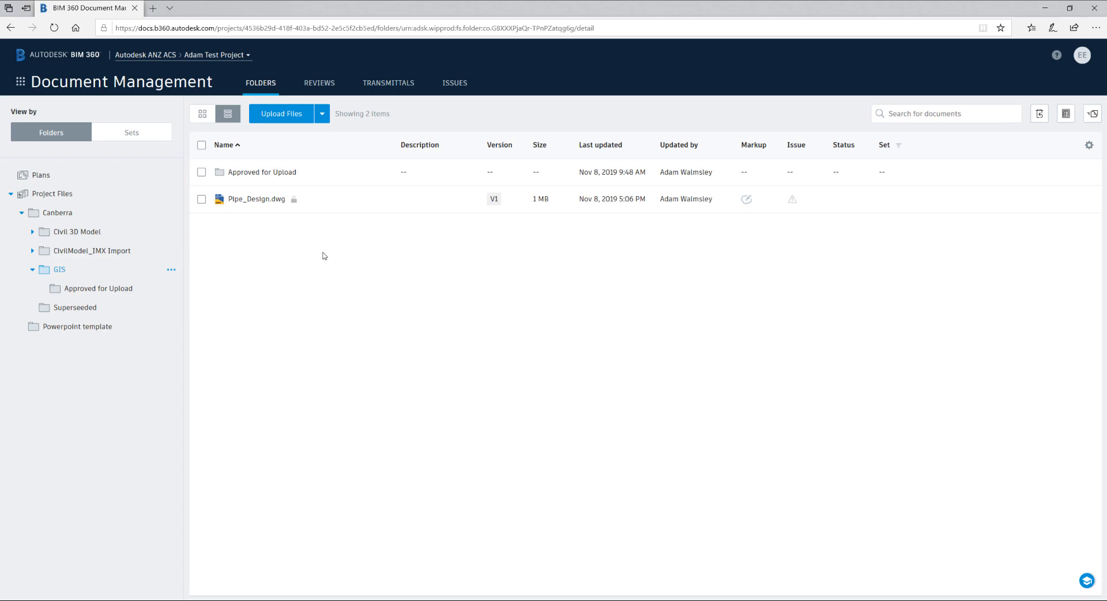
left_click(319, 82)
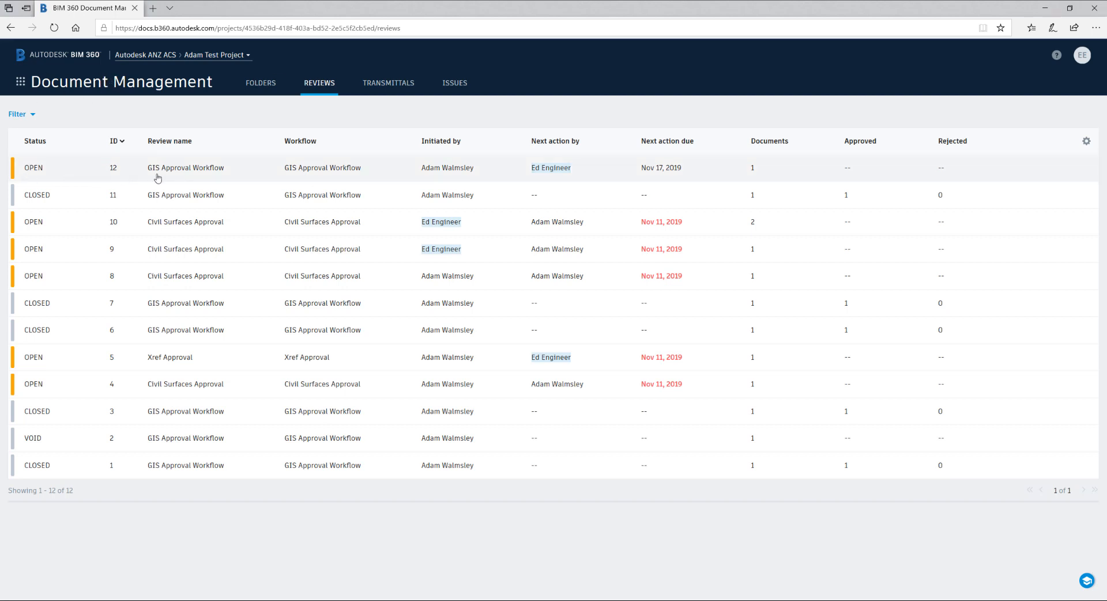
Open review #12 - Final Review and view Pipe_Design.dwg in the viewer
left_click(185, 167)
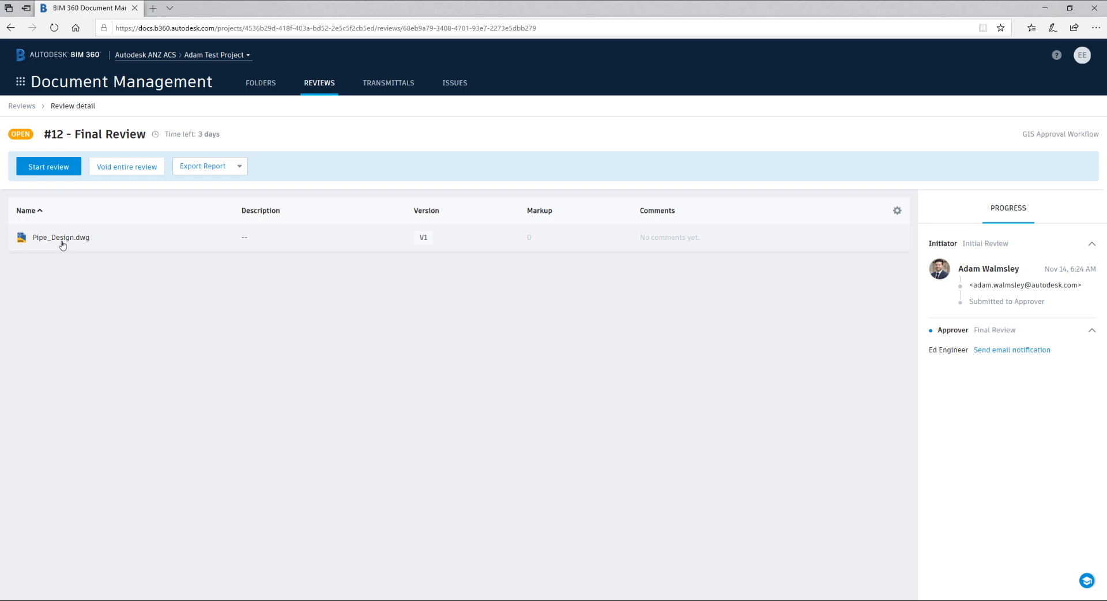
left_click(61, 237)
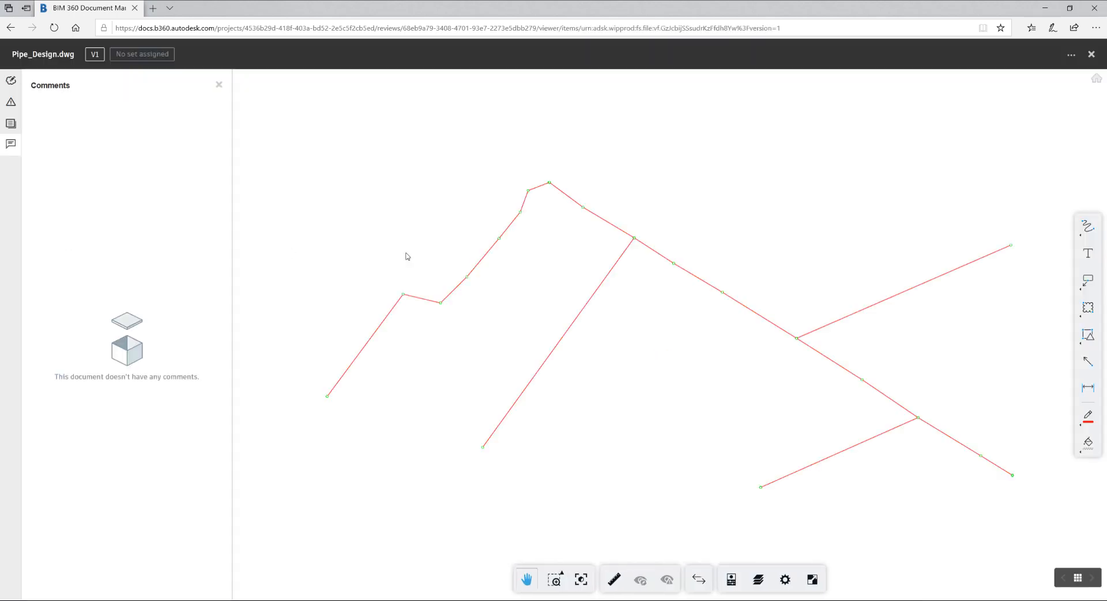
mouse_move(392, 228)
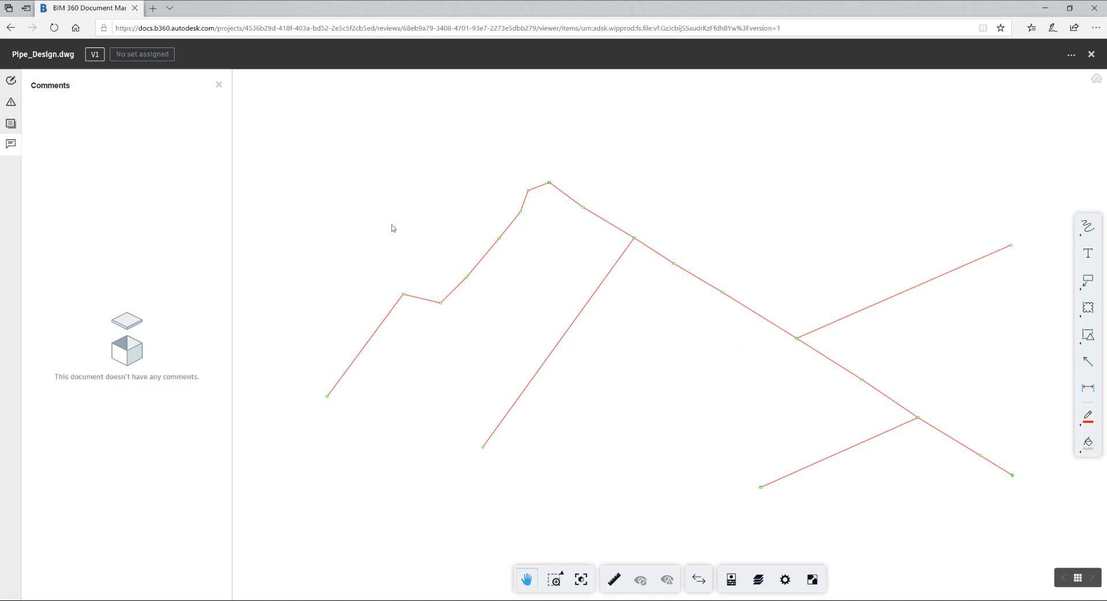
mouse_move(773, 164)
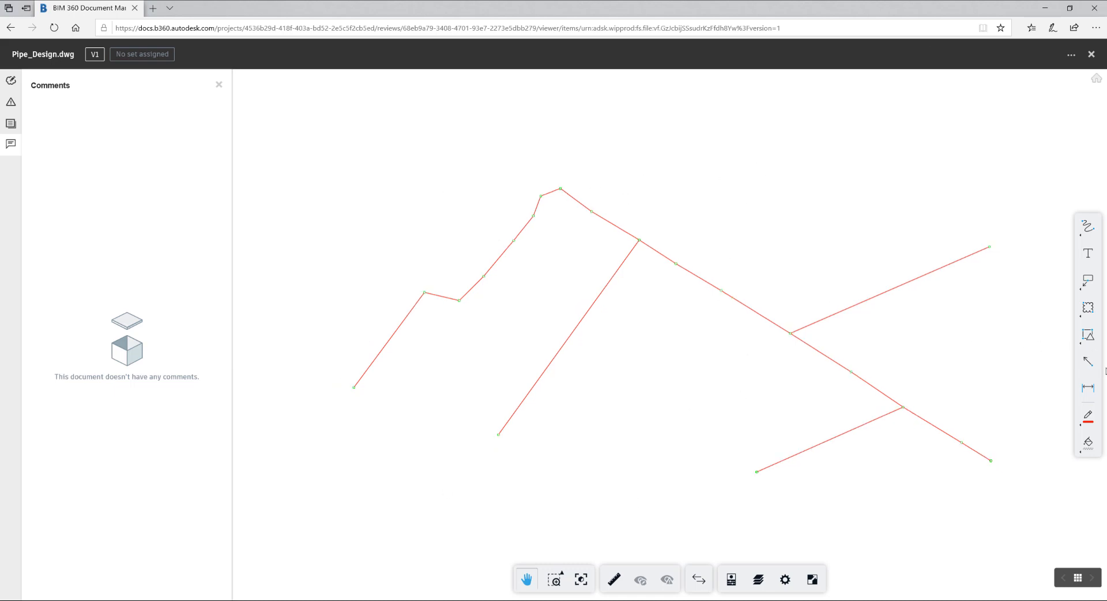
mouse_move(1088, 388)
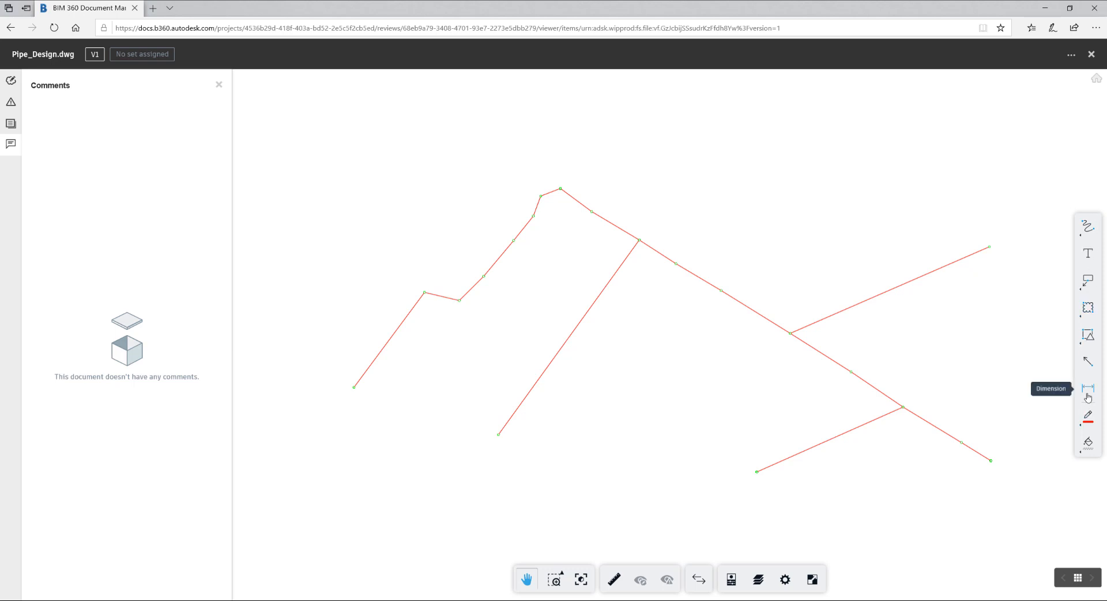
mouse_move(1088, 308)
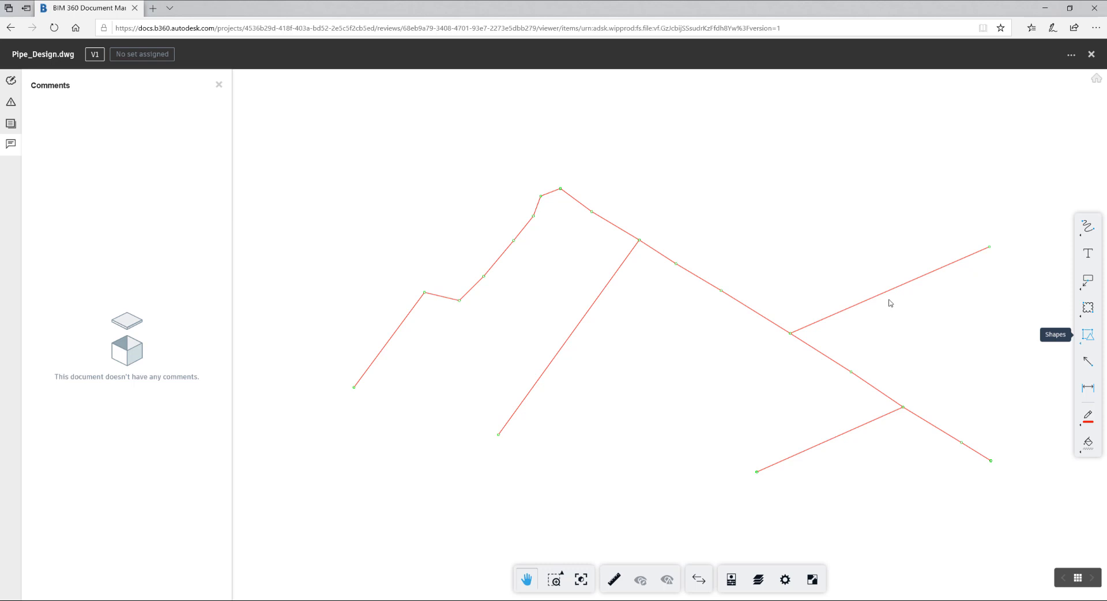
mouse_move(1040, 118)
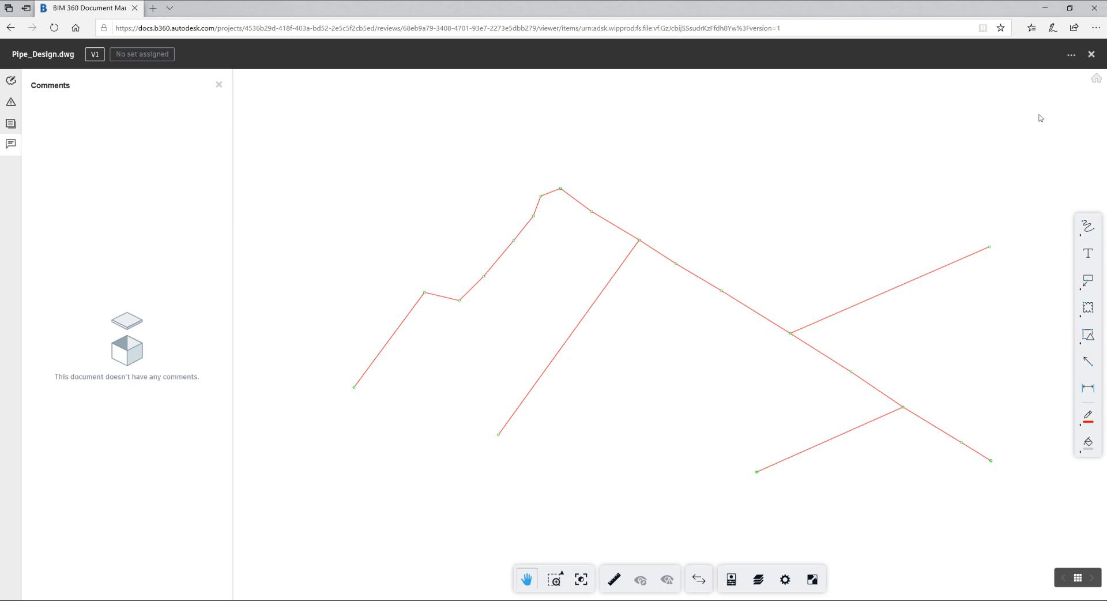
Close the Pipe_Design.dwg viewer and return to the review #12 details
left_click(10, 28)
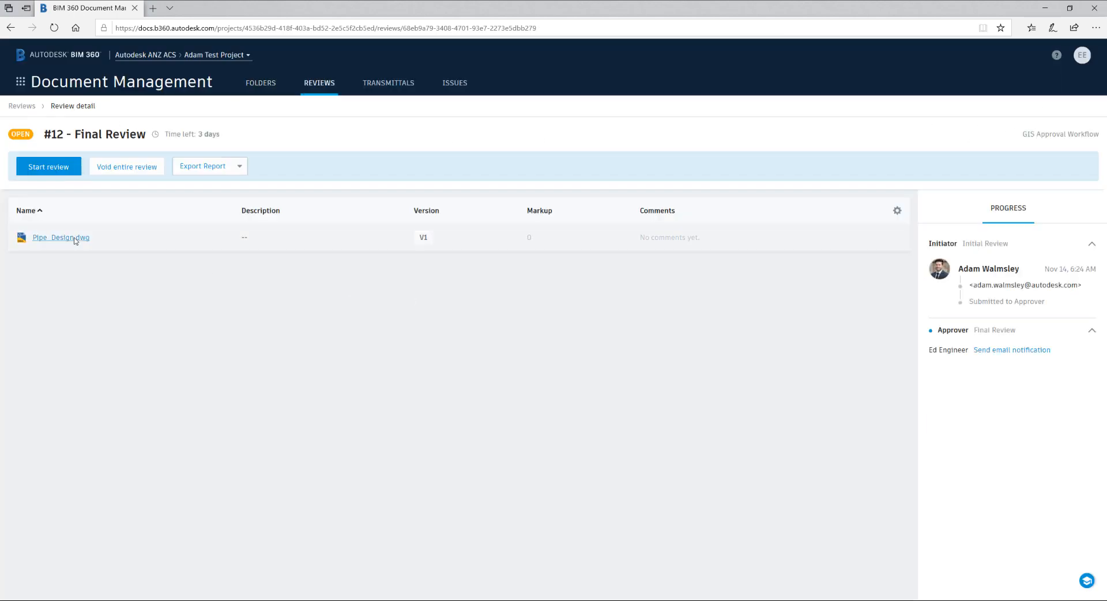
Start the Final Review and set Pipe_Design.dwg's approval status to Approved
left_click(48, 166)
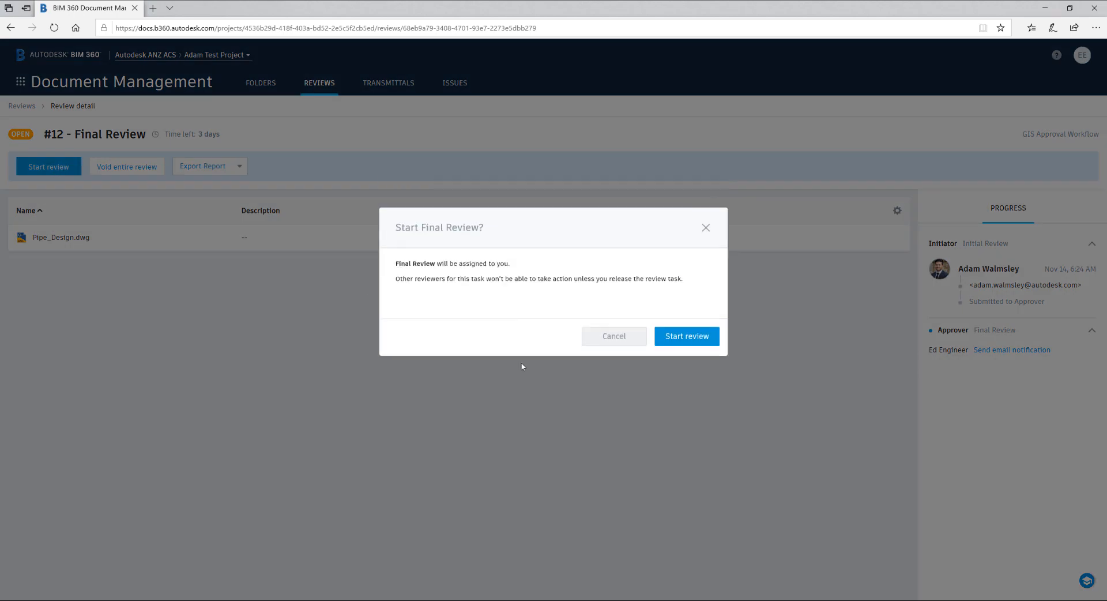
left_click(685, 336)
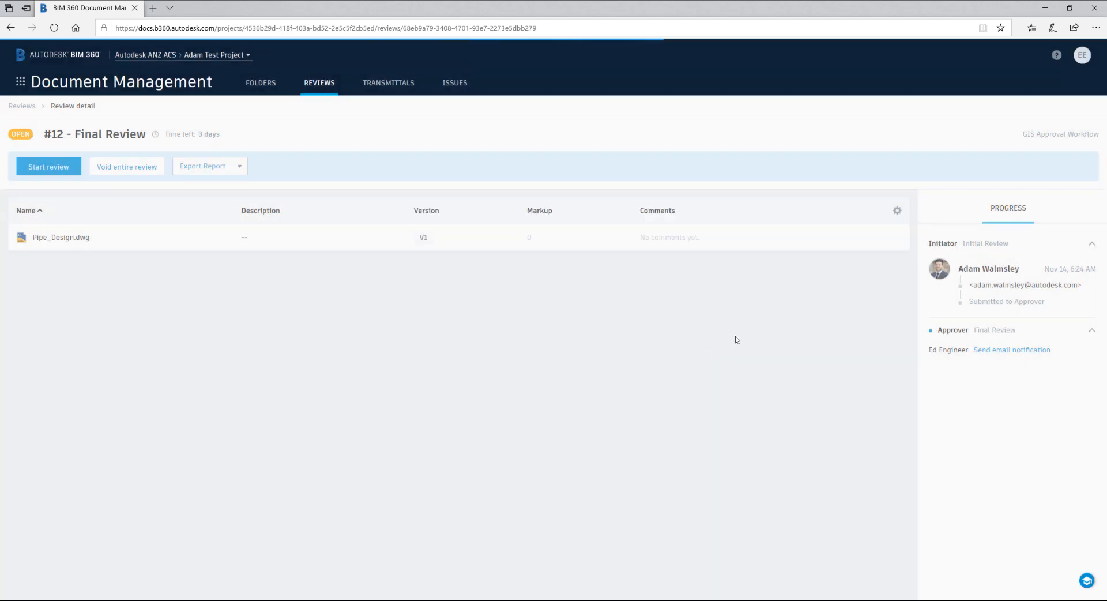
left_click(48, 166)
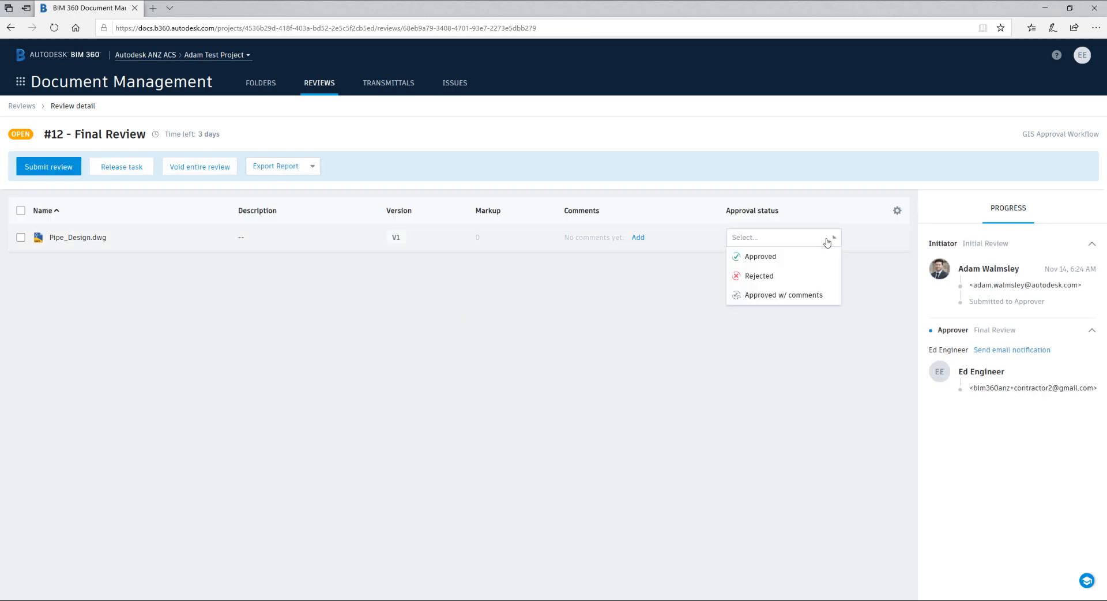
left_click(760, 256)
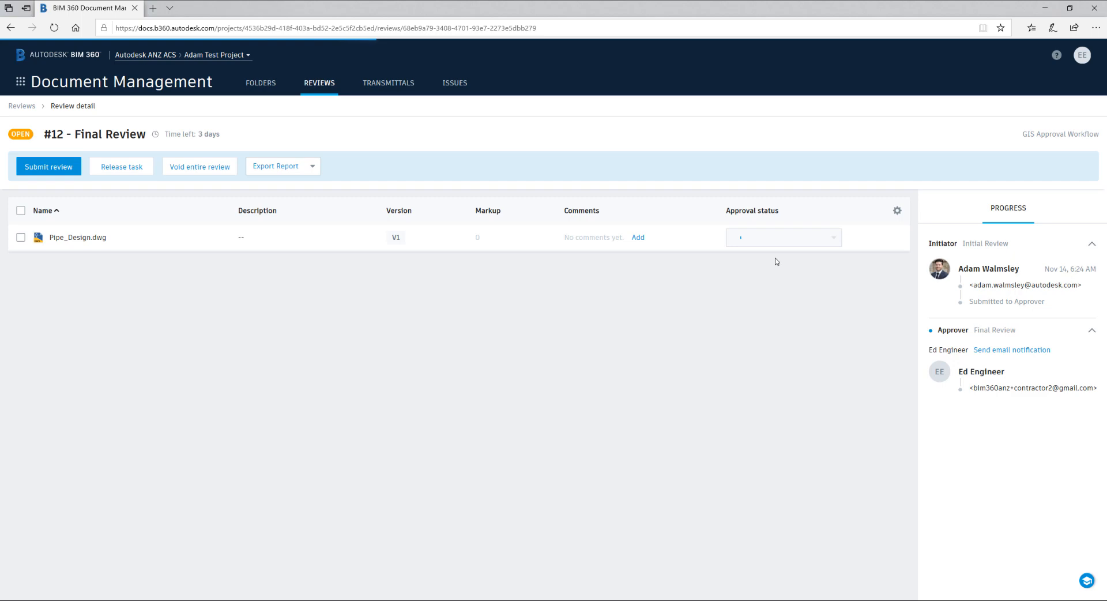
left_click(782, 237)
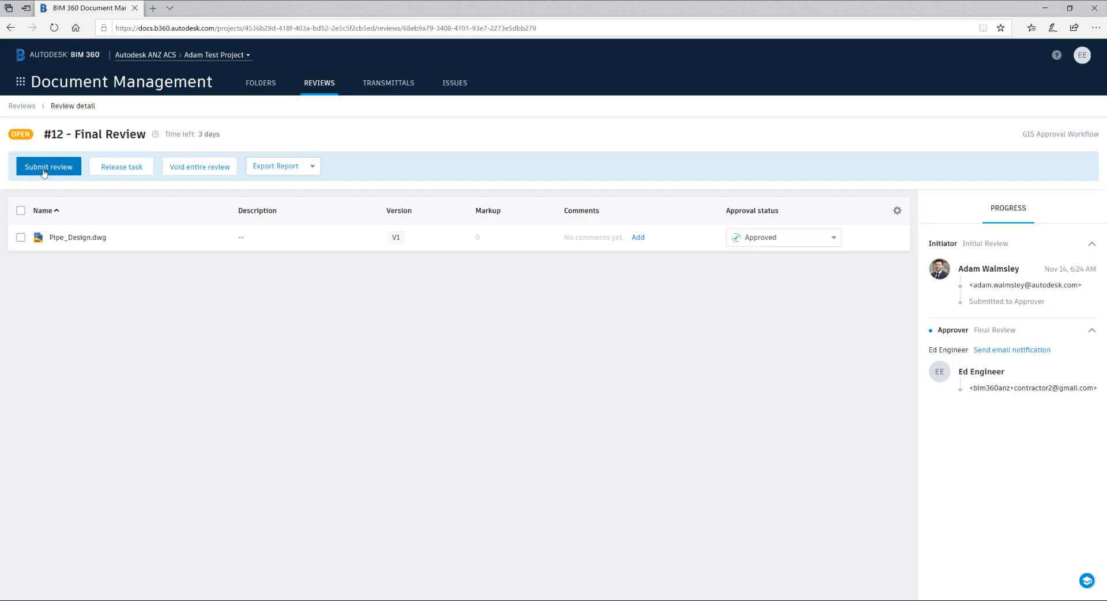
left_click(47, 166)
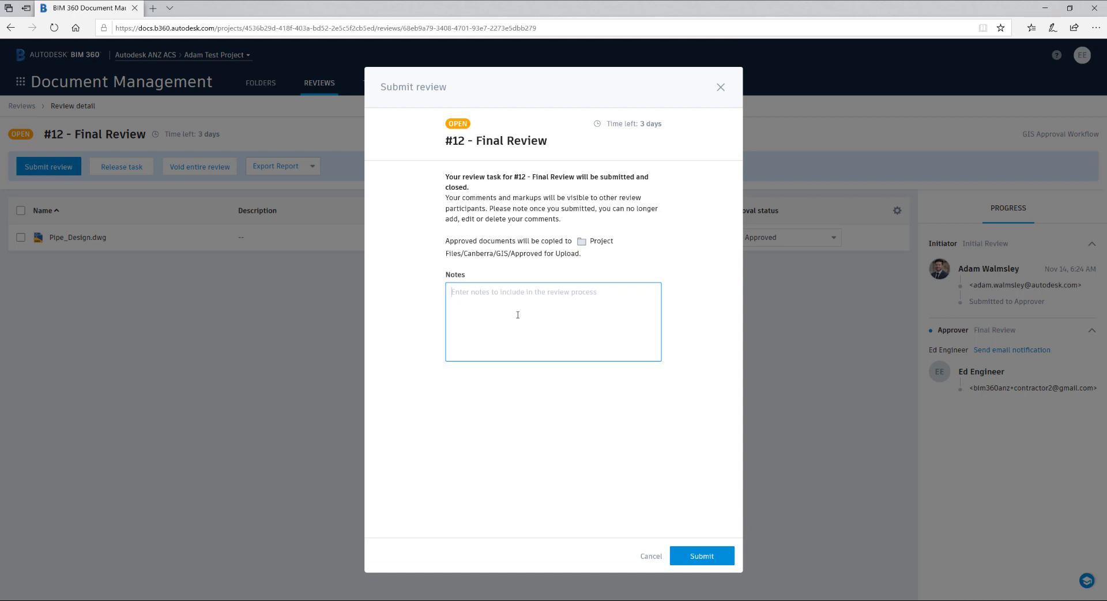
mouse_move(585, 245)
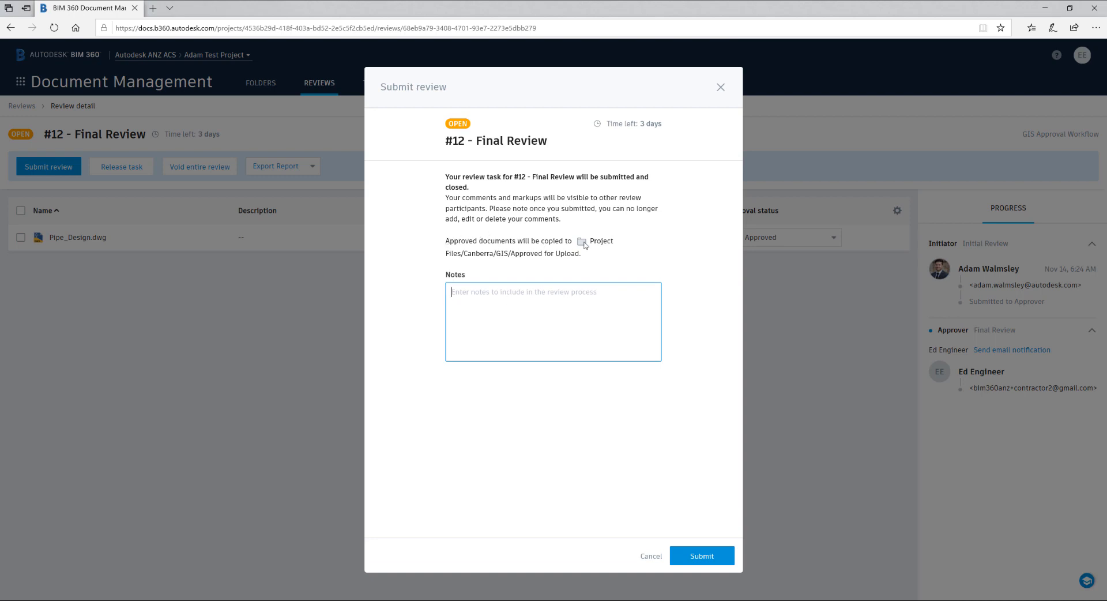
mouse_move(574, 257)
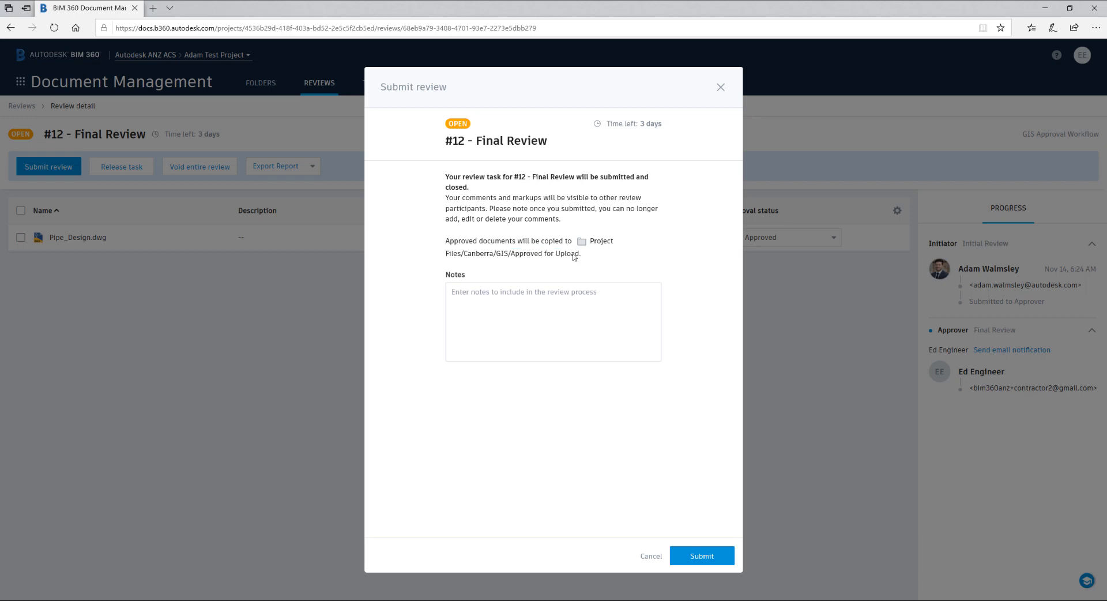
Submit review #12 with no notes, copying Pipe_Design.dwg to Approved for Upload
left_click(701, 556)
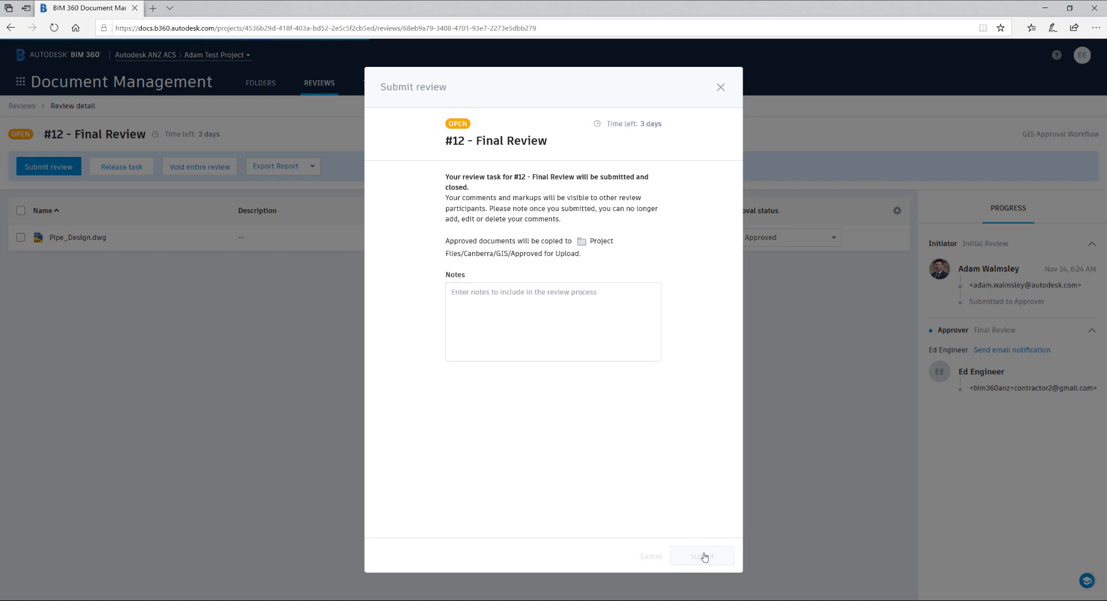
left_click(702, 556)
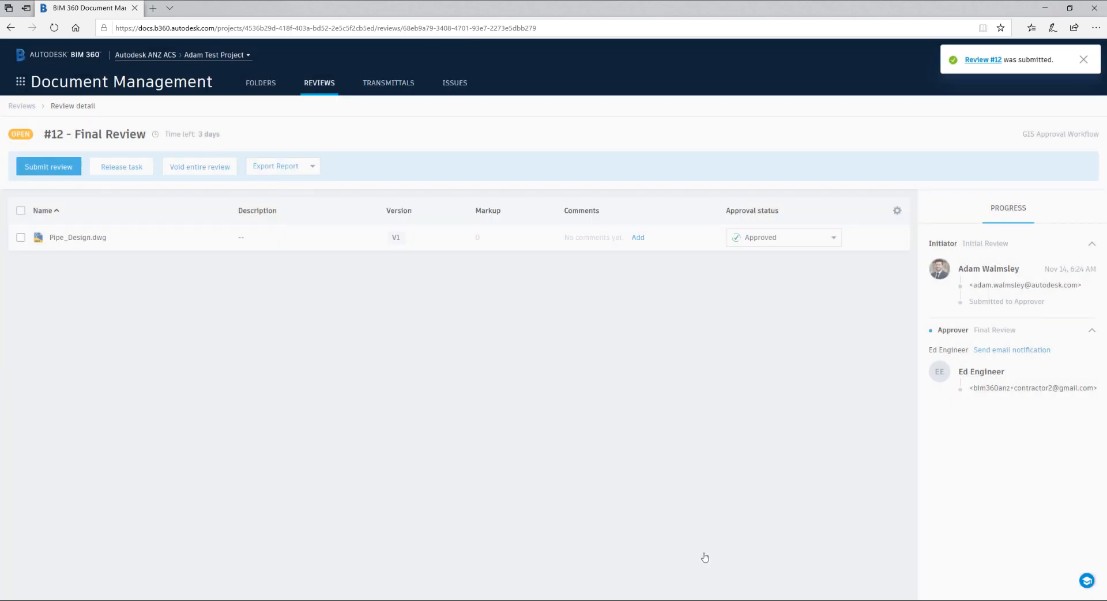
Close review #12, leaving Pipe_Design.dwg approved and copied to Canberra
left_click(48, 166)
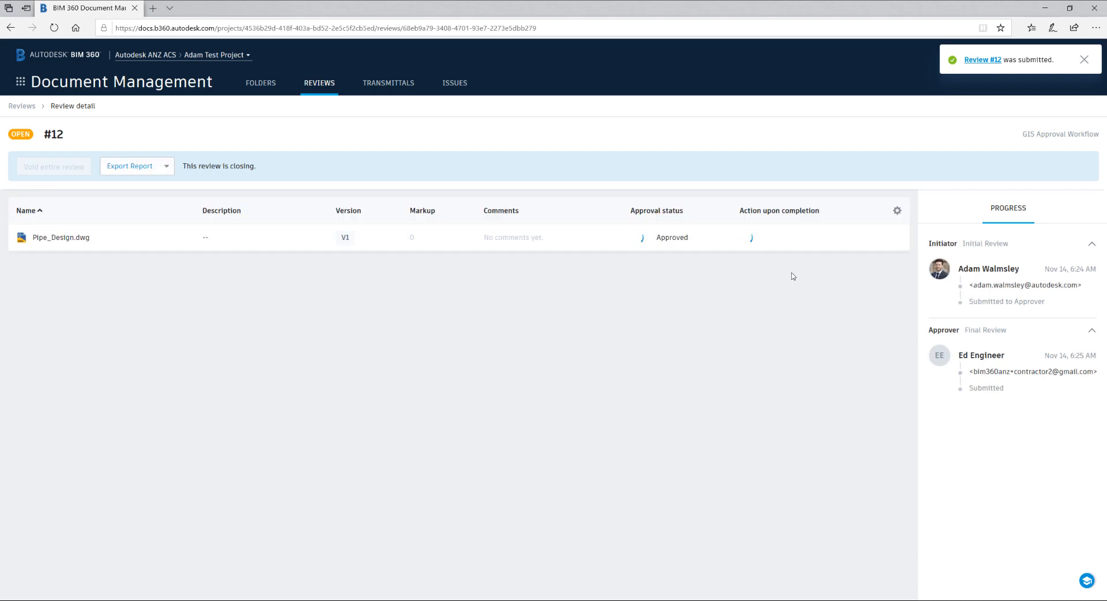
left_click(1085, 58)
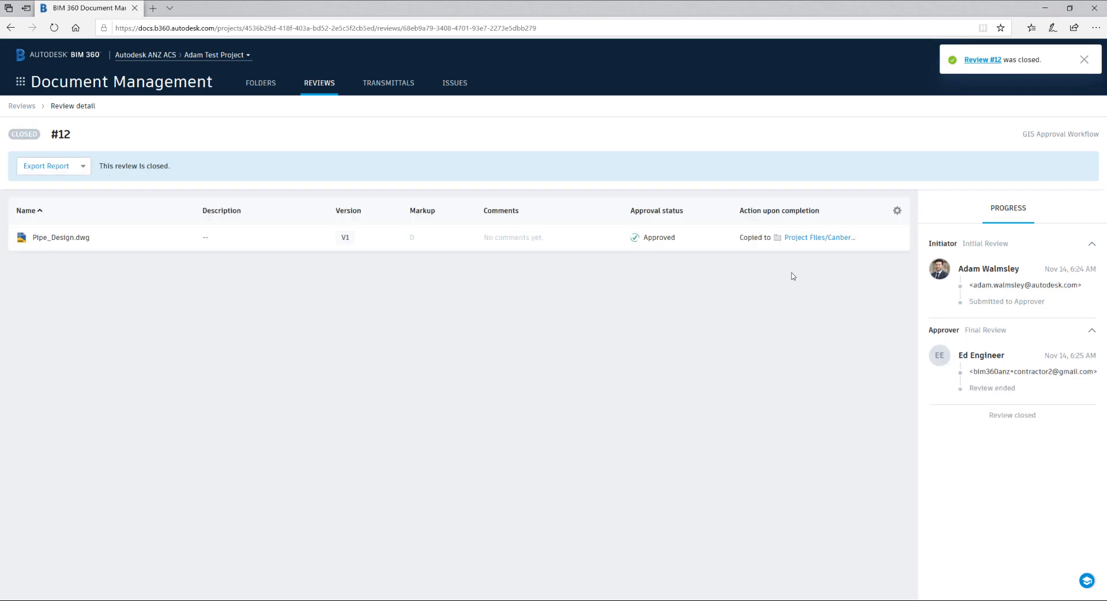
mouse_move(819, 237)
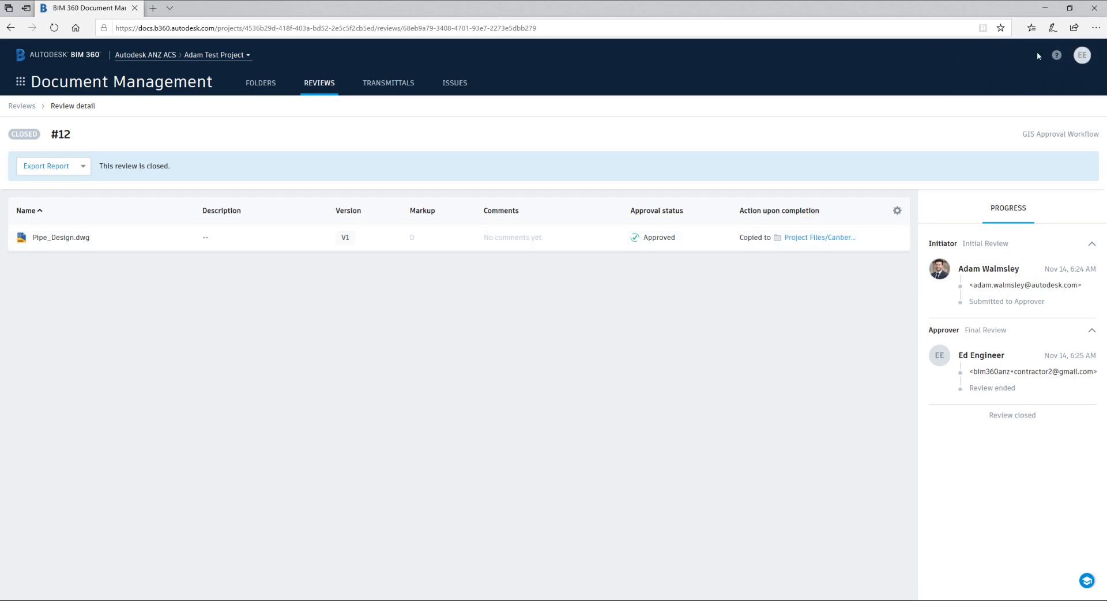
mouse_move(1045, 8)
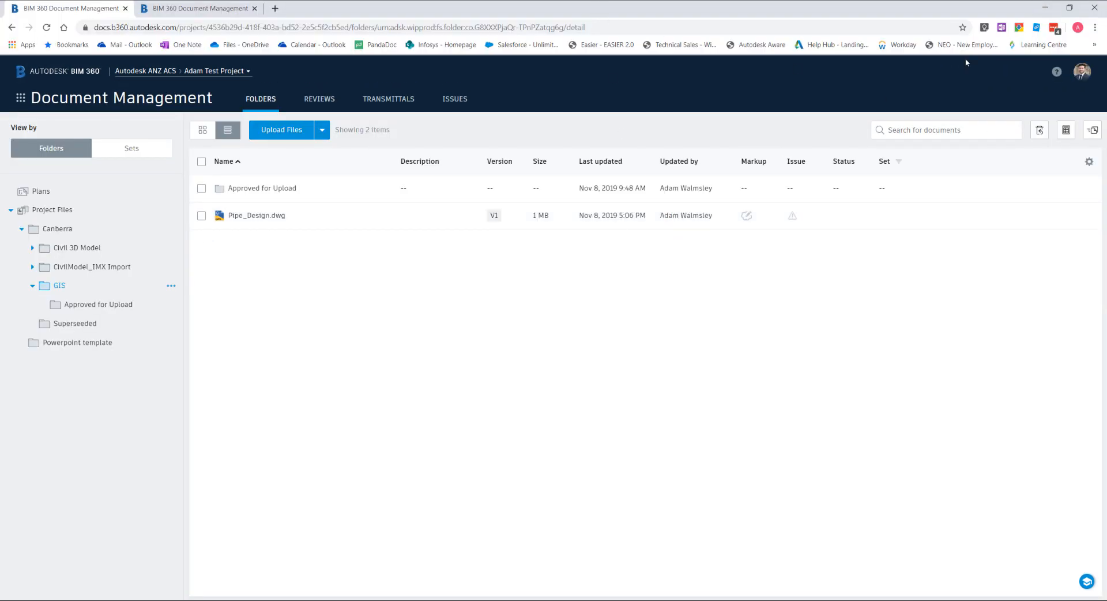
Open Canberra > GIS > Approved for Upload and confirm Pipe_Design.dwg is approved
left_click(420, 161)
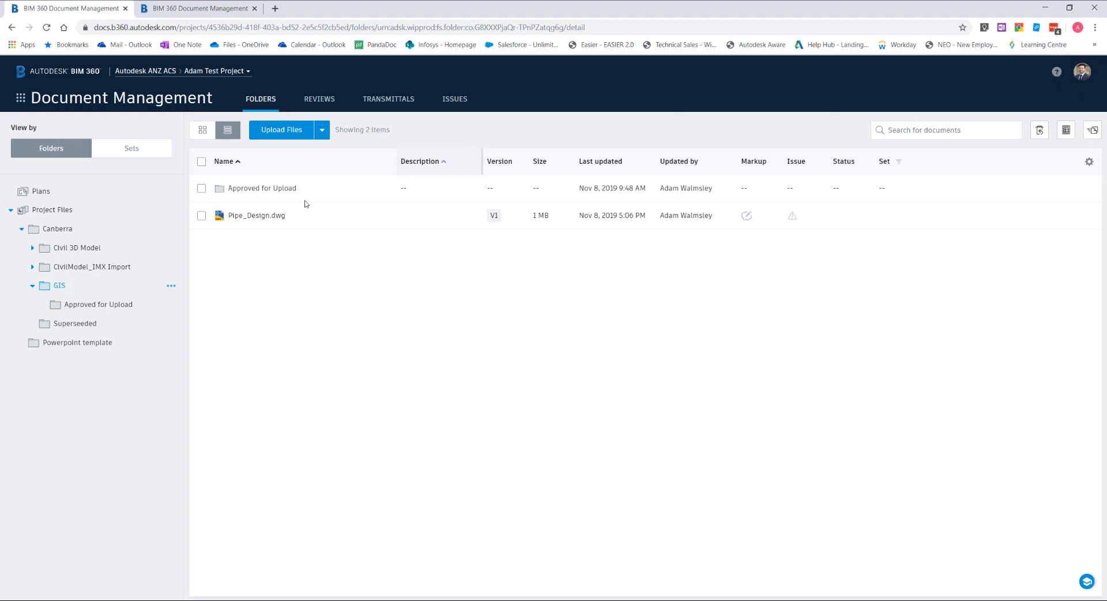
mouse_move(97, 304)
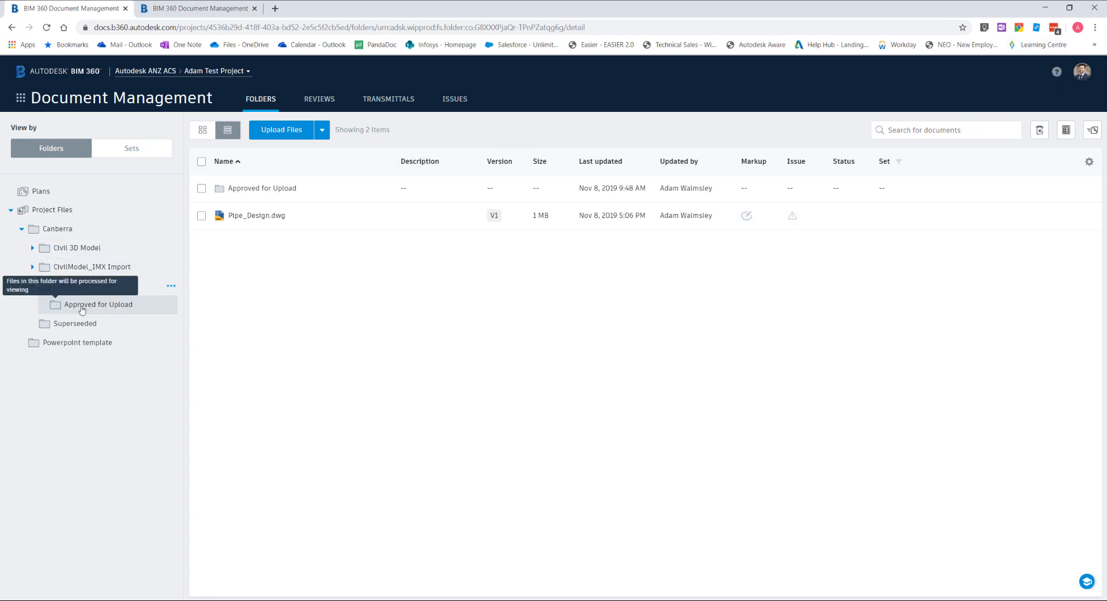
left_click(97, 305)
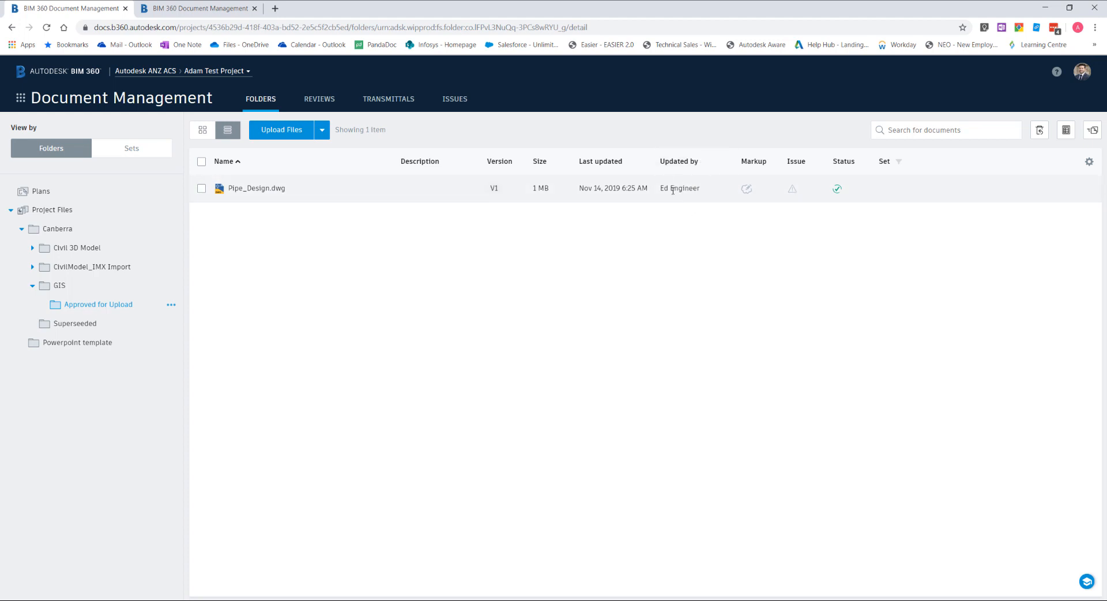
mouse_move(837, 188)
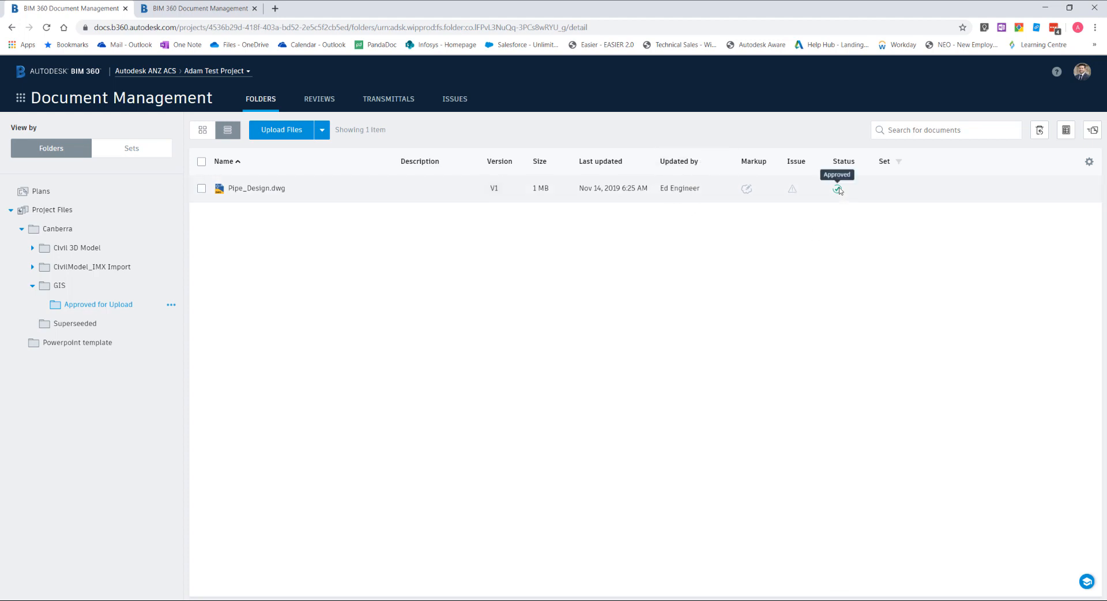
mouse_move(441, 547)
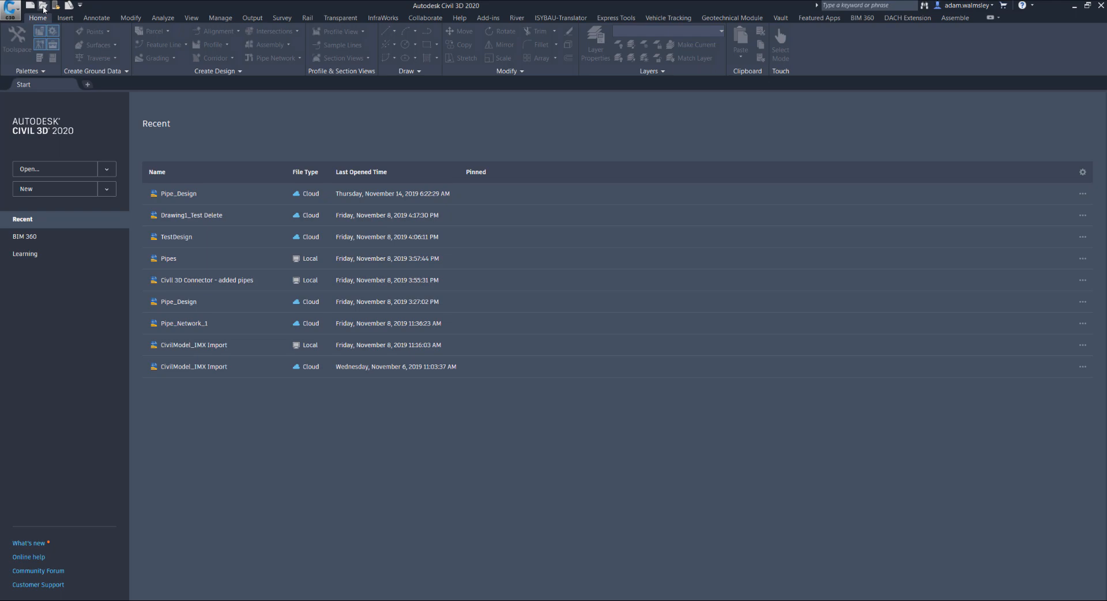
Open Pipe_Design.dwg from the Approved for Upload folder in Civil 3D
left_click(43, 6)
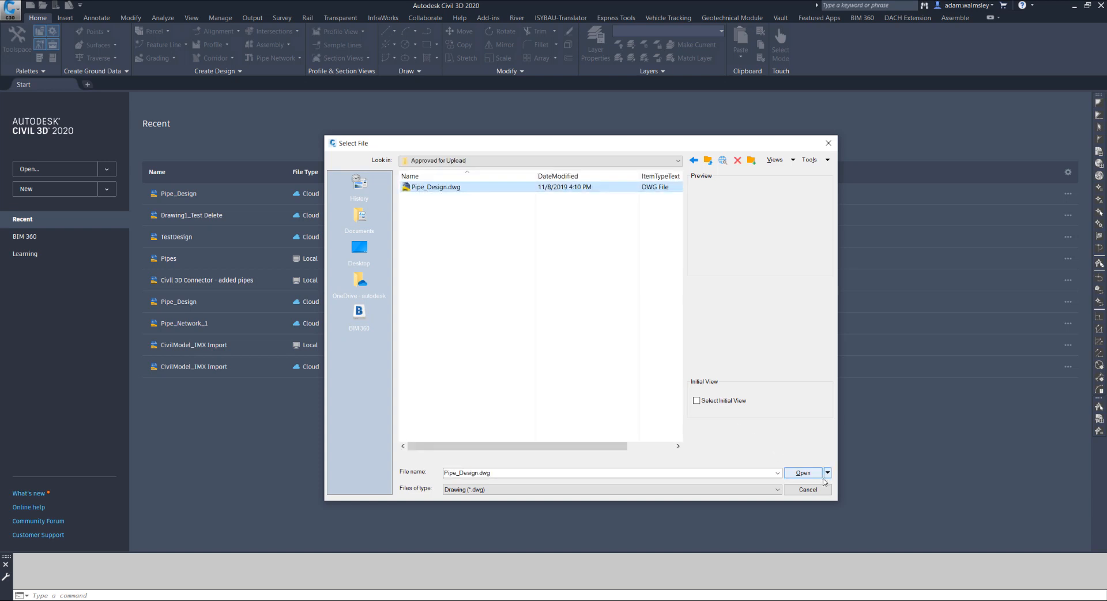
left_click(802, 473)
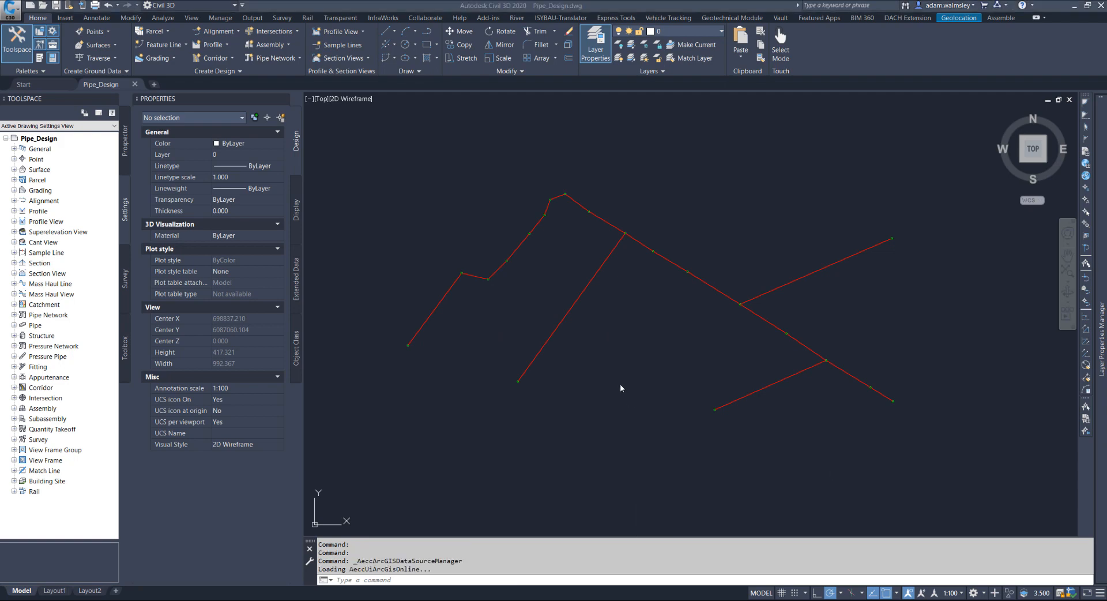
mouse_move(625, 262)
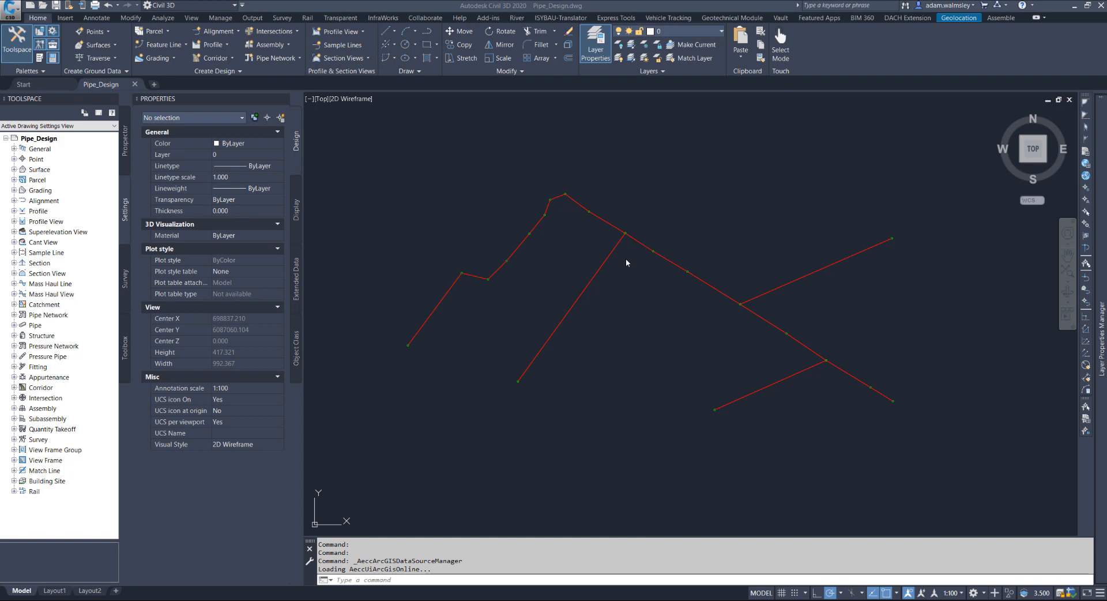
mouse_move(634, 254)
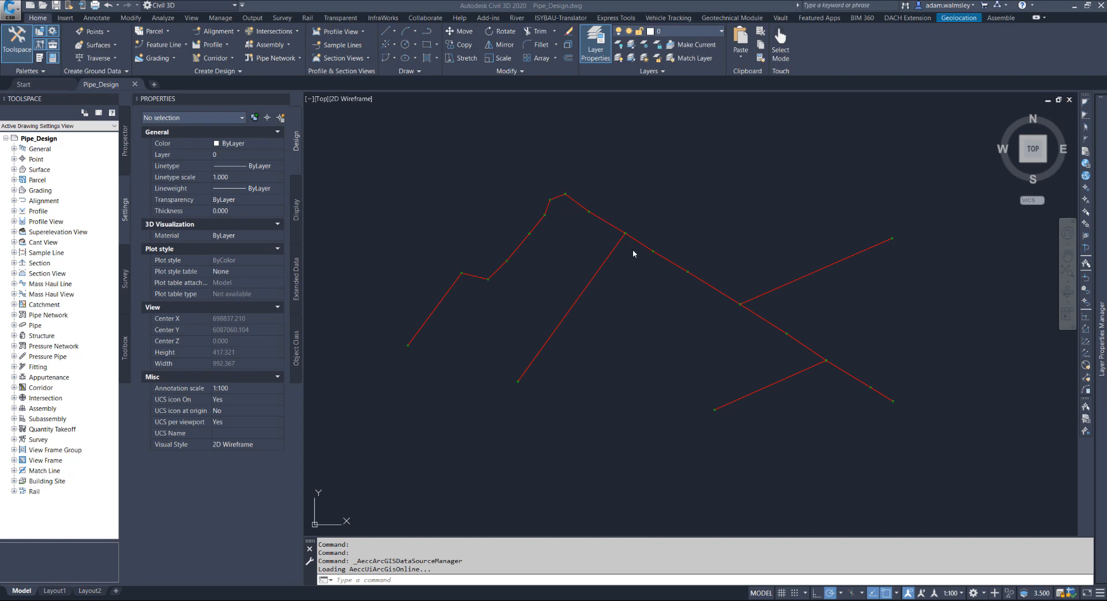
mouse_move(809, 320)
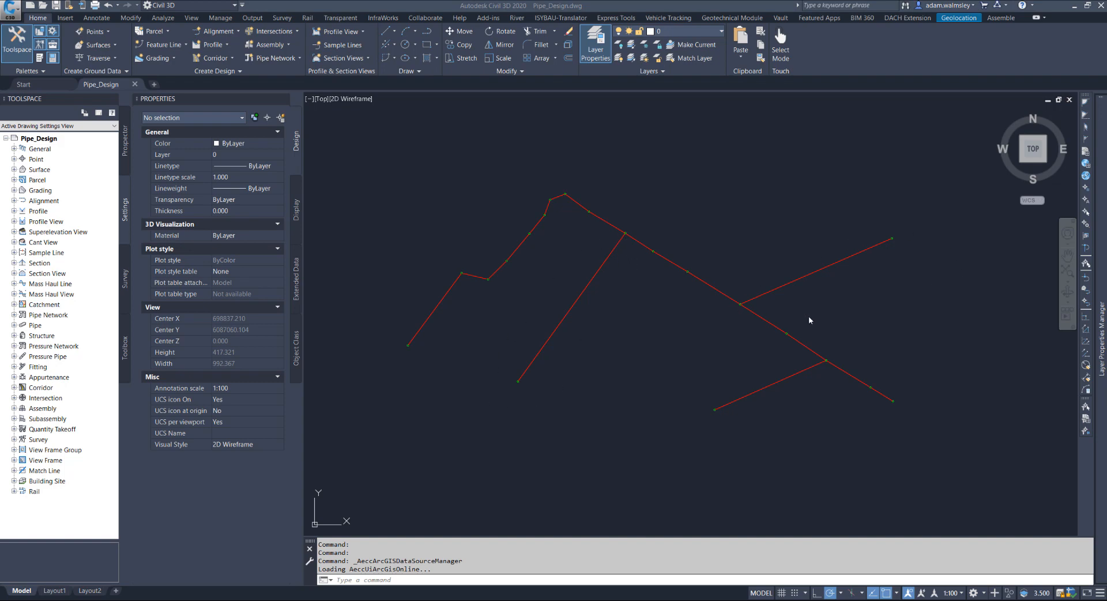
mouse_move(563, 333)
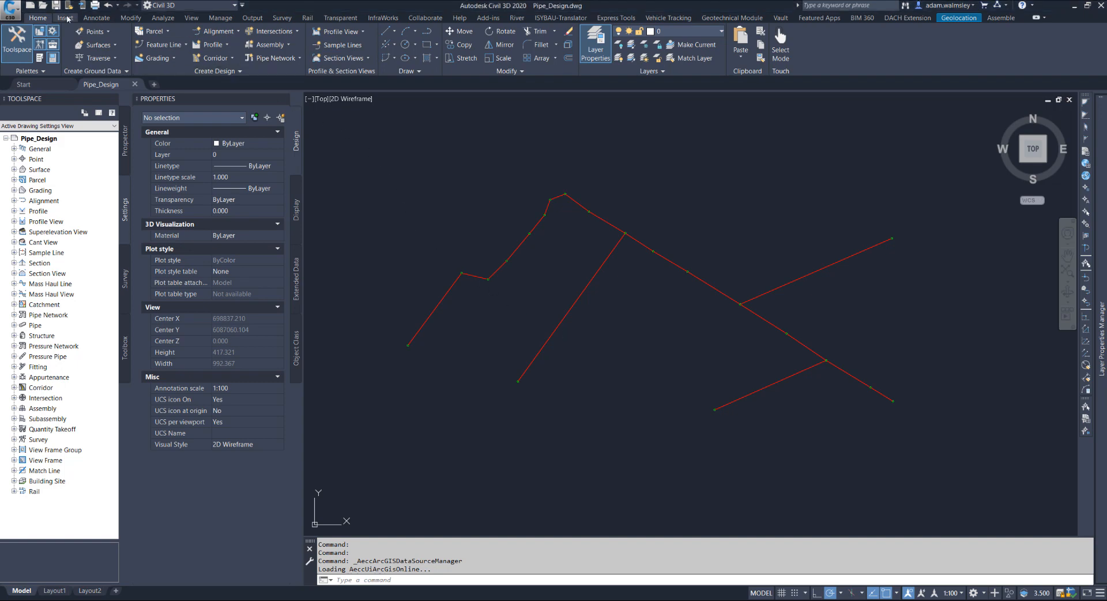
Show the Insert ribbon with its ArcGIS connection panel
left_click(64, 18)
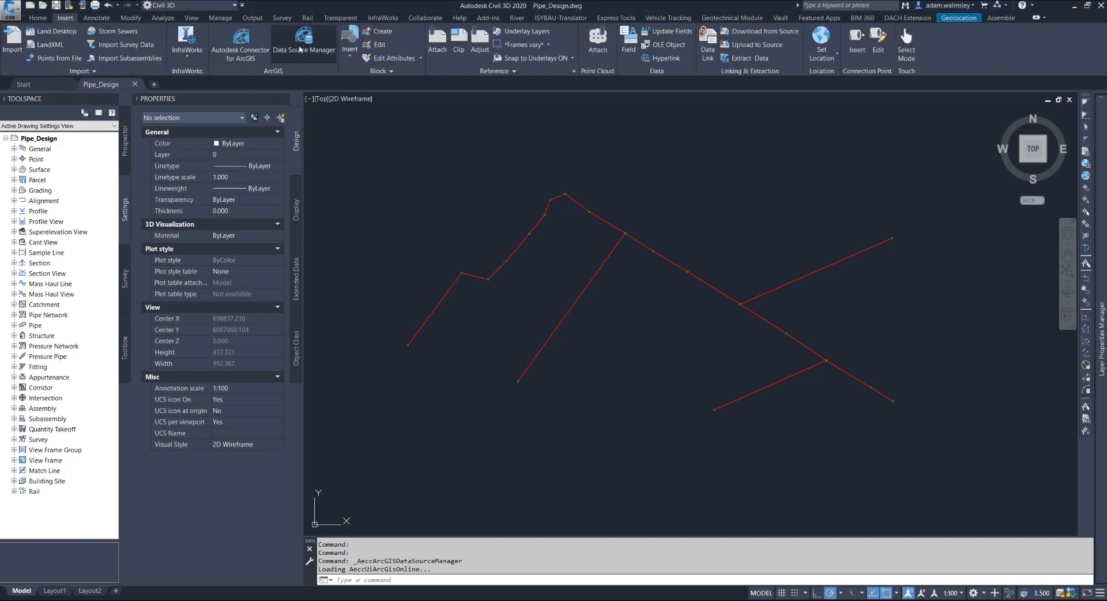
Save the Pipe and Structure layers back to Street_A_Network via Data Source Manager
left_click(304, 40)
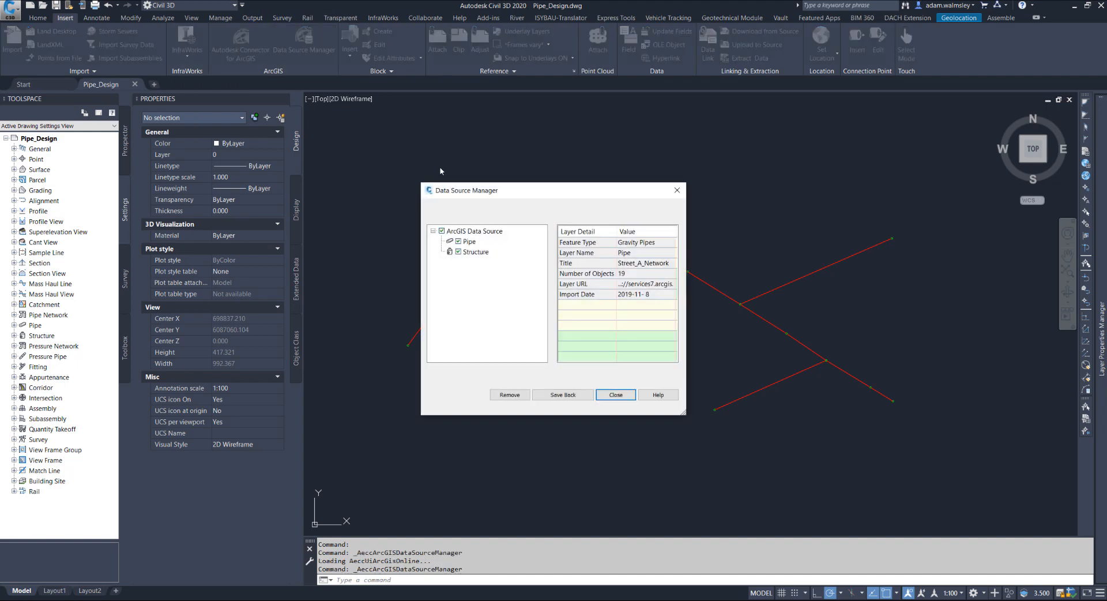
mouse_move(305, 53)
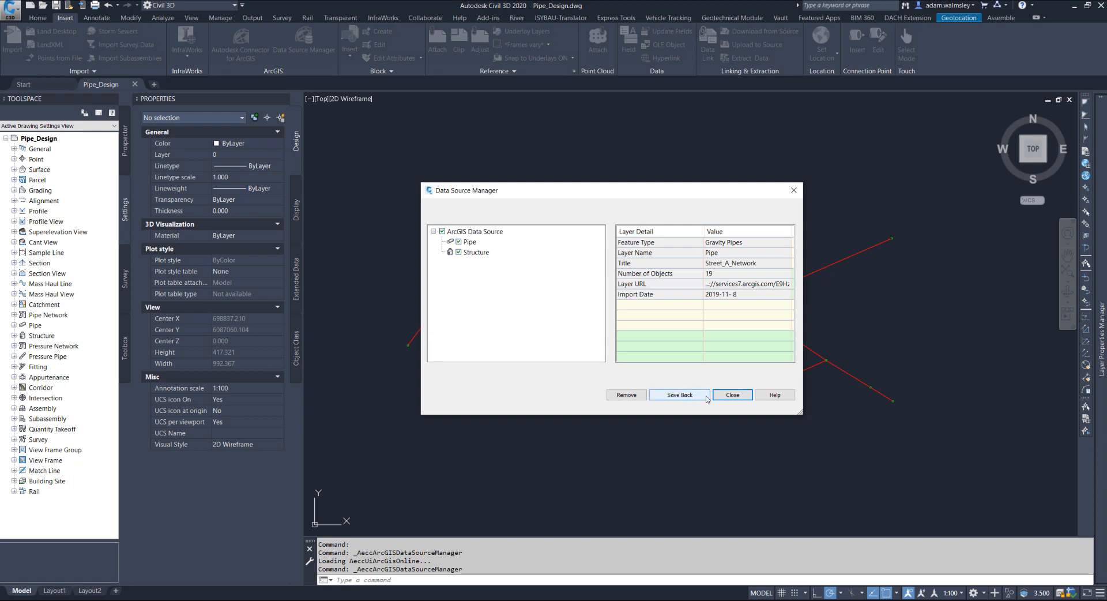
left_click(678, 394)
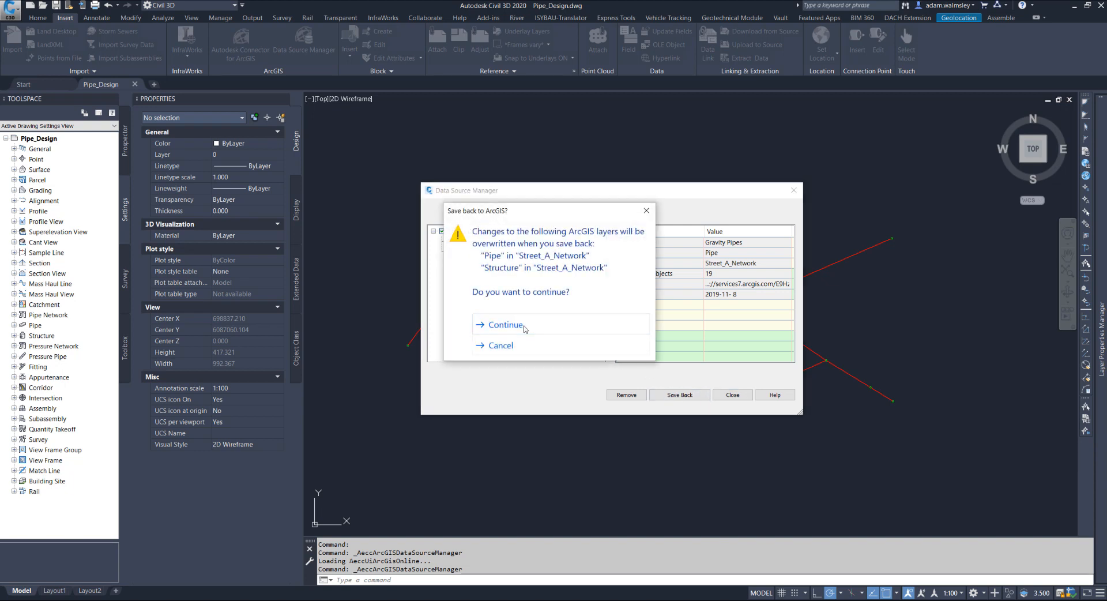
left_click(505, 325)
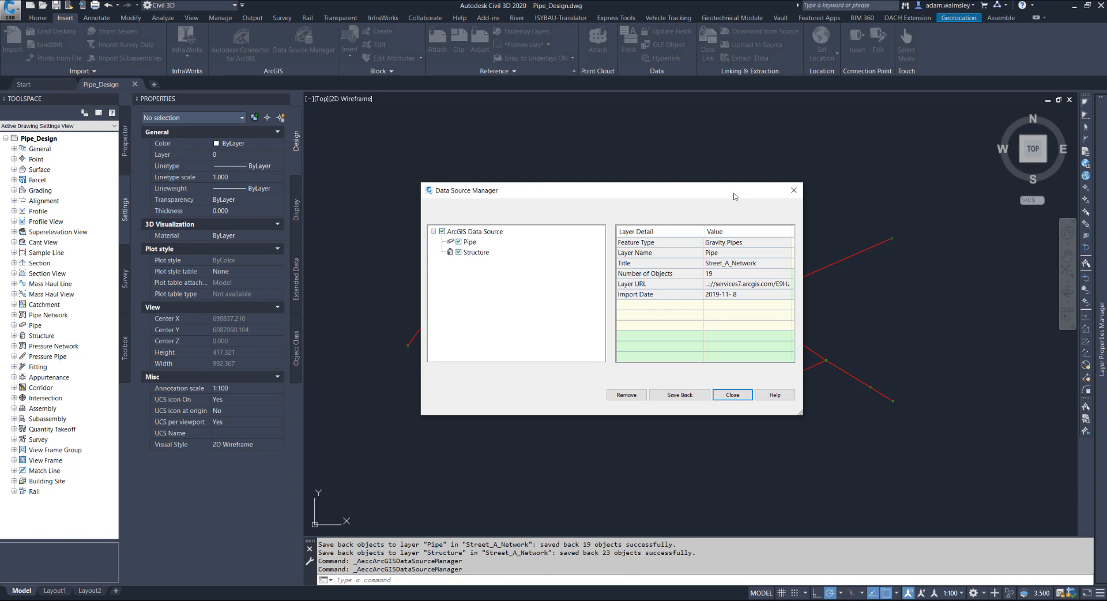
mouse_move(731, 207)
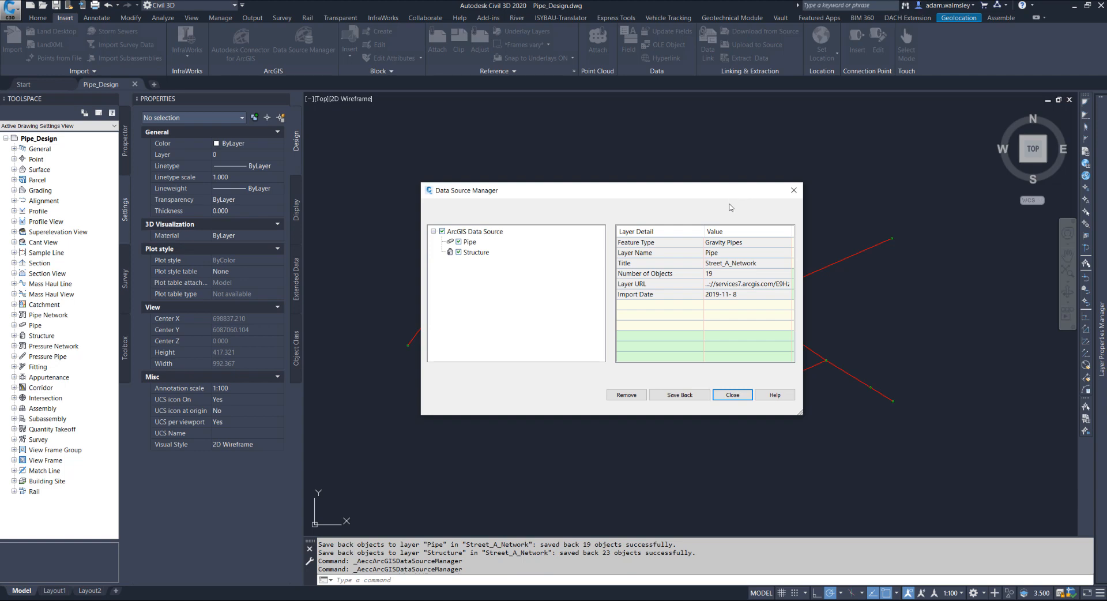
left_click(732, 394)
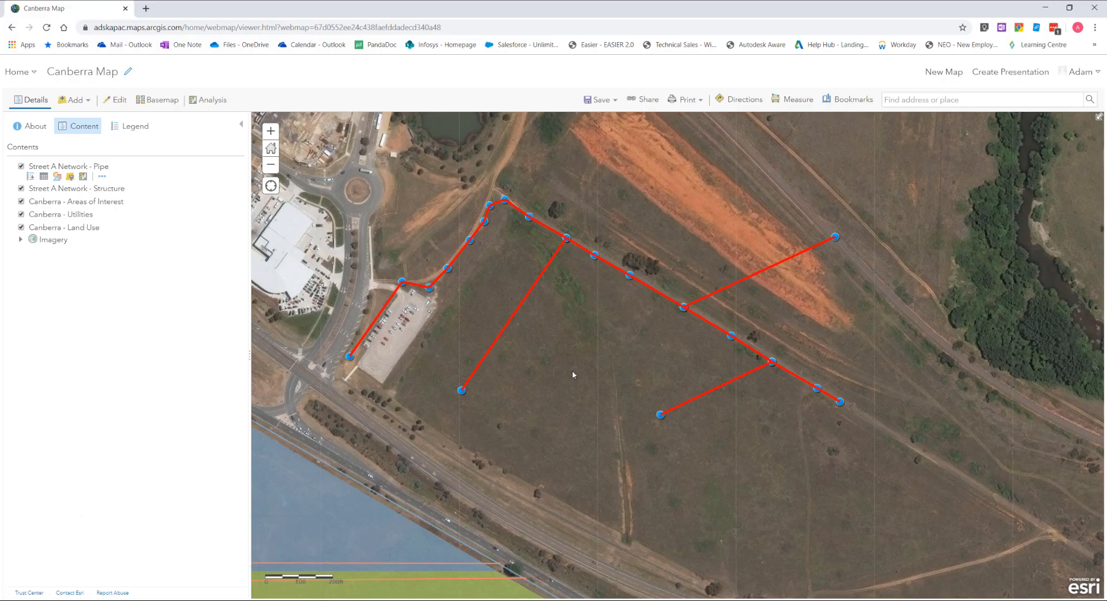
left_click_drag(572, 374, 651, 357)
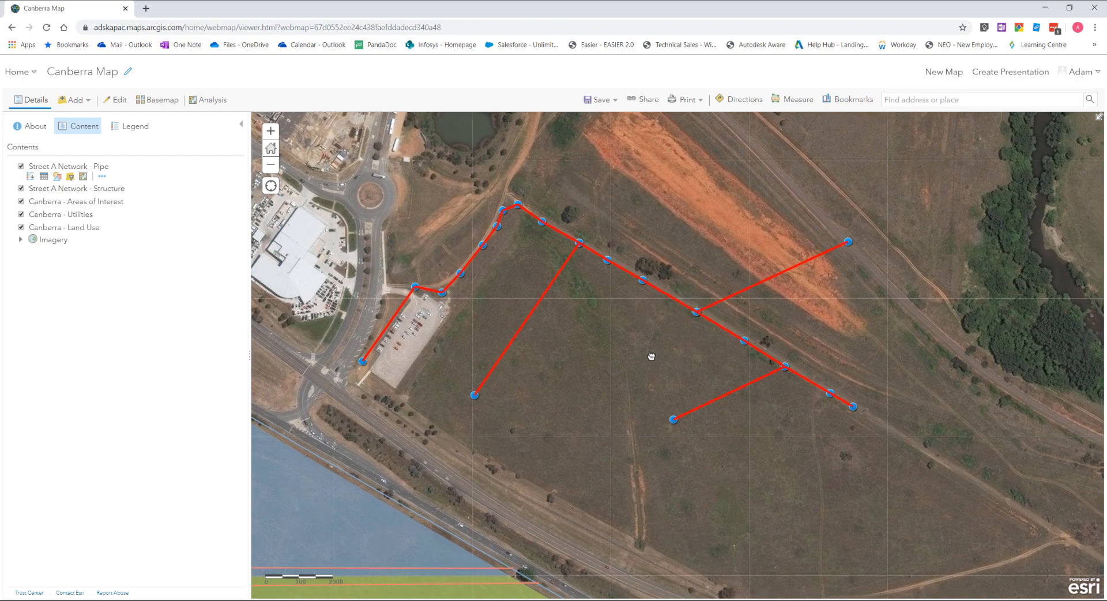
mouse_move(674, 327)
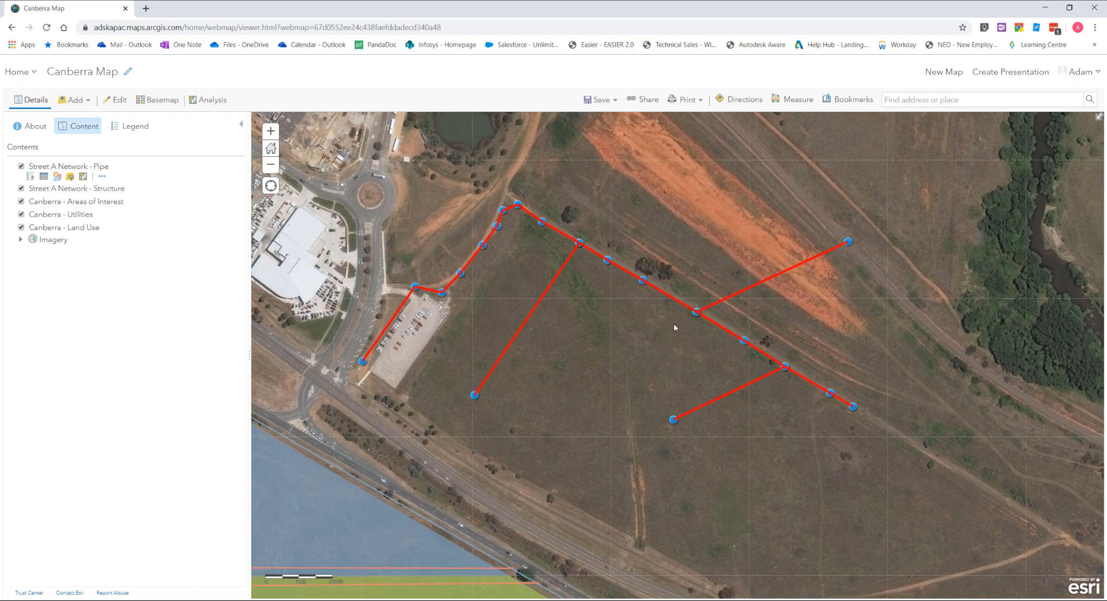
mouse_move(494, 377)
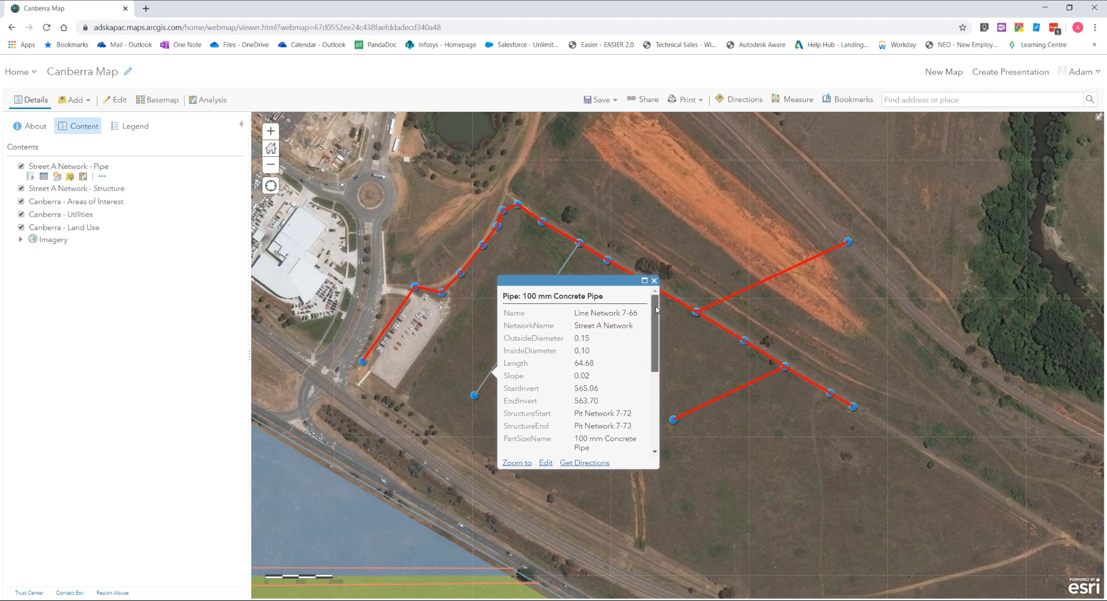
scroll("down", 3)
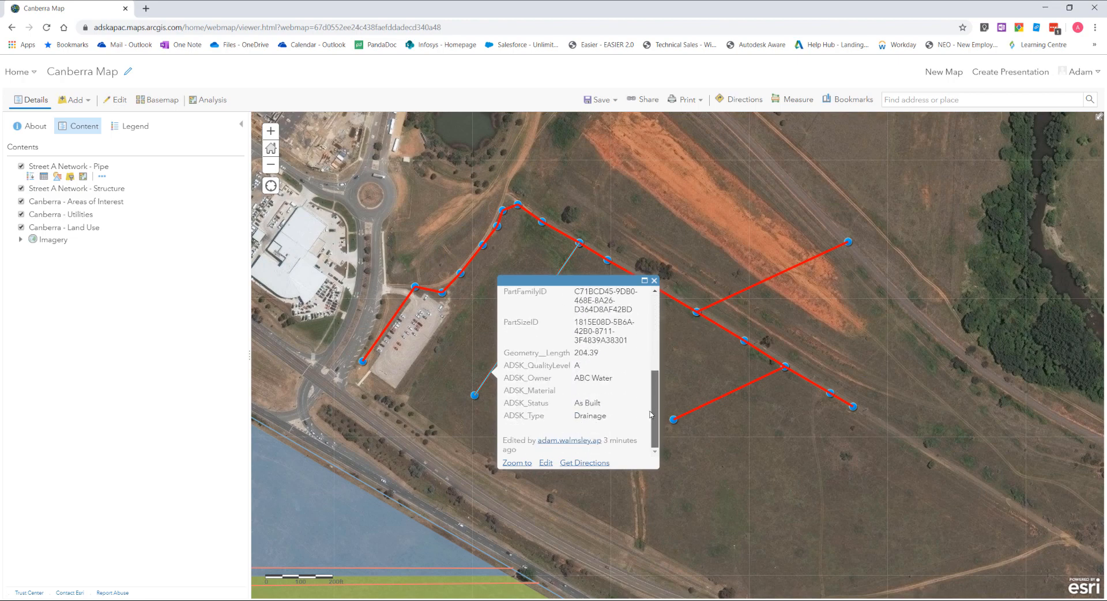
left_click(654, 280)
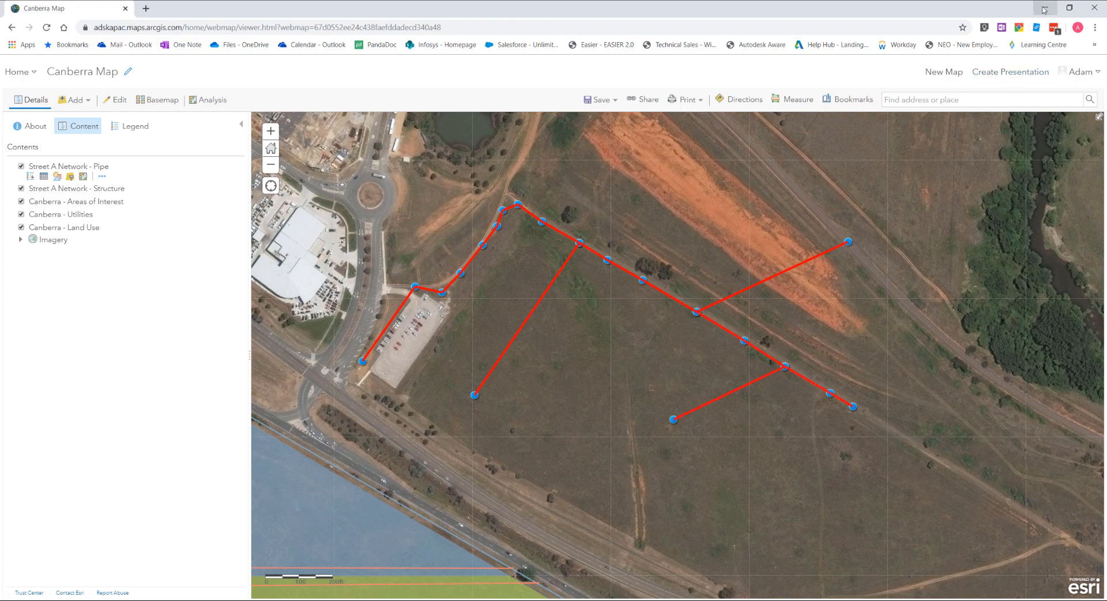
mouse_move(1045, 9)
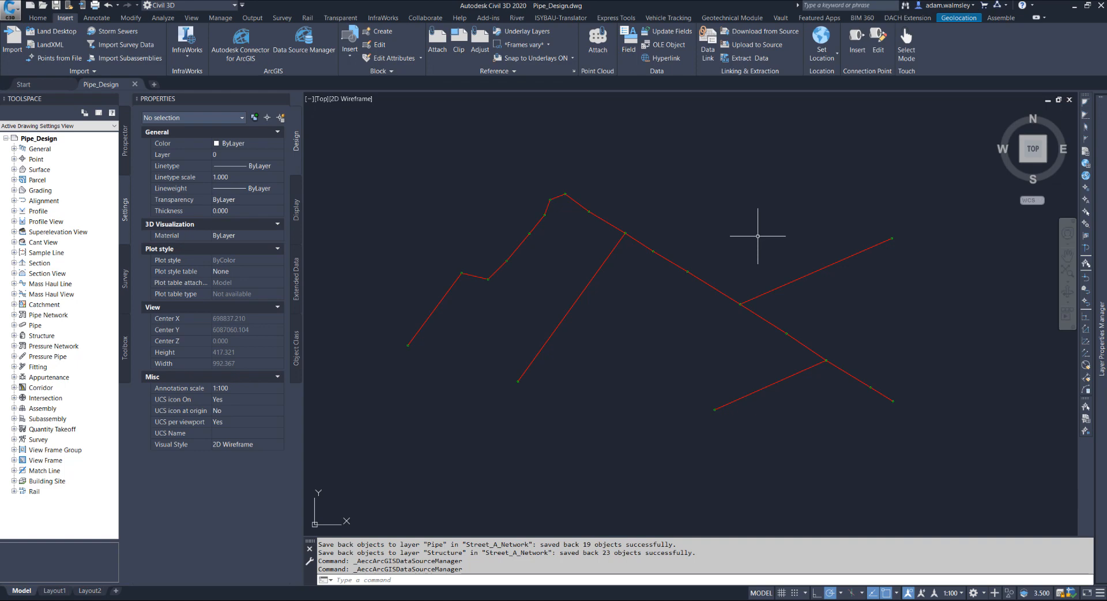
mouse_move(518, 475)
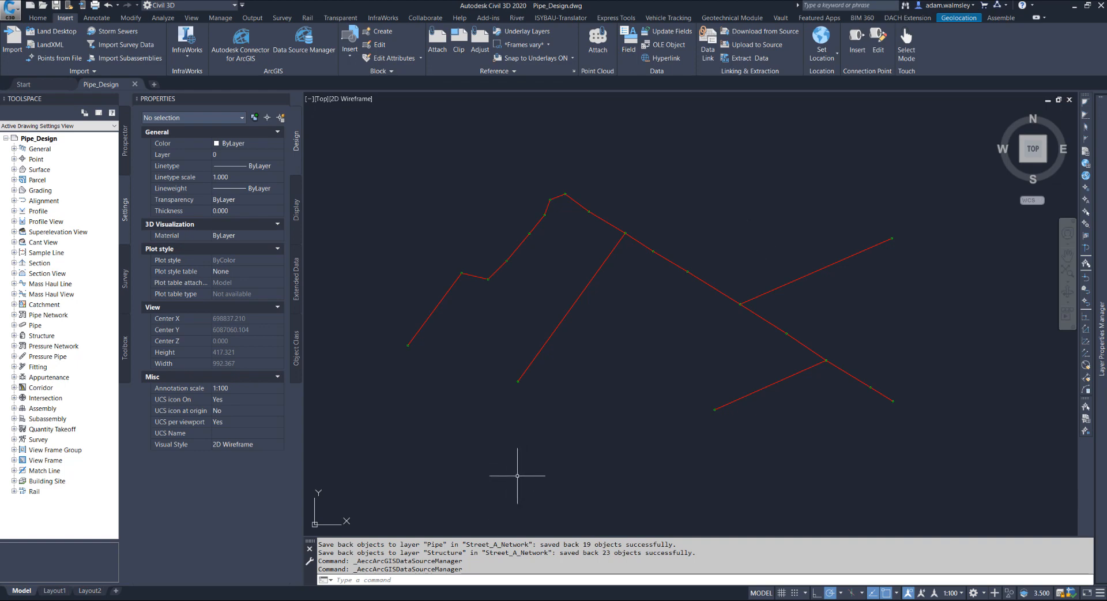